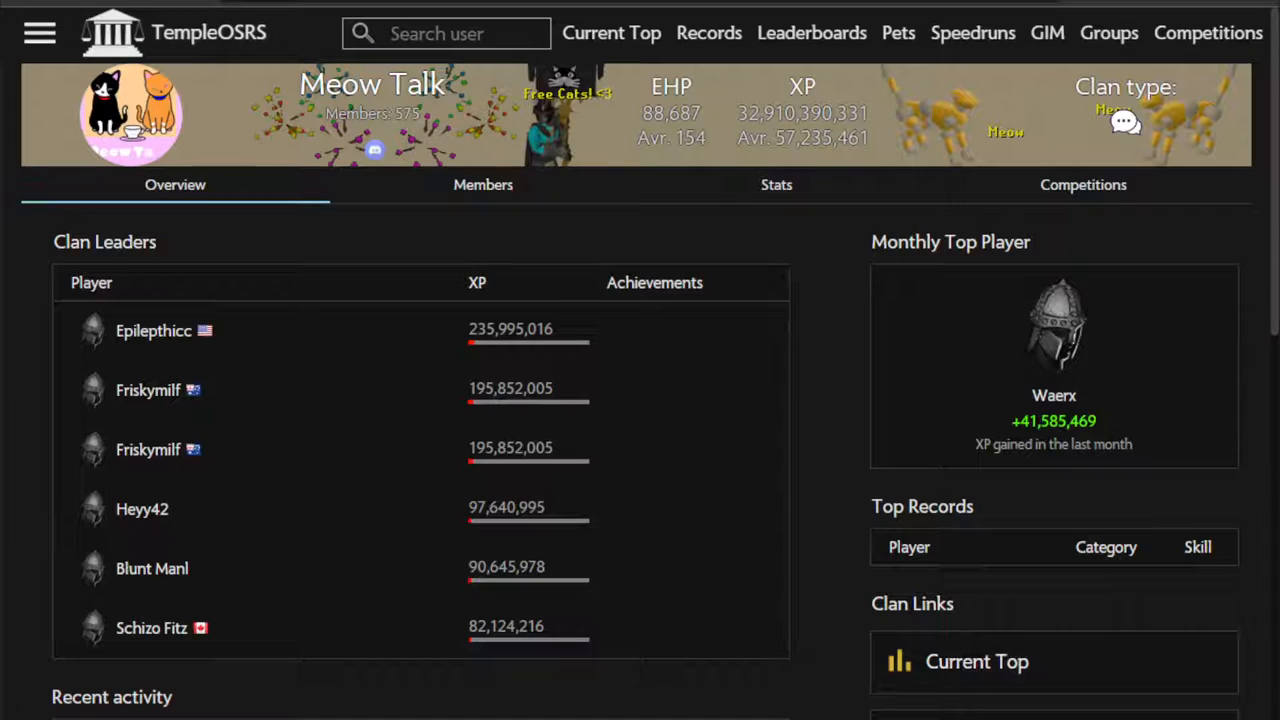
mouse_move(816, 356)
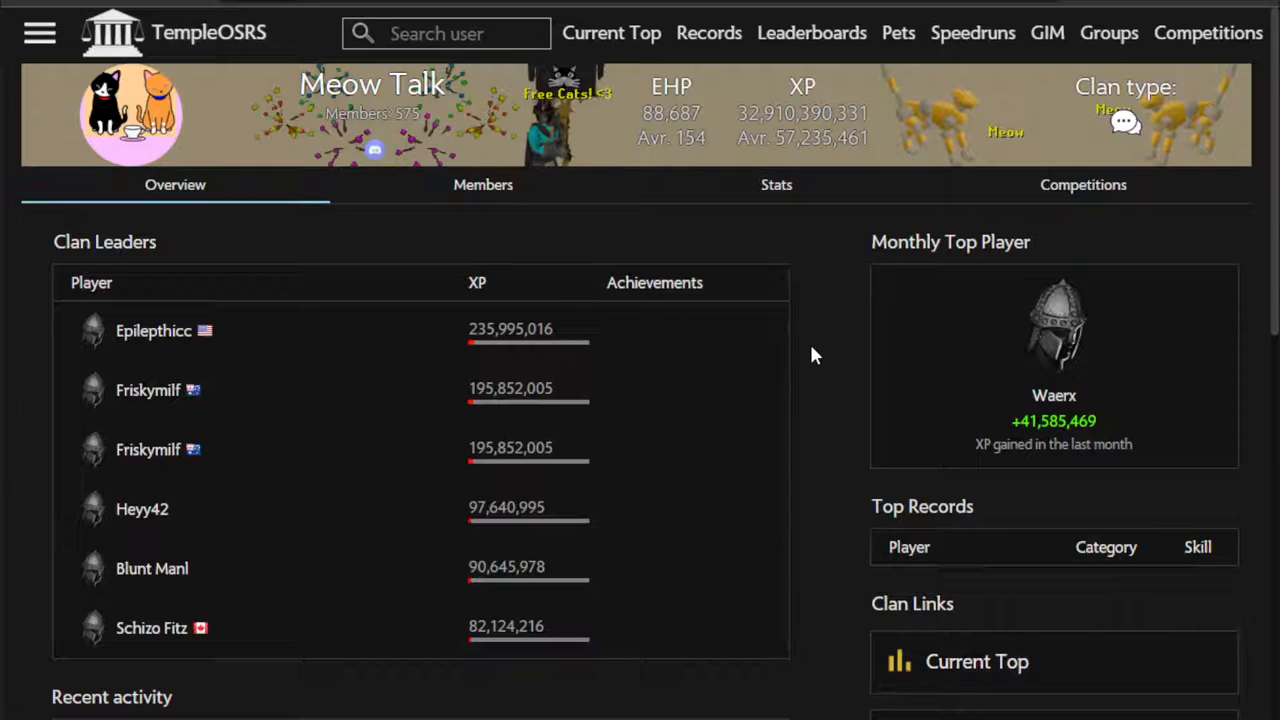
mouse_move(590, 392)
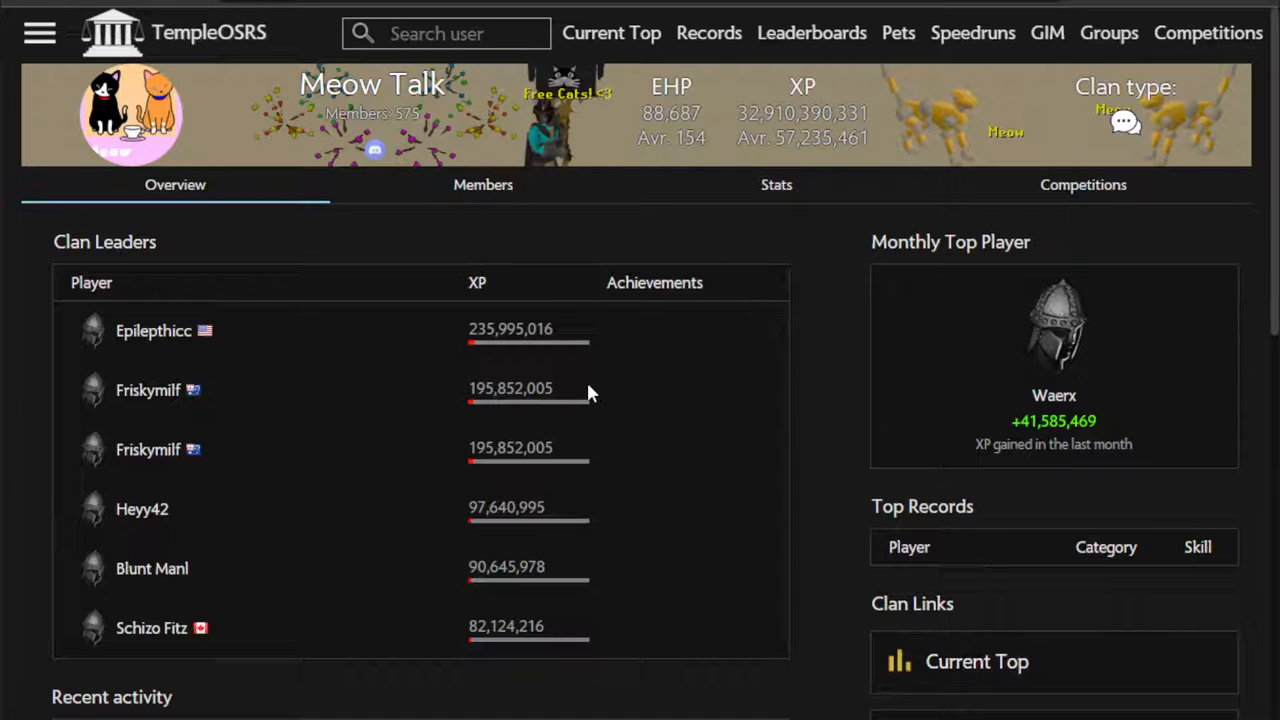
mouse_move(560, 156)
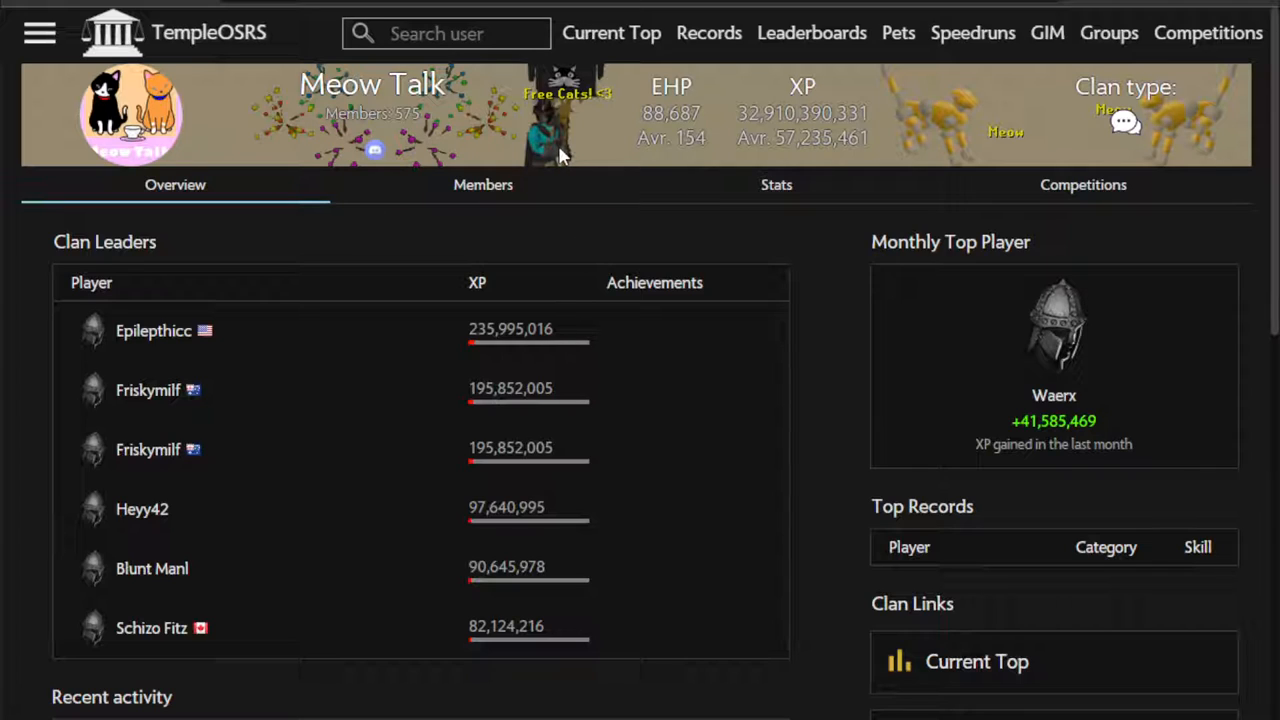
mouse_move(544, 284)
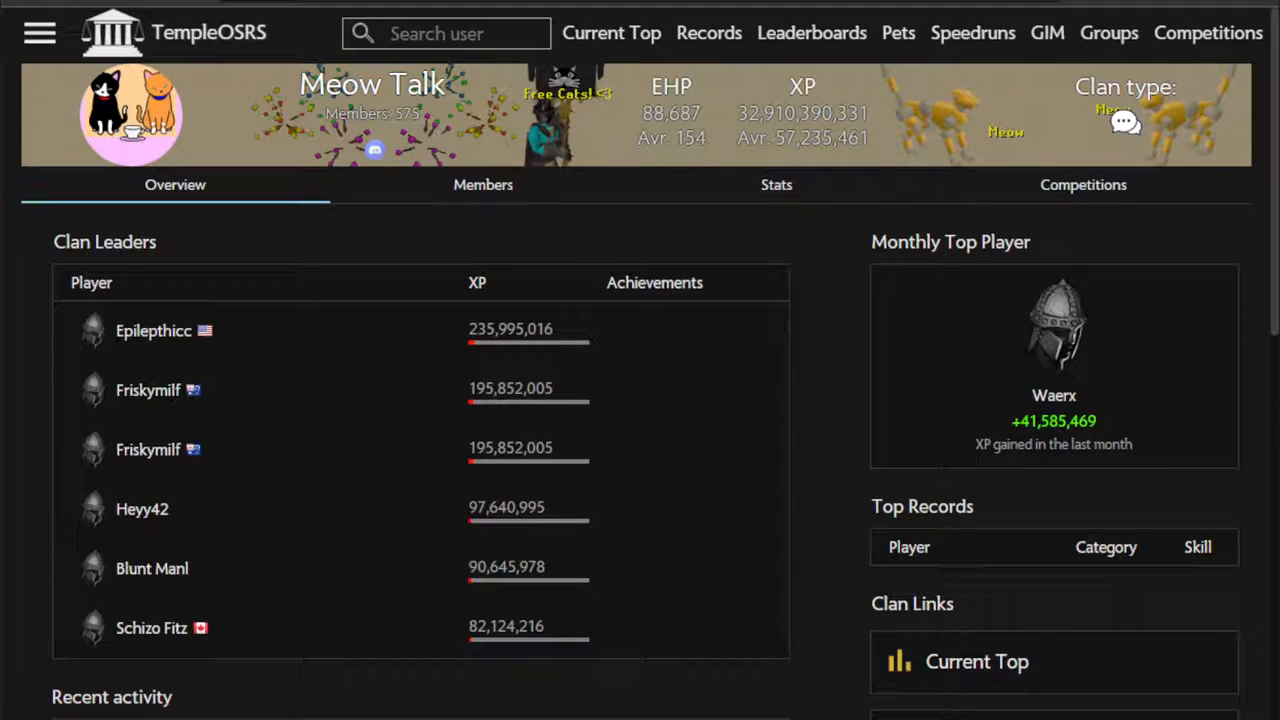
mouse_move(708, 40)
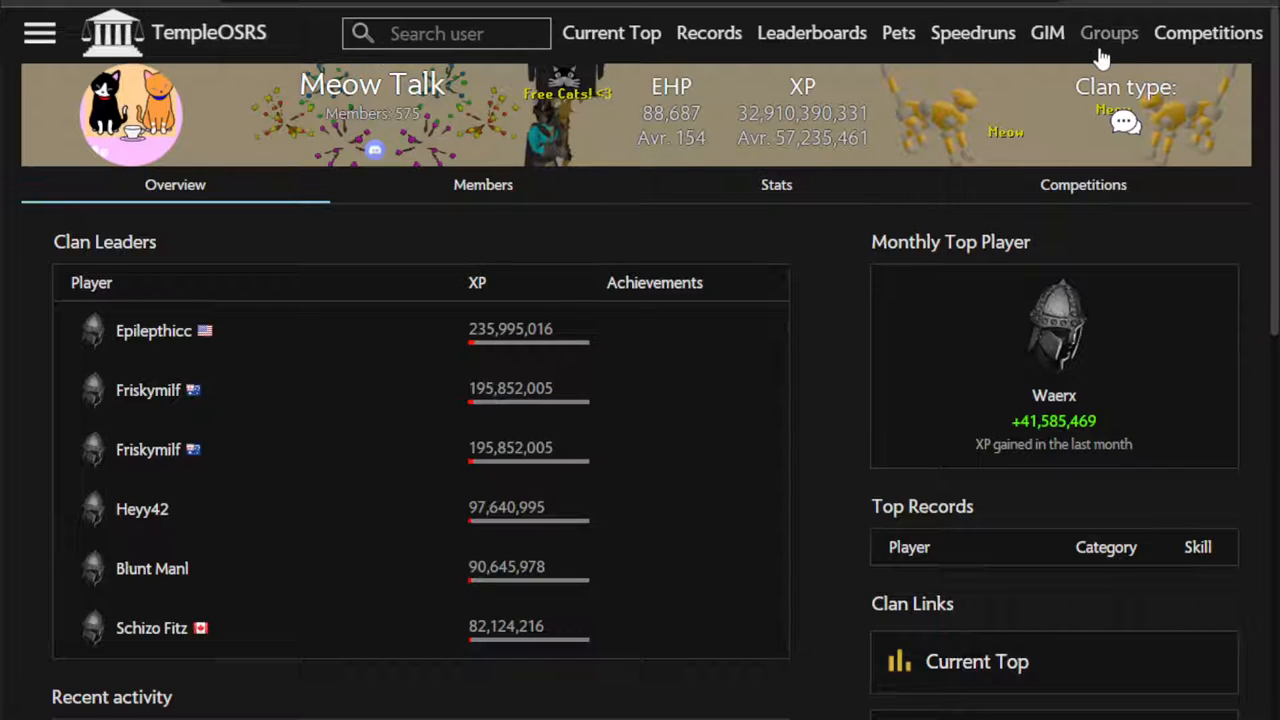
Step: From the featured clans, go to the Meow Talk clan page and its Competitions list
left_click(1108, 32)
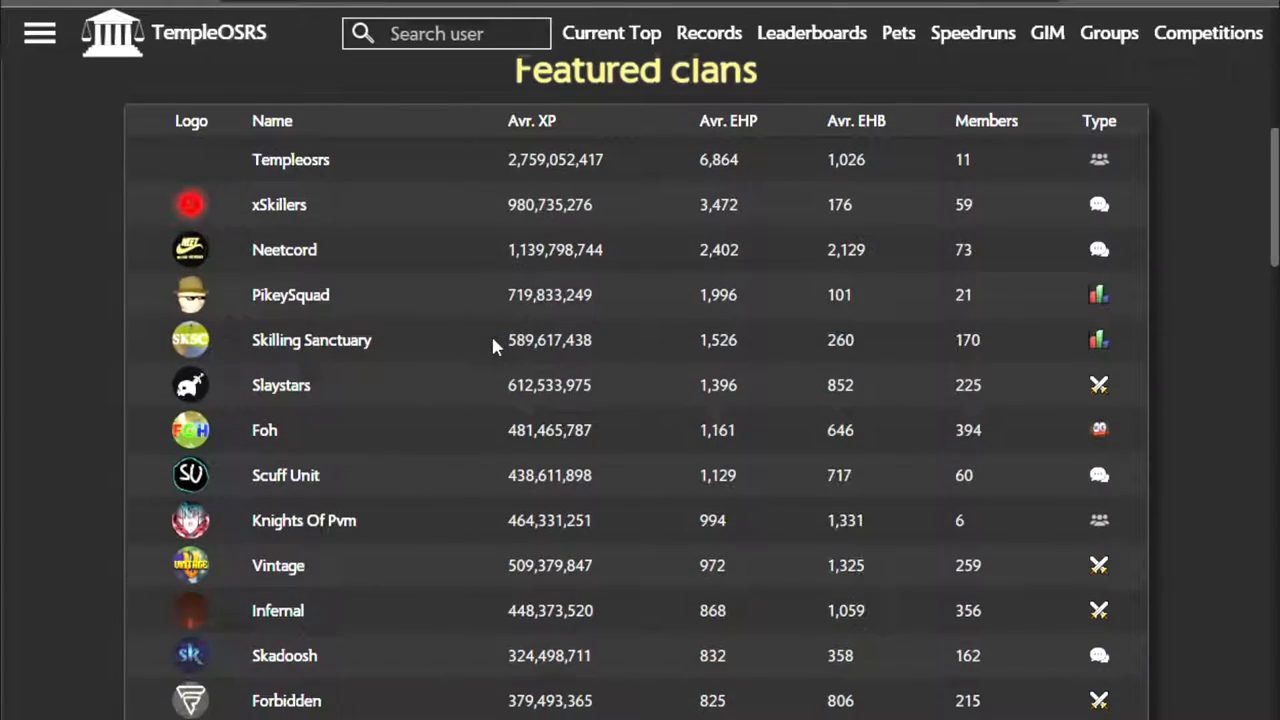
scroll("down", 3)
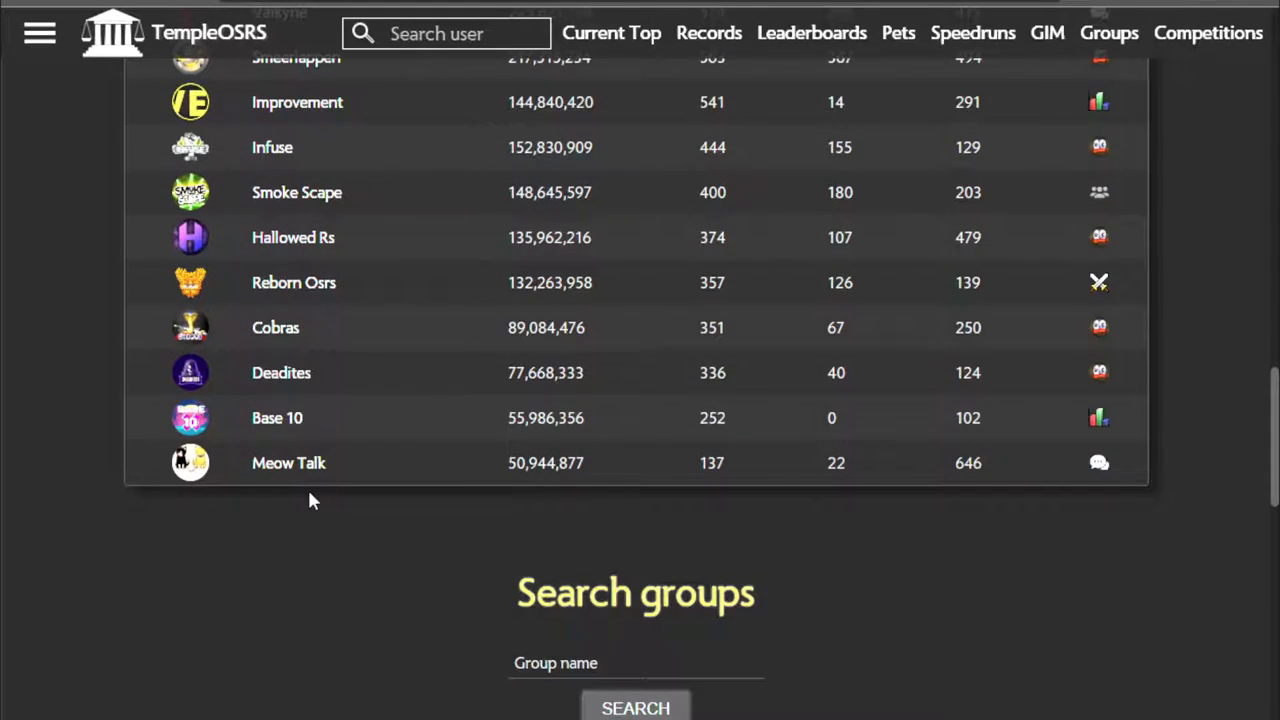
mouse_move(296, 470)
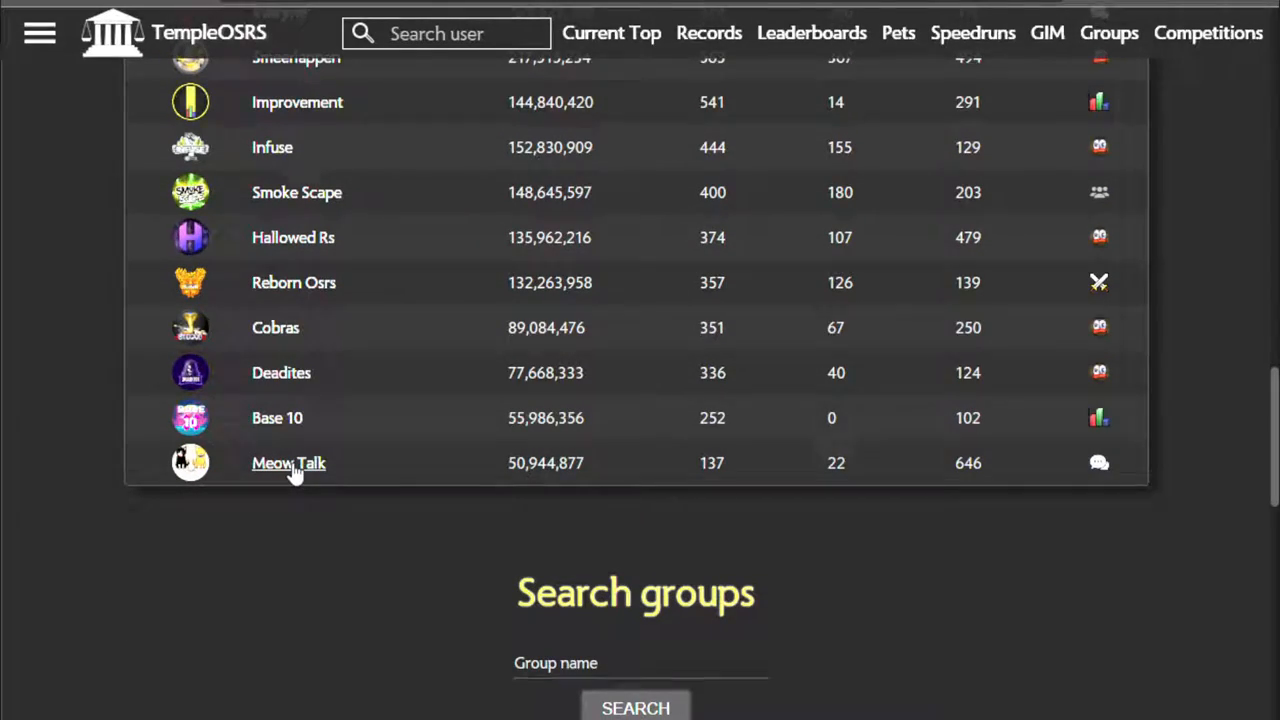
left_click(288, 464)
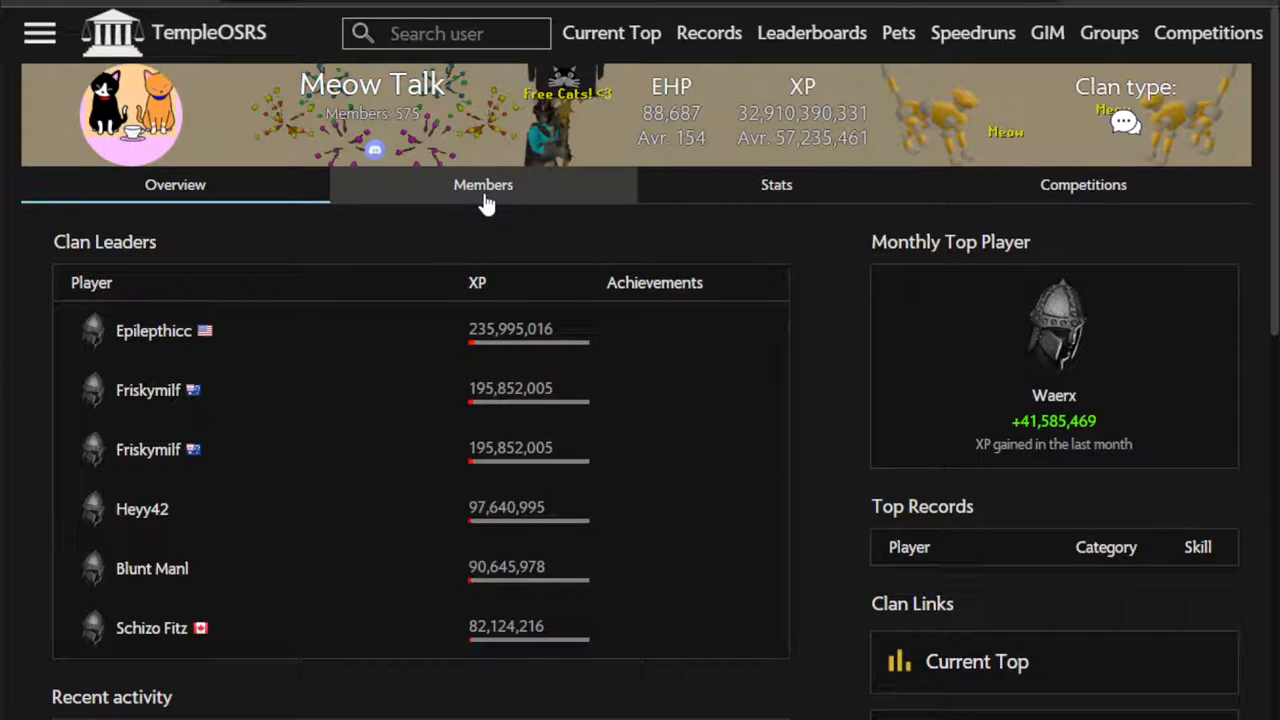
mouse_move(1084, 184)
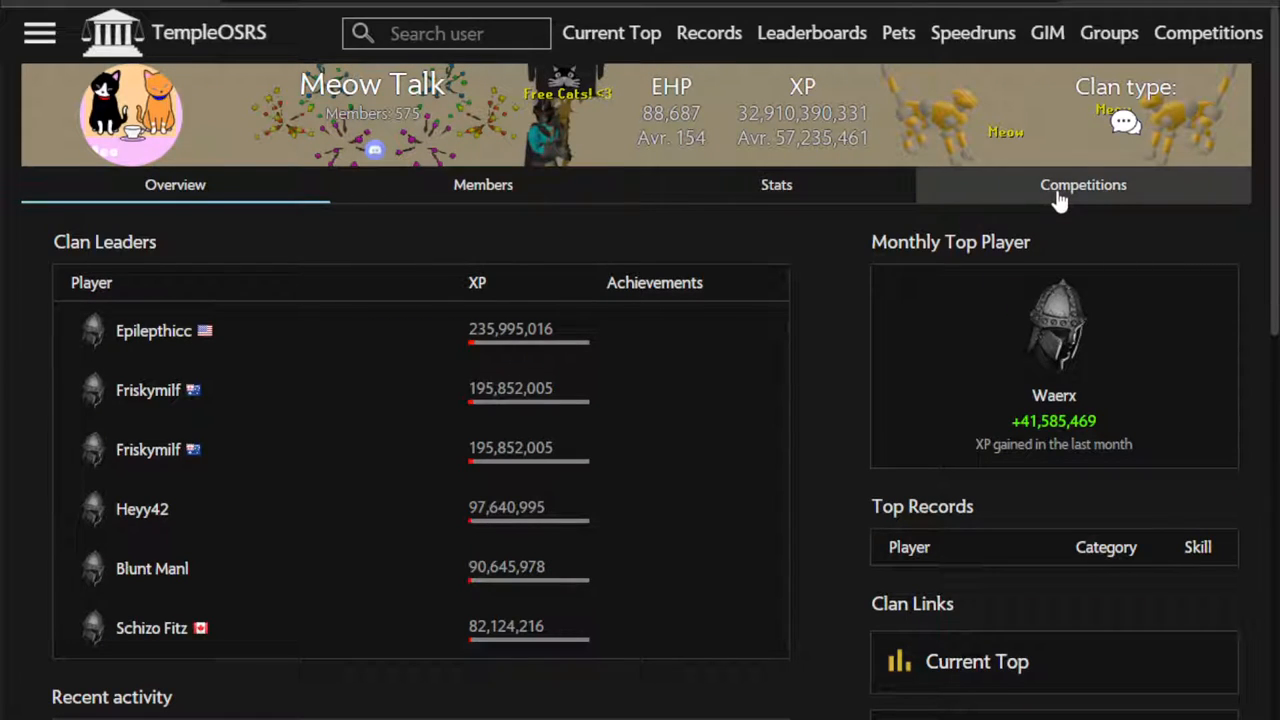
mouse_move(1048, 206)
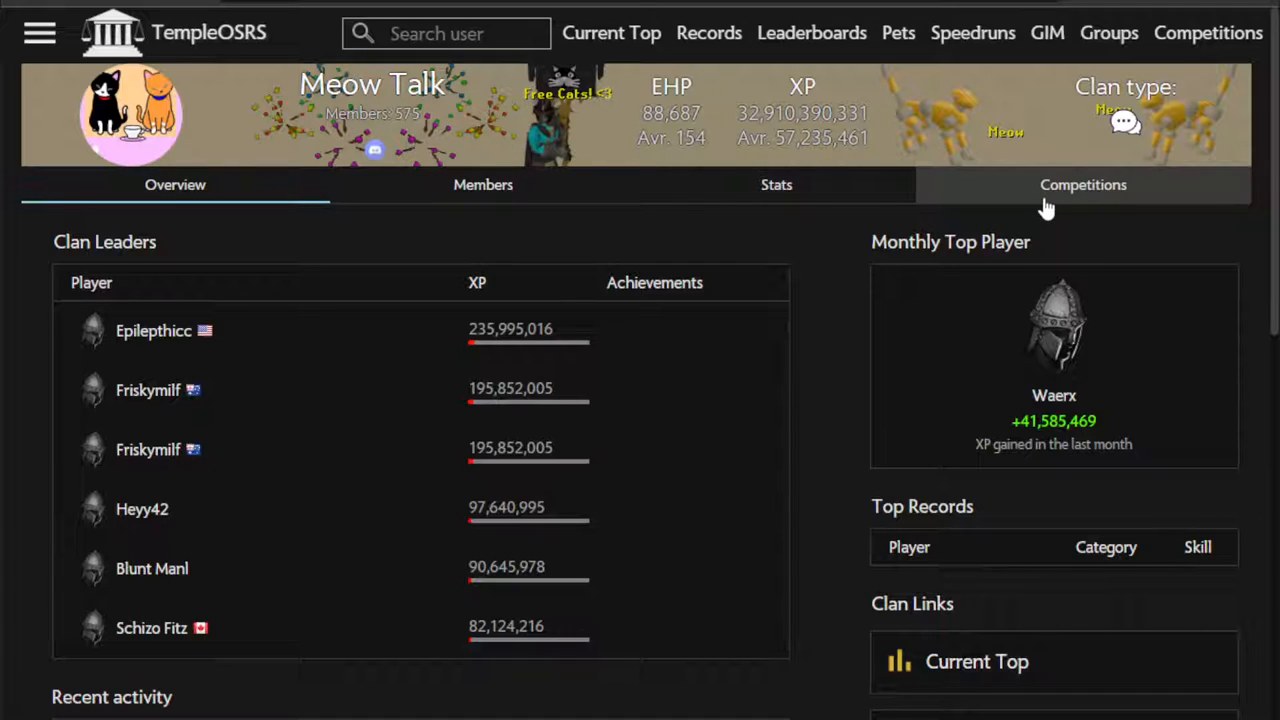
left_click(1084, 184)
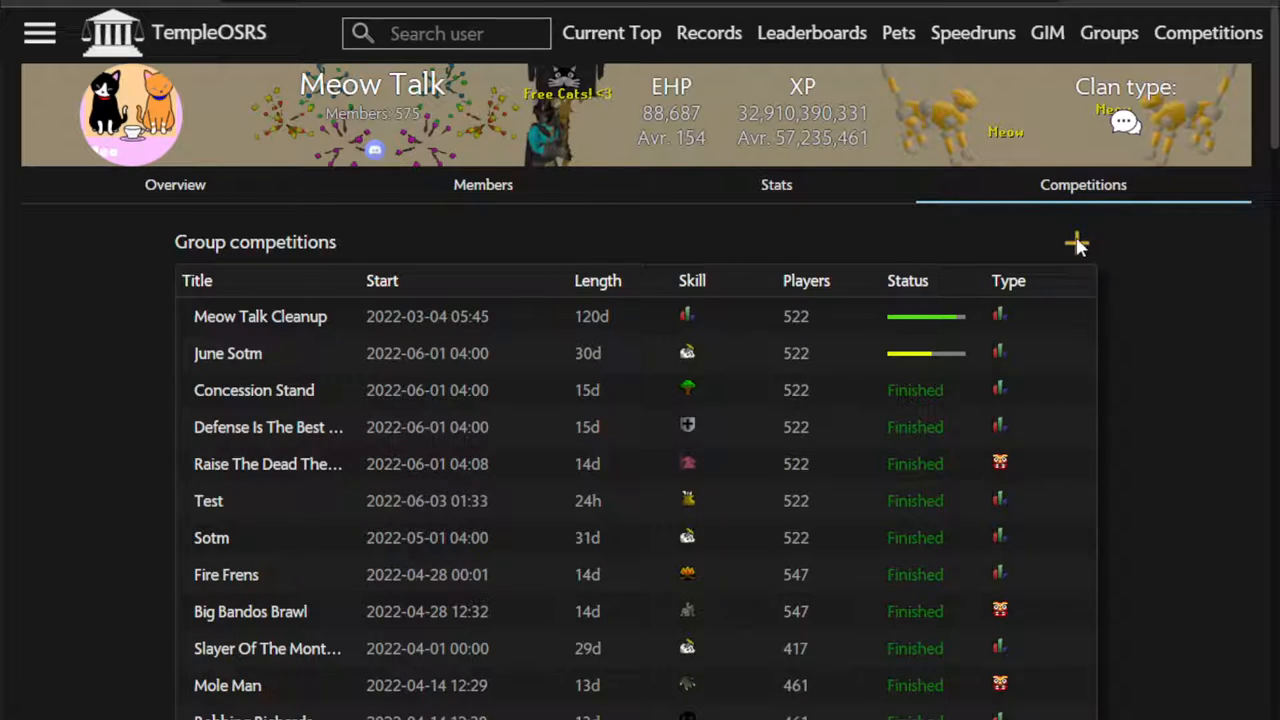
mouse_move(1076, 248)
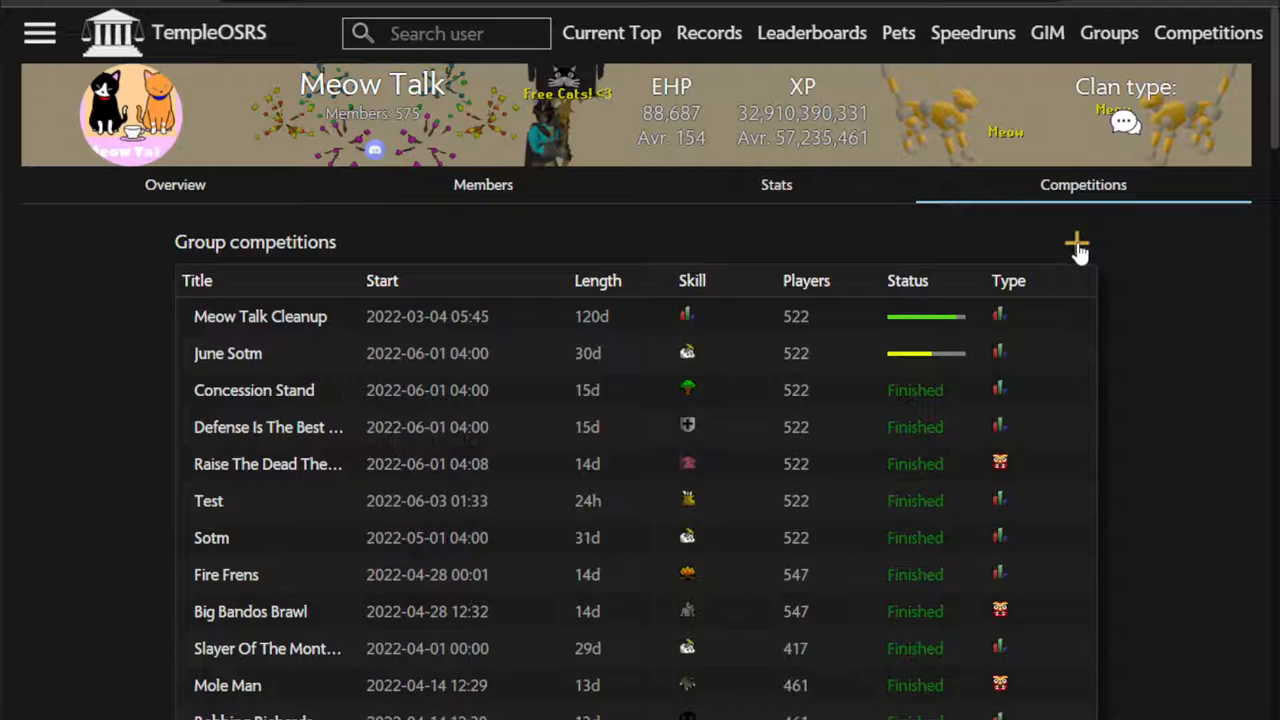
mouse_move(1104, 270)
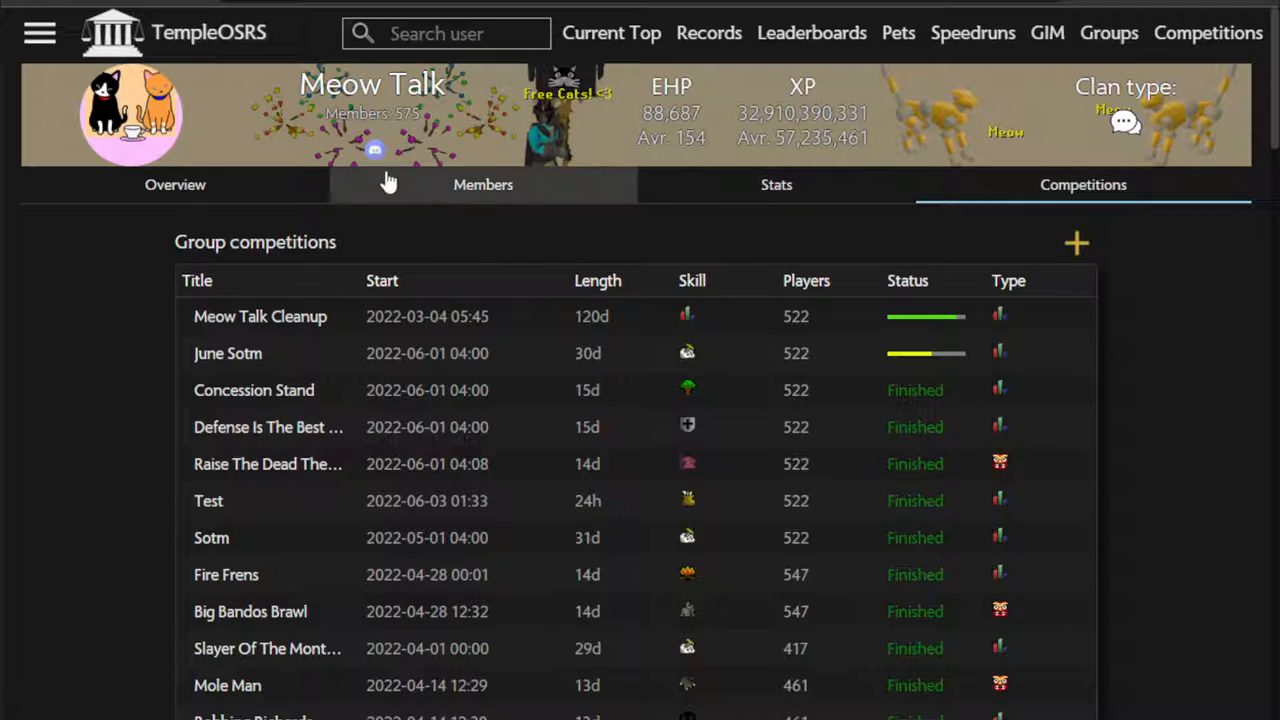
Step: Begin a new competition from the group list and title it 'Mining SOTW'
left_click(1076, 242)
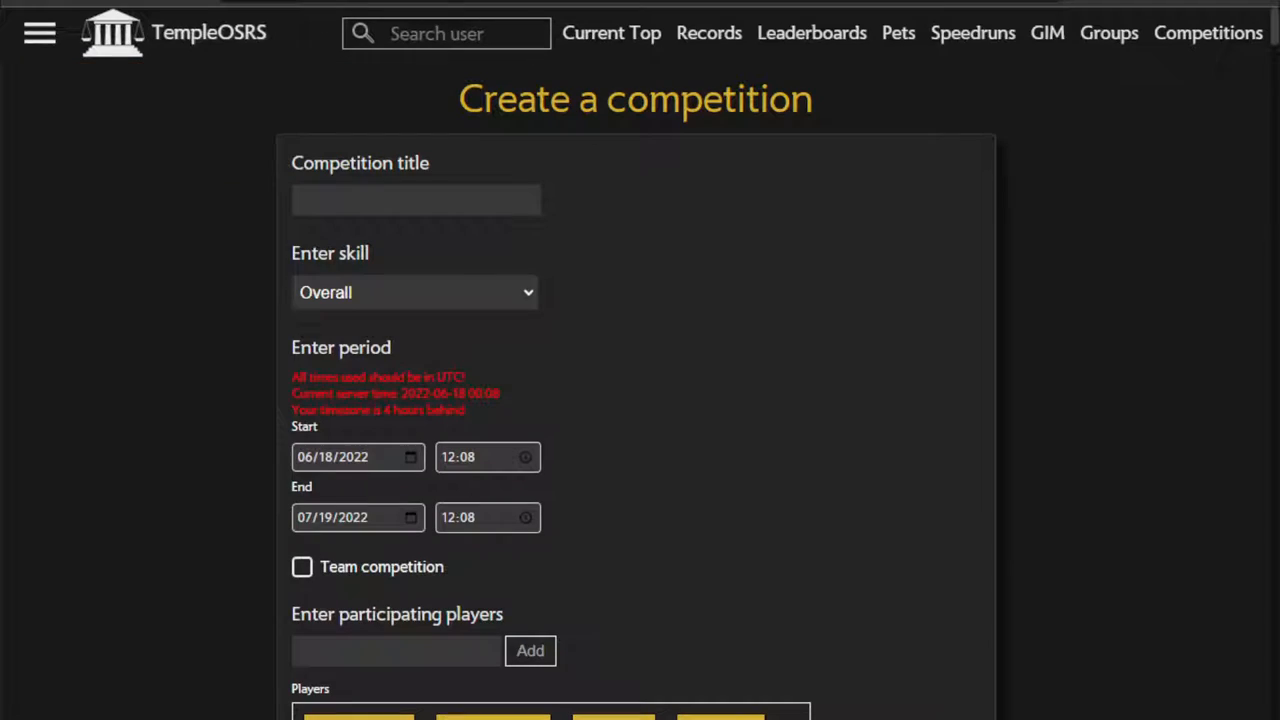
left_click(416, 200)
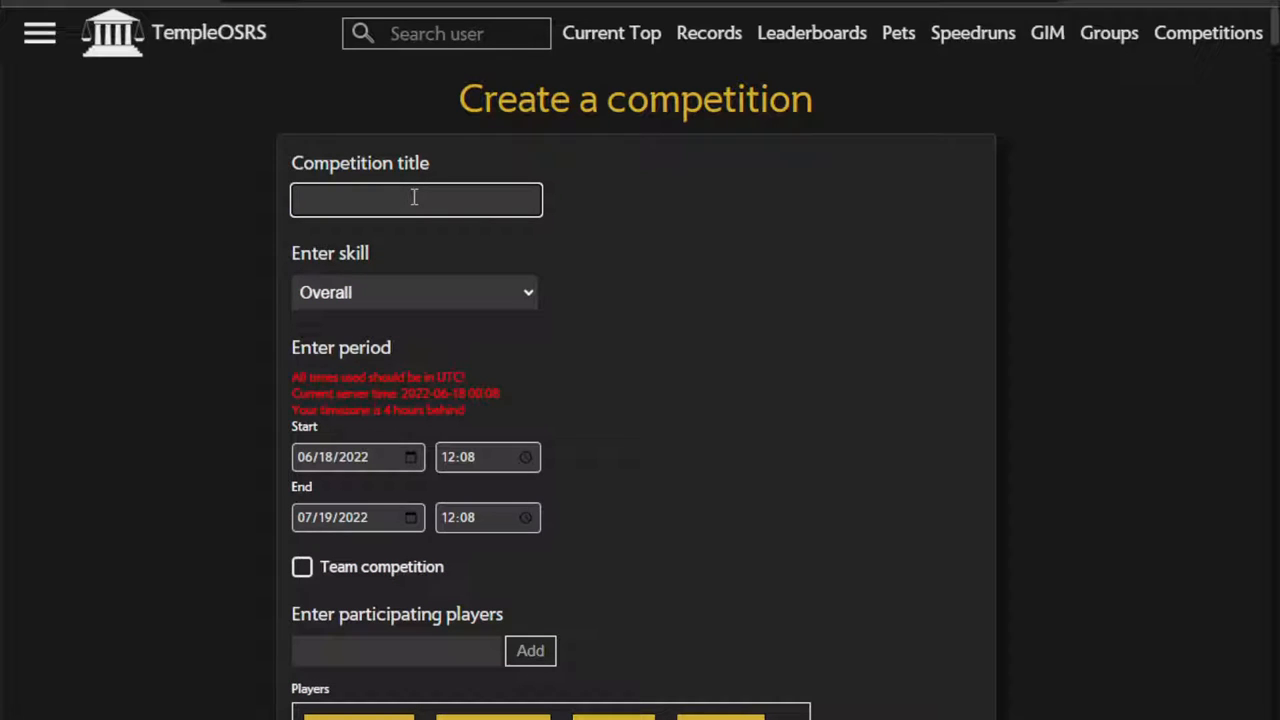
type("Mo")
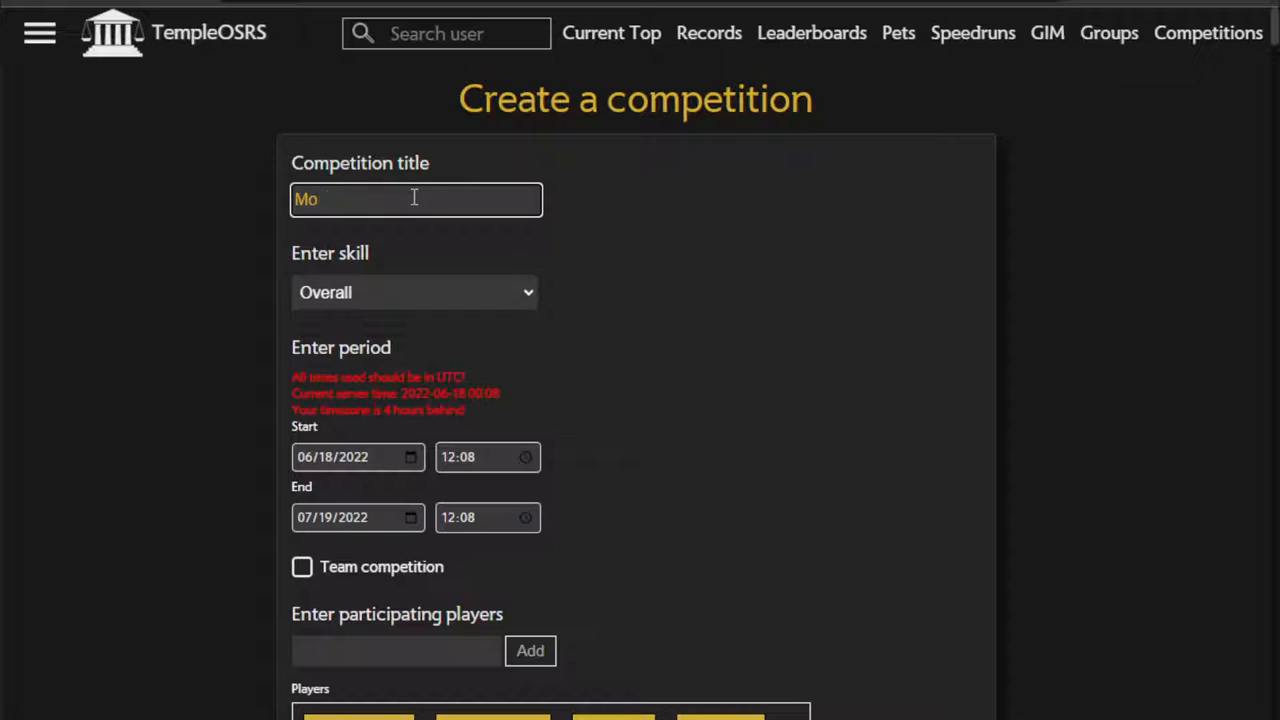
type("Mining")
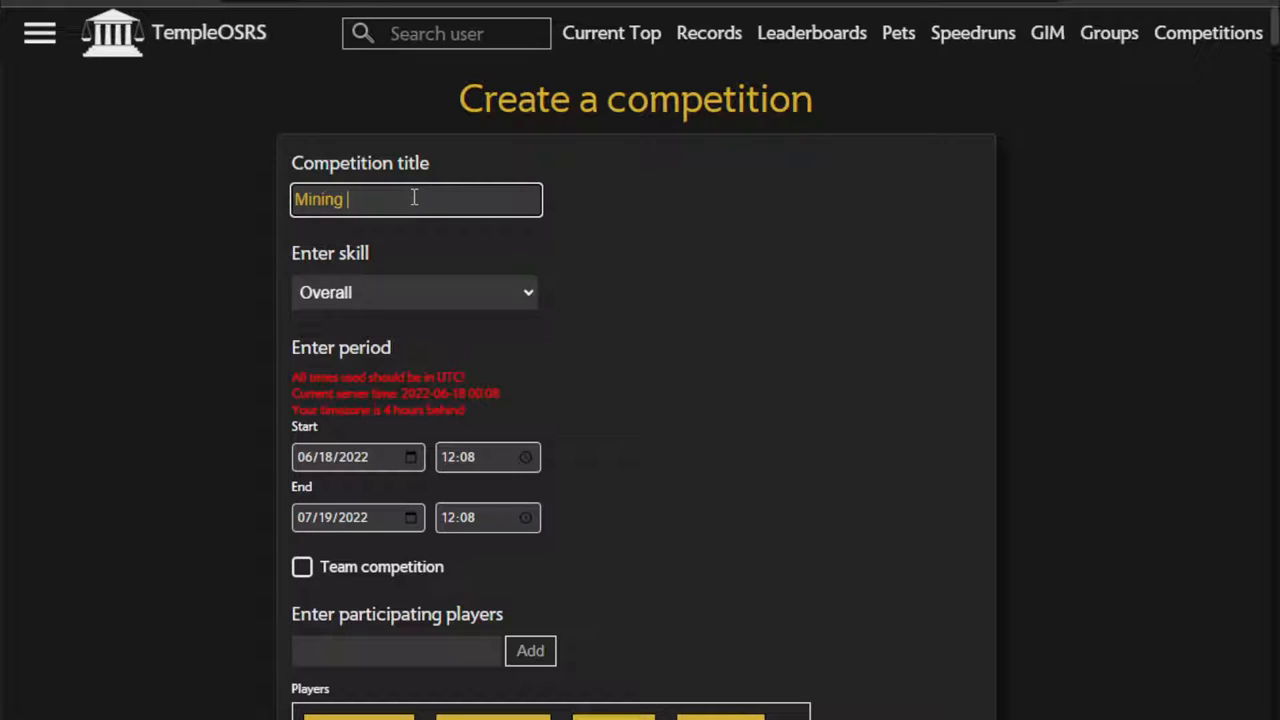
type("SOTW")
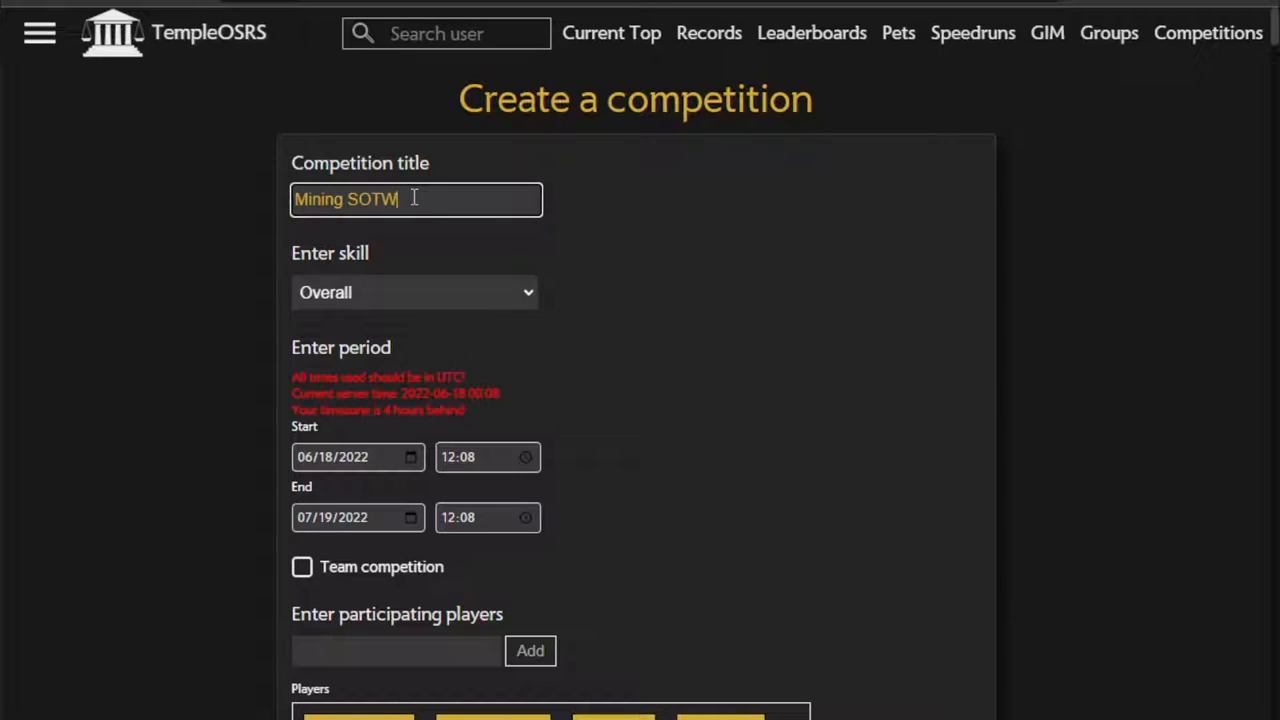
mouse_move(416, 292)
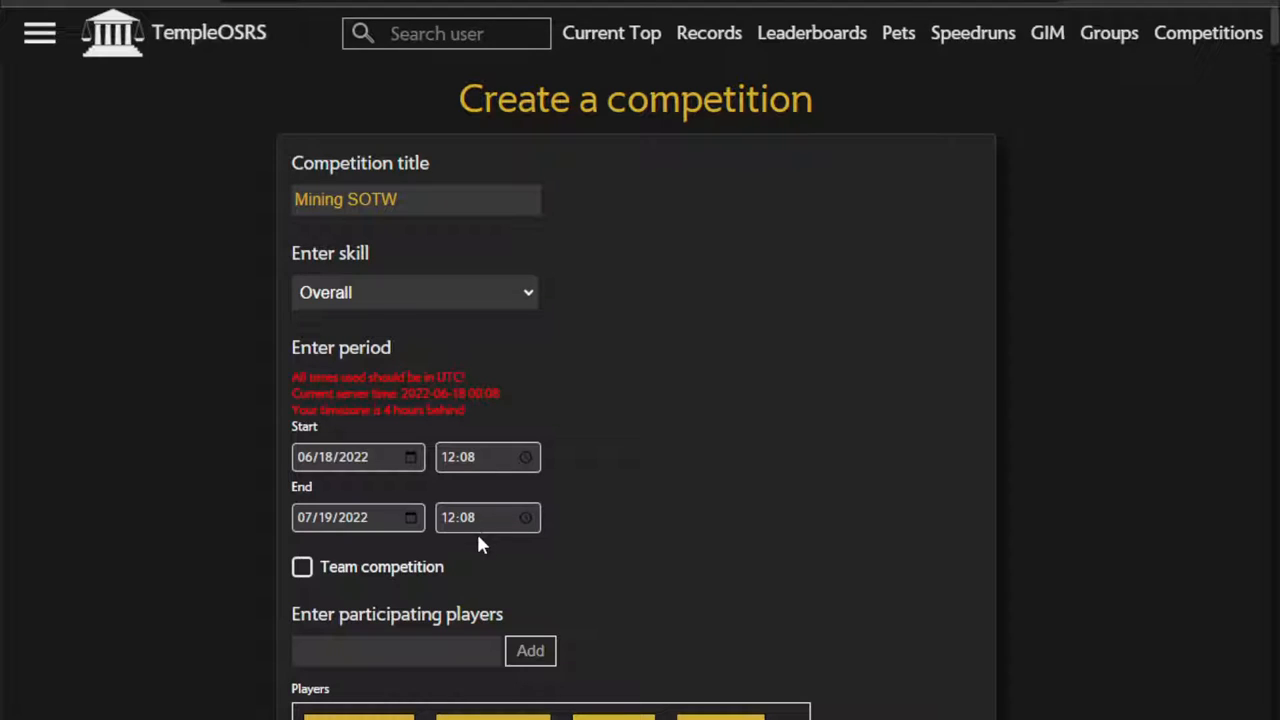
mouse_move(376, 444)
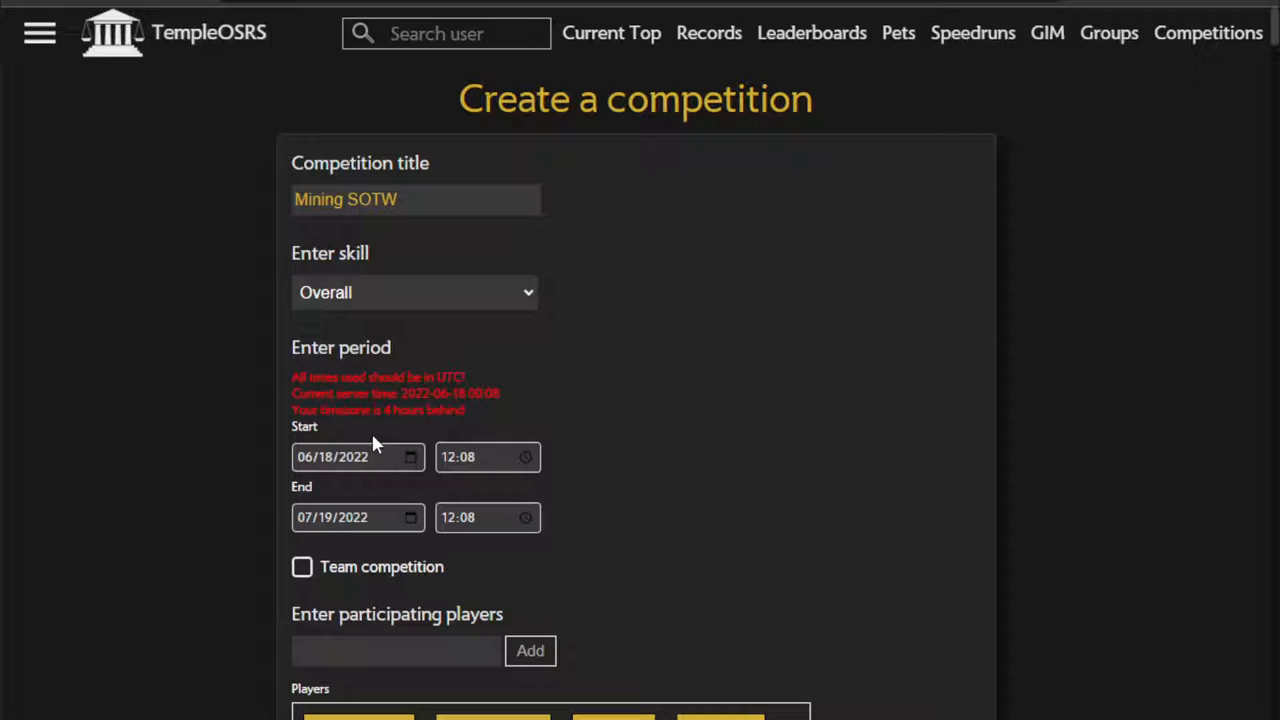
mouse_move(398, 516)
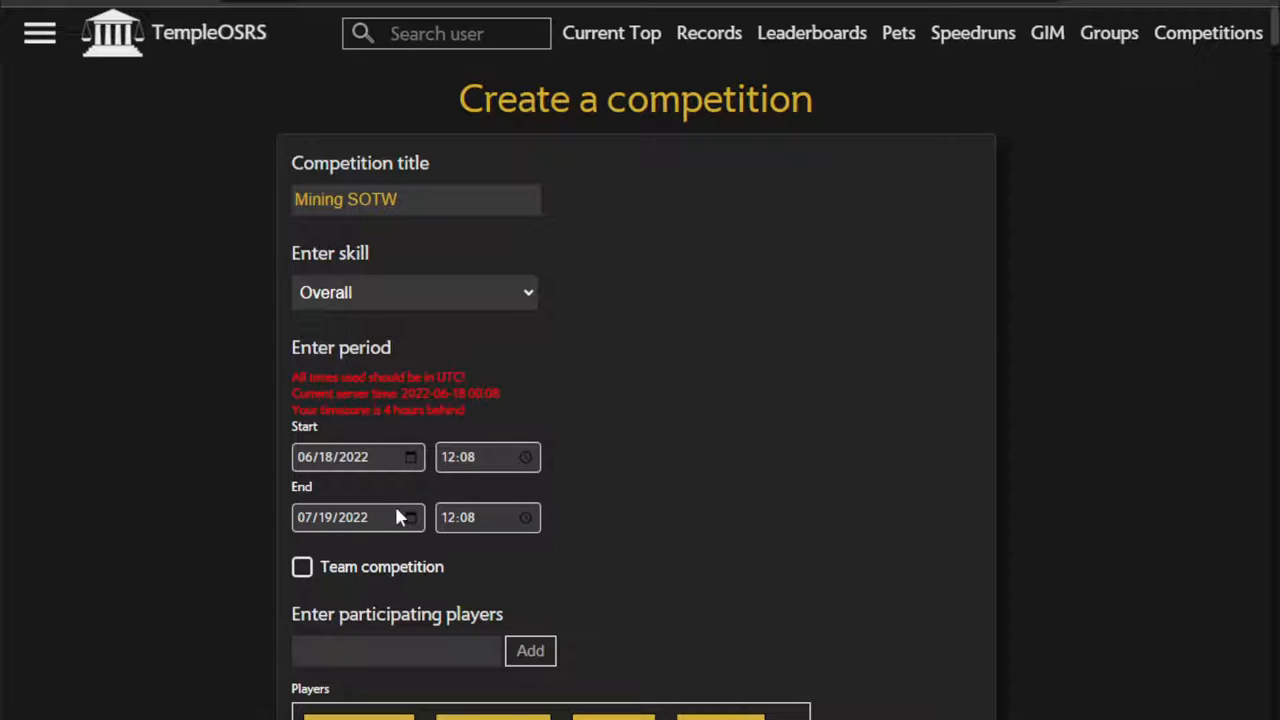
mouse_move(400, 234)
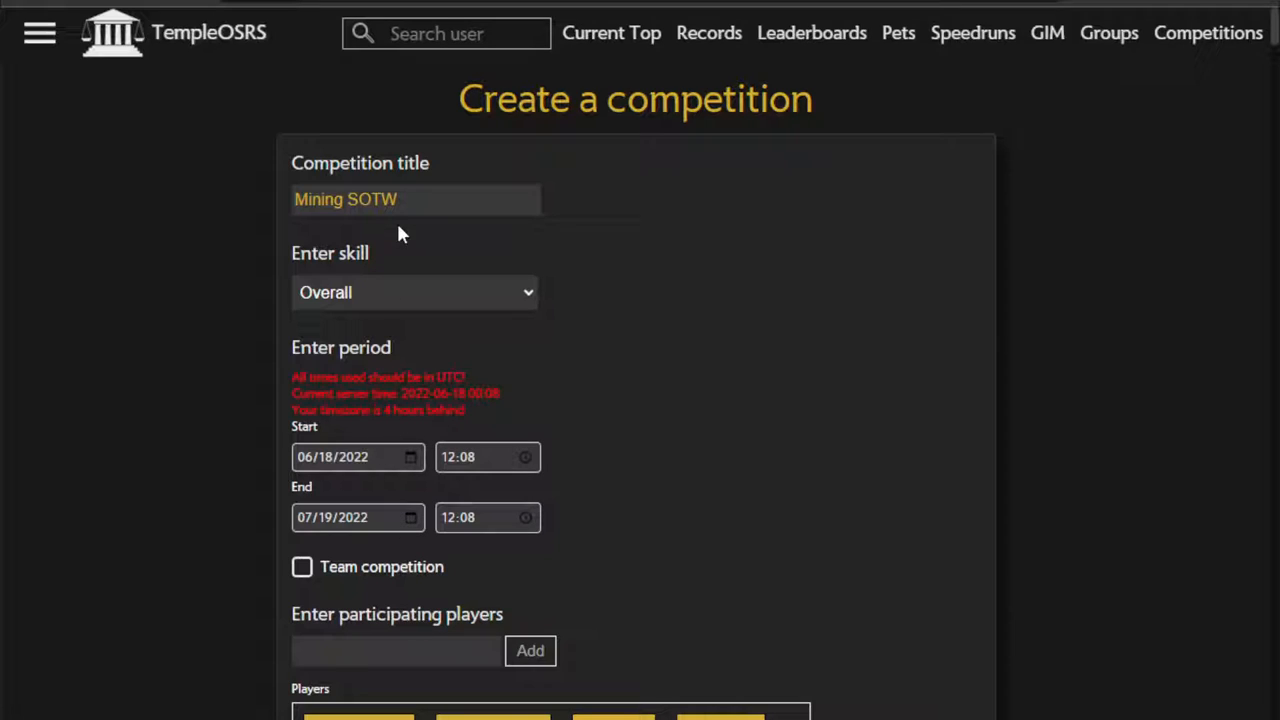
mouse_move(400, 292)
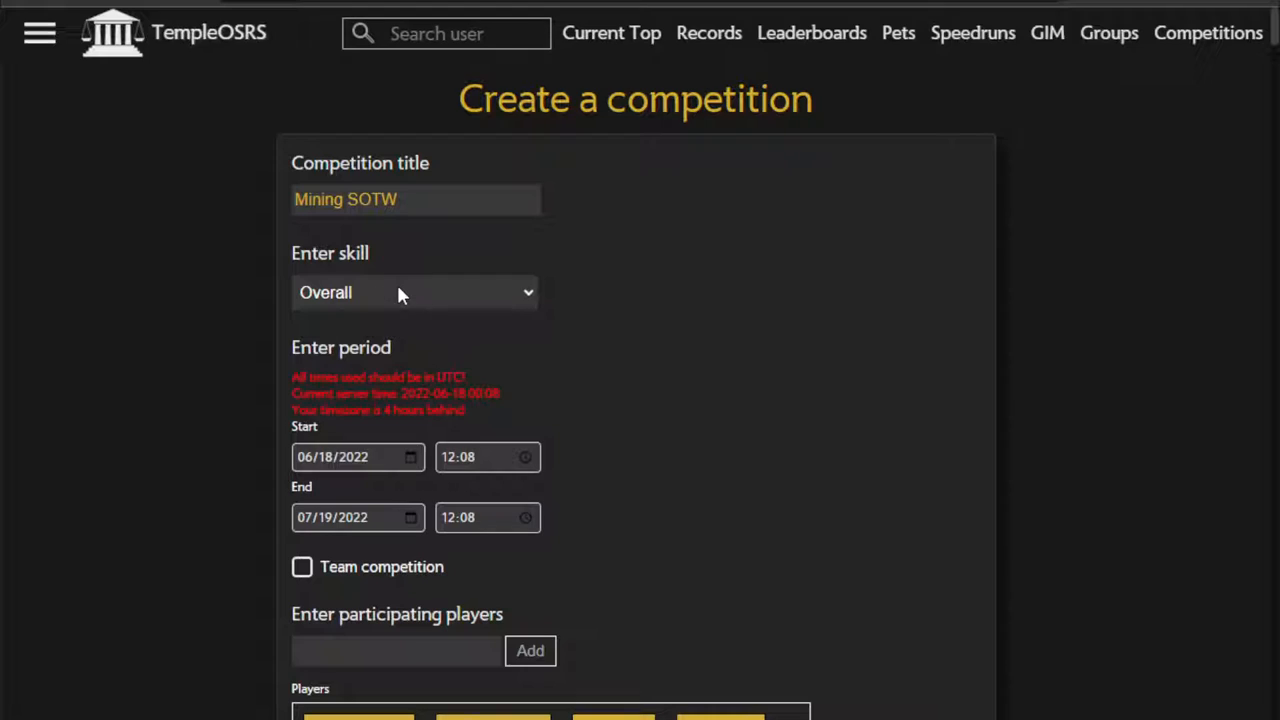
mouse_move(400, 428)
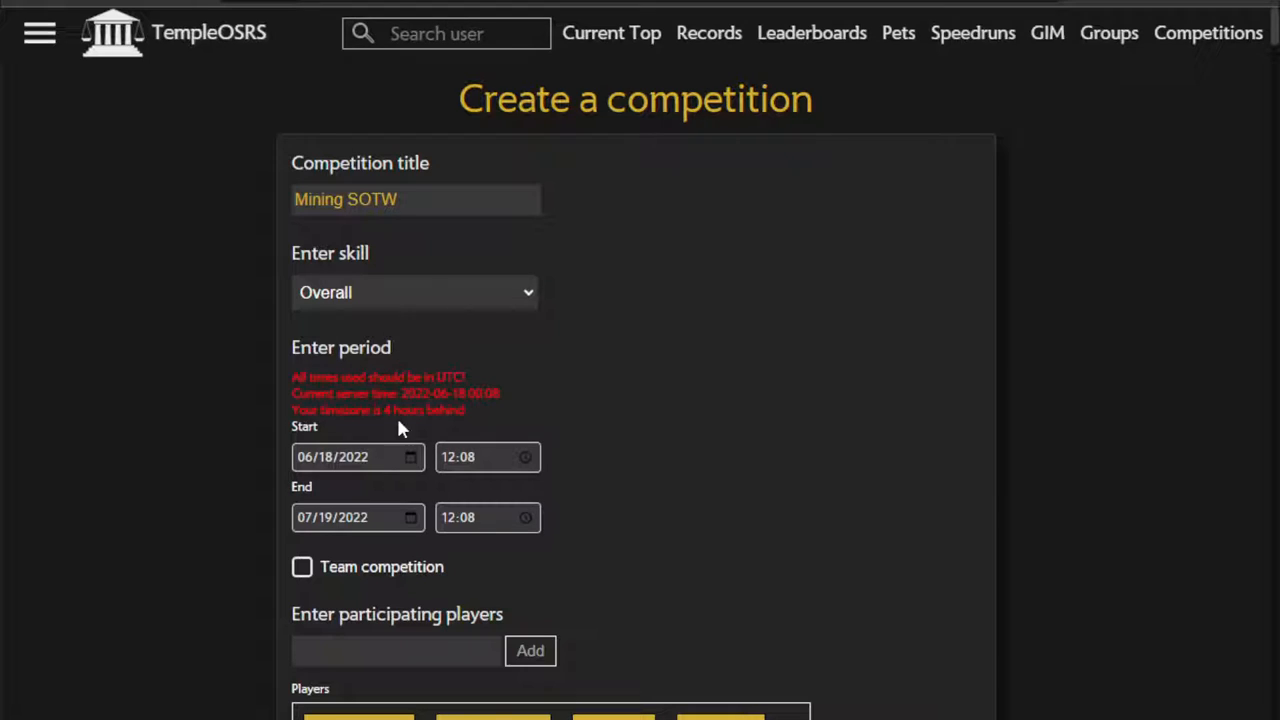
mouse_move(400, 472)
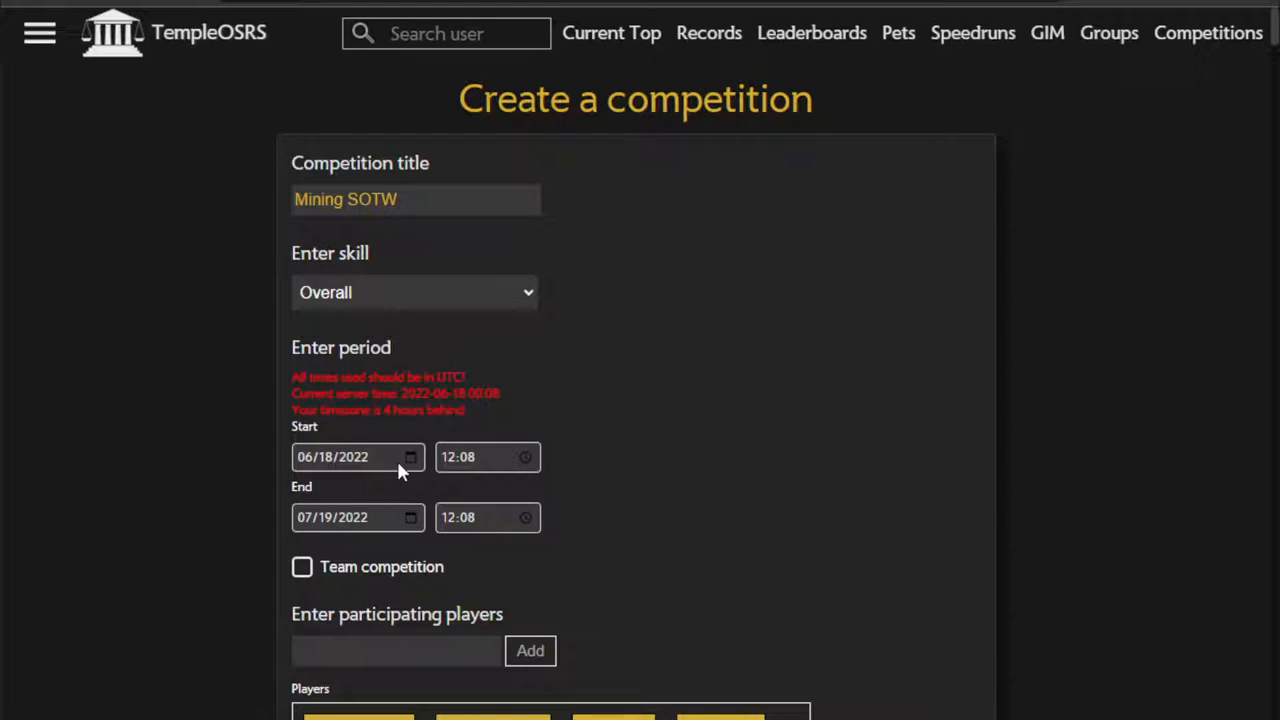
mouse_move(424, 490)
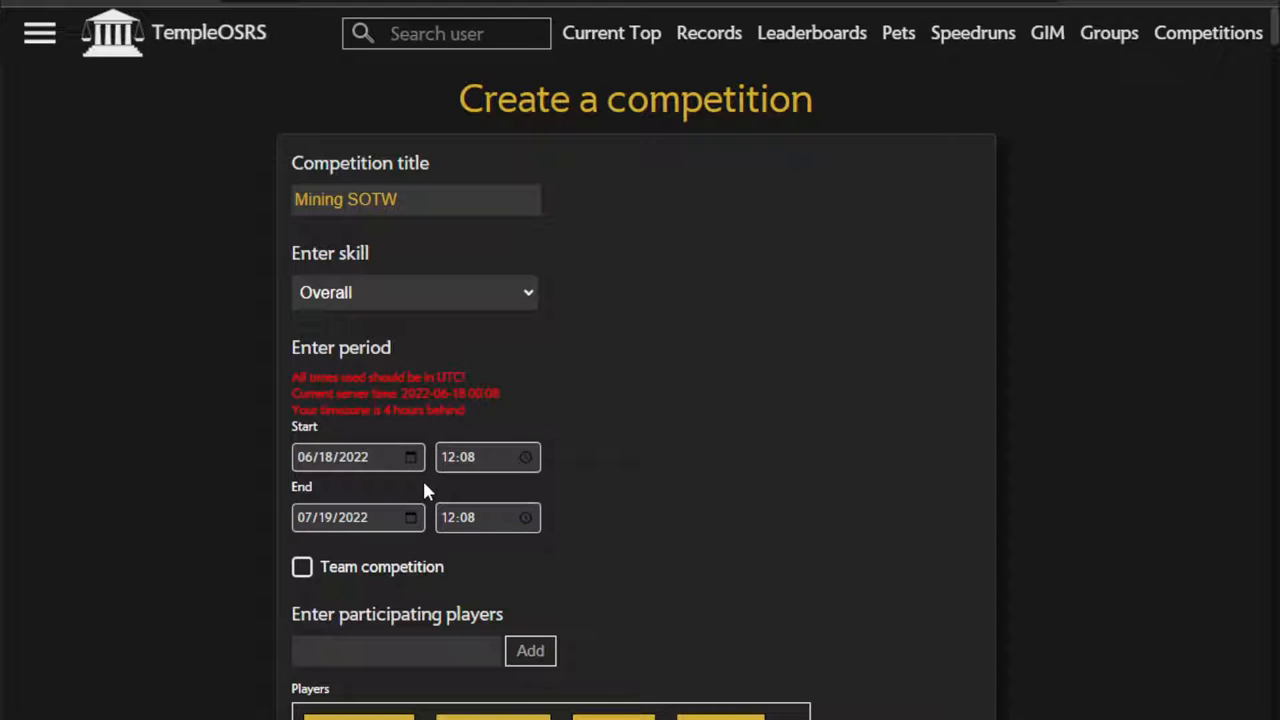
mouse_move(396, 348)
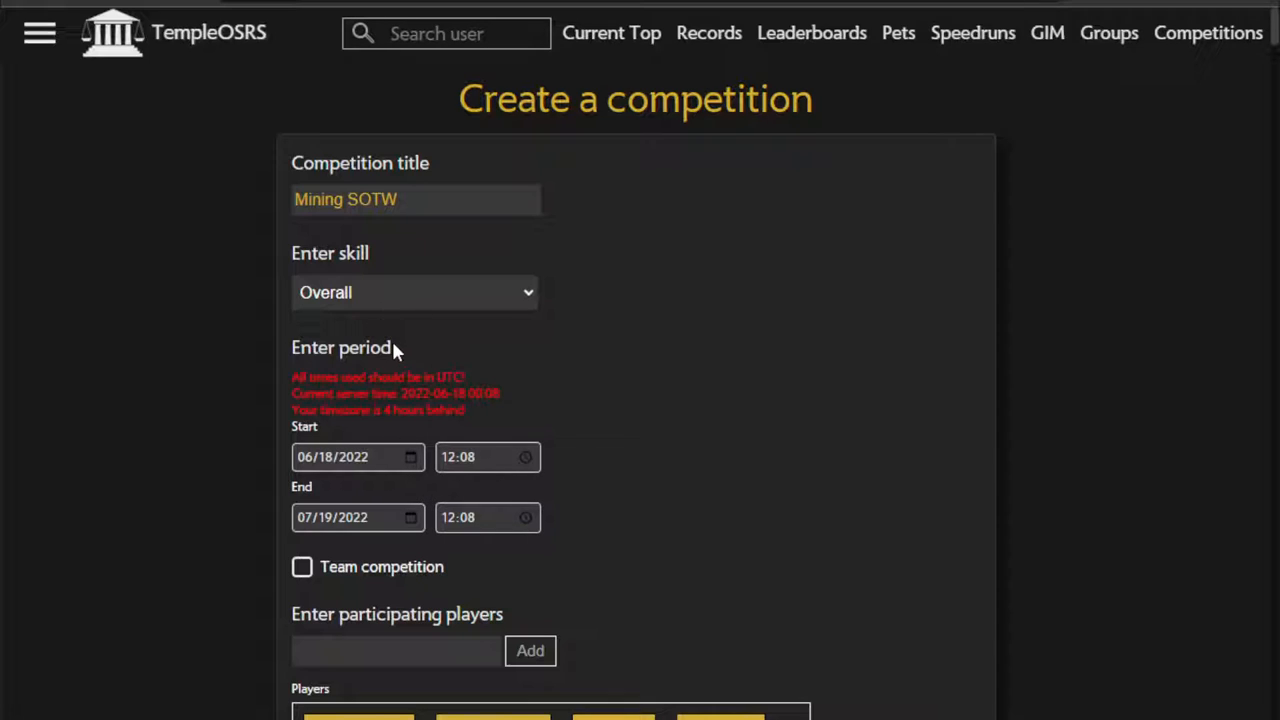
mouse_move(374, 636)
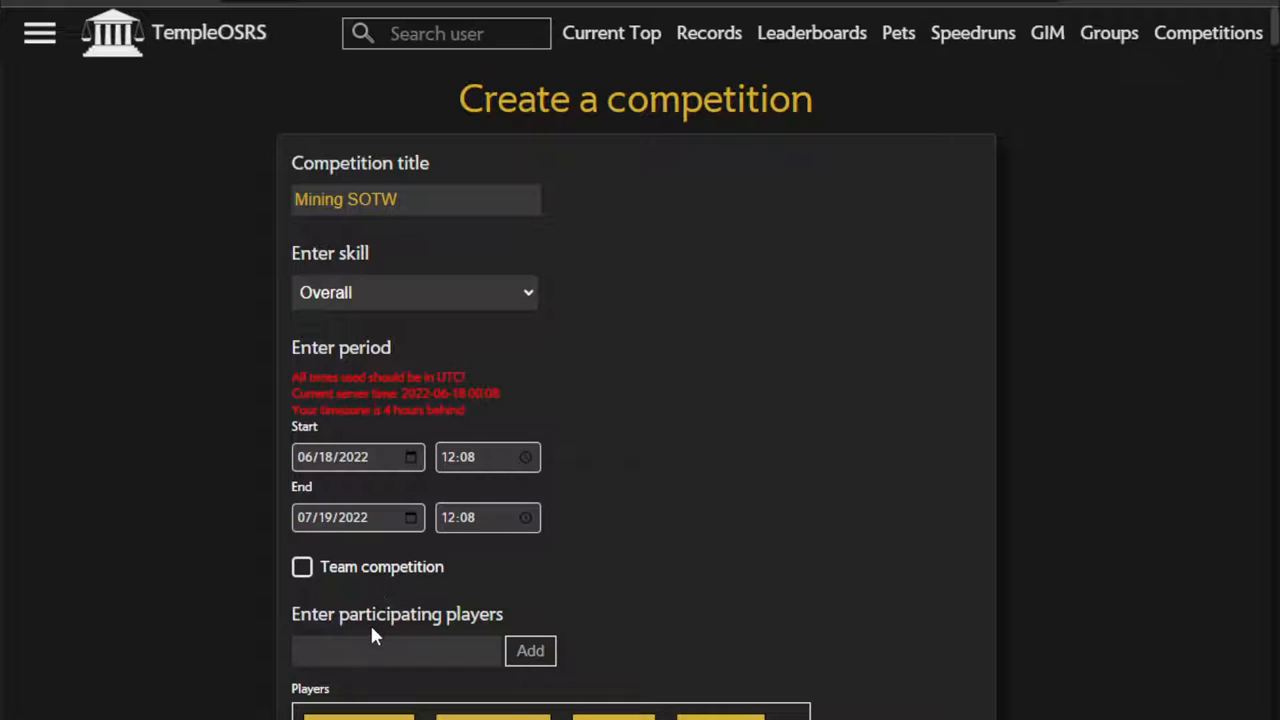
Step: Choose Mining as the skill and set the start to 06/16/2022 at 04:00
left_click(414, 292)
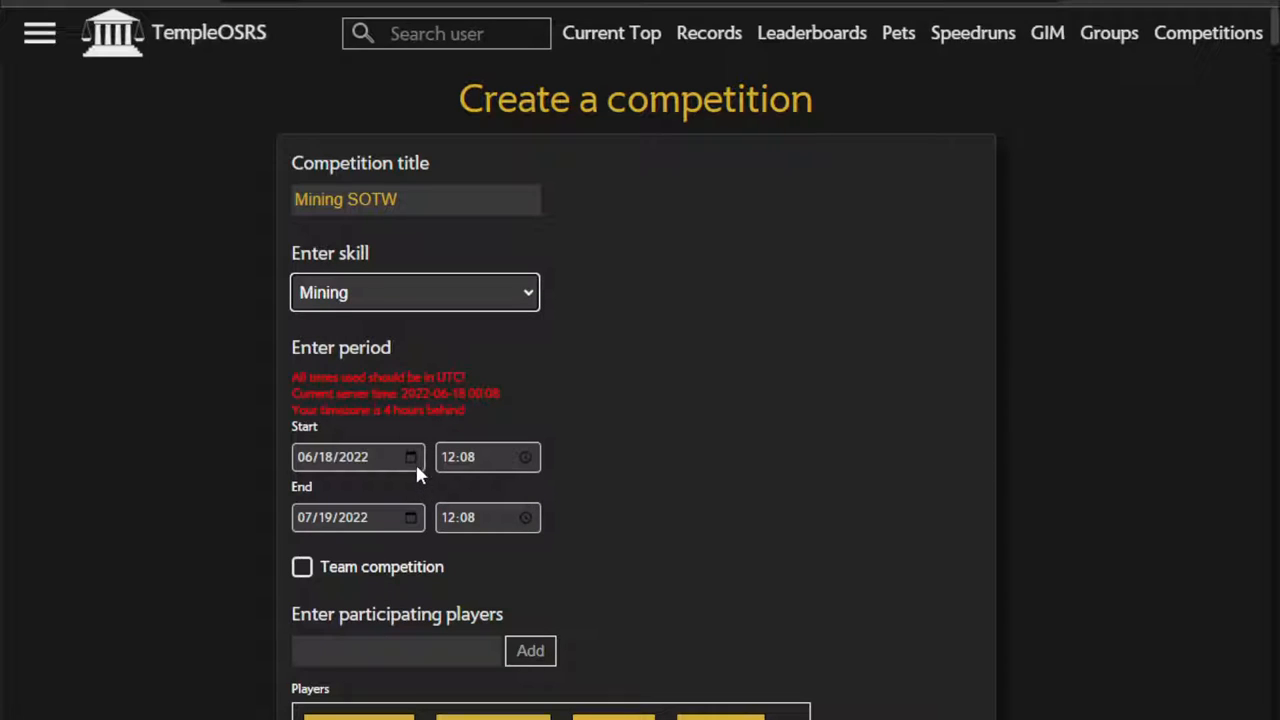
left_click(304, 456)
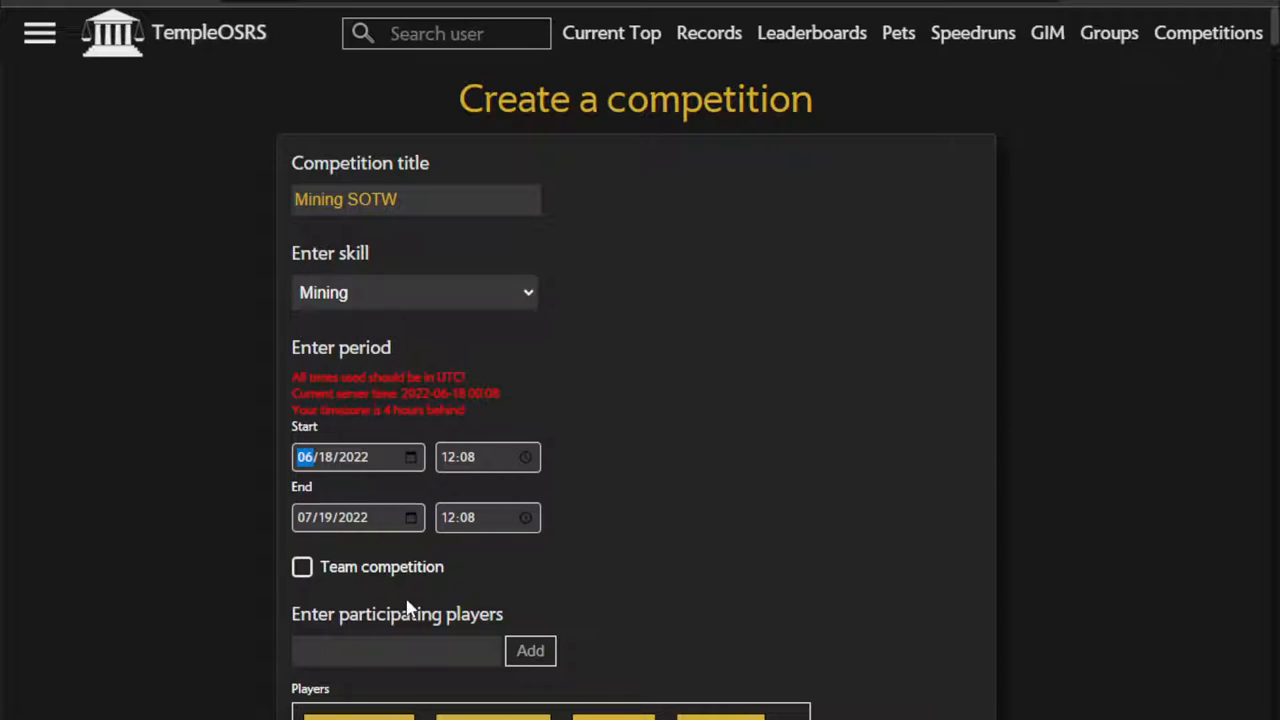
mouse_move(404, 636)
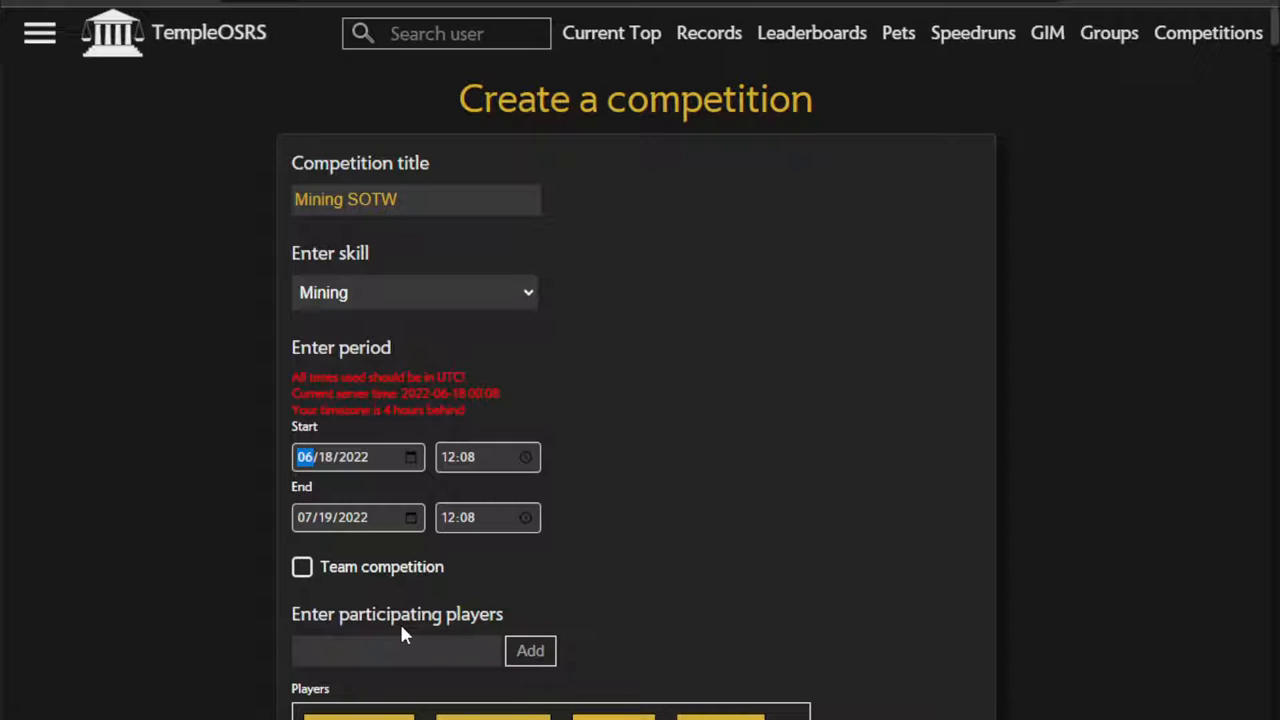
left_click(340, 456)
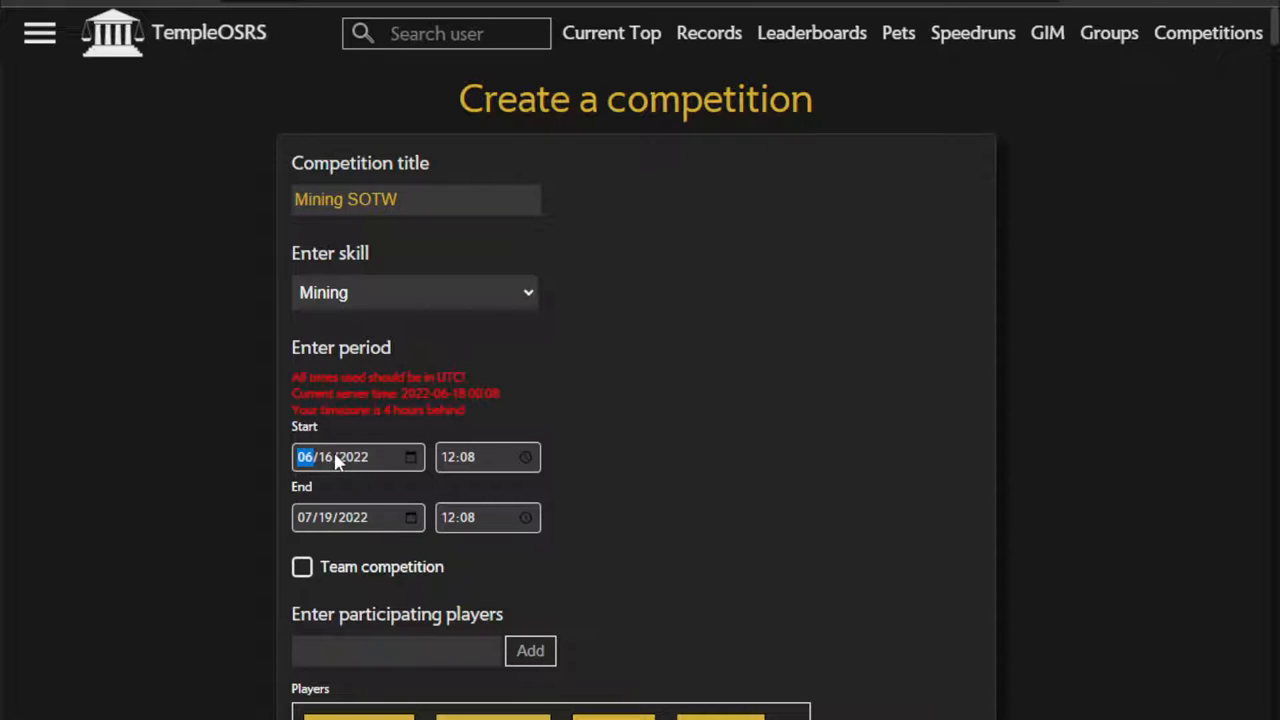
left_click(448, 456)
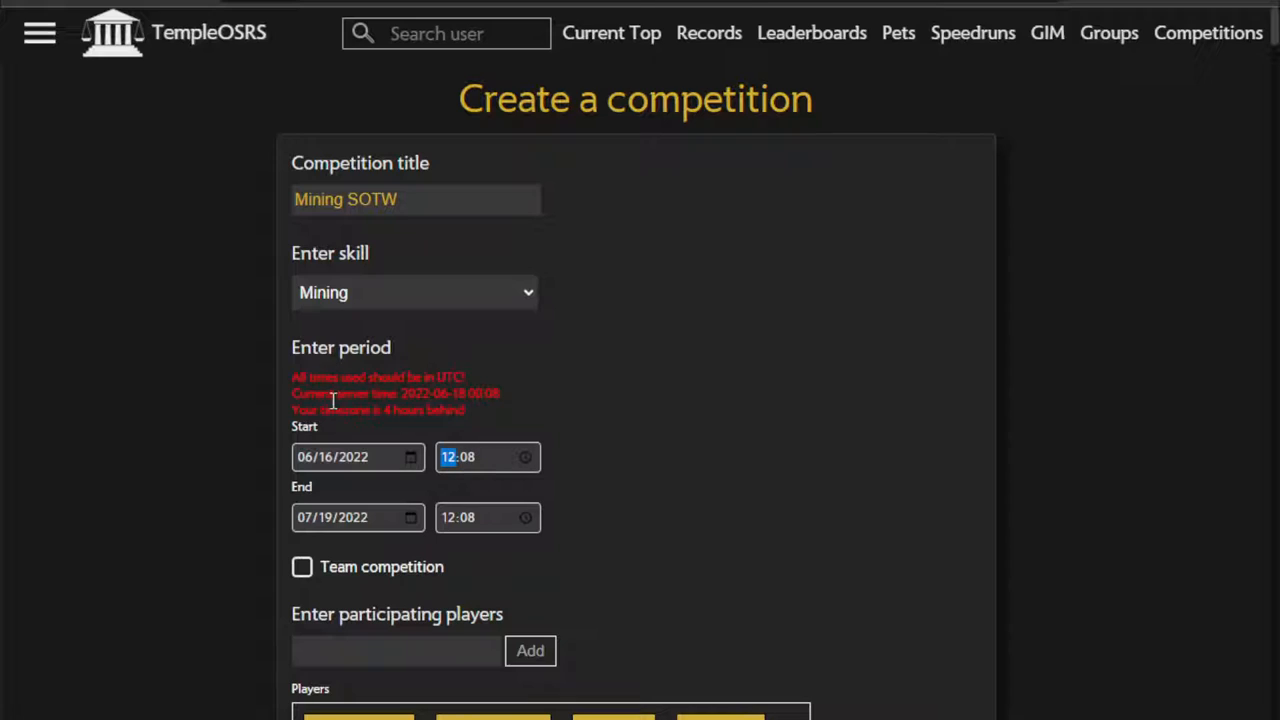
mouse_move(478, 388)
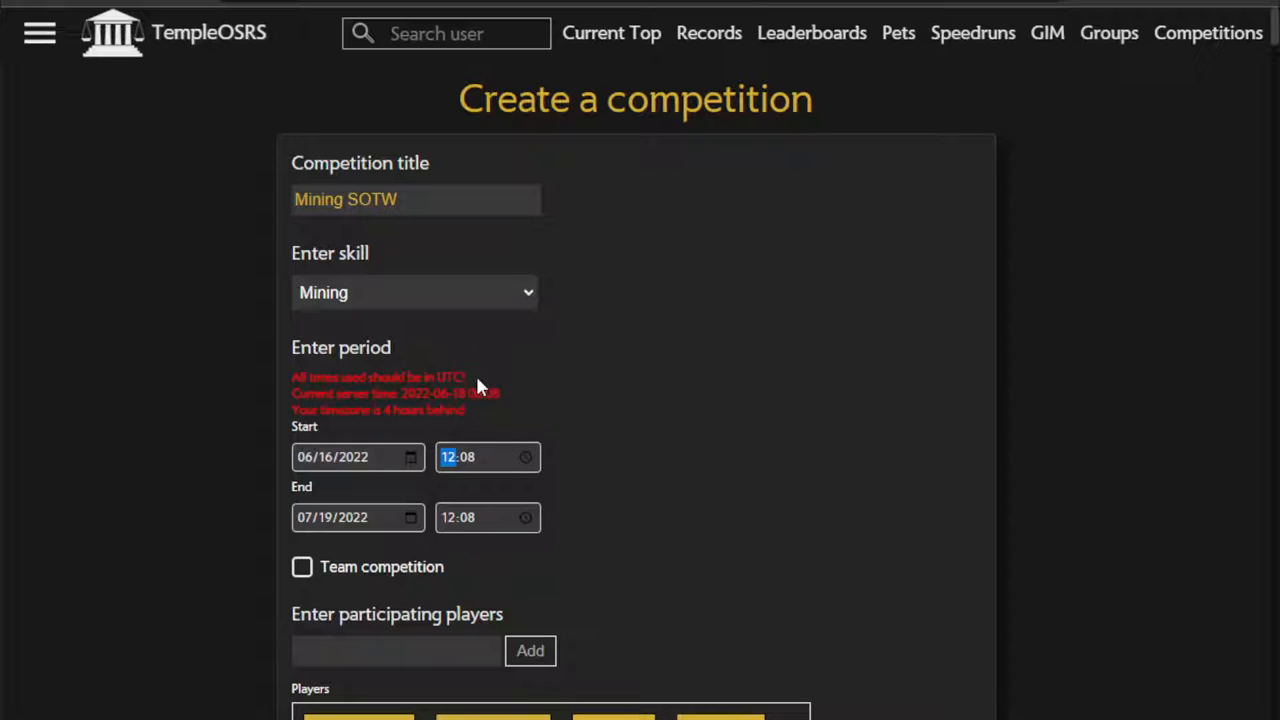
mouse_move(476, 392)
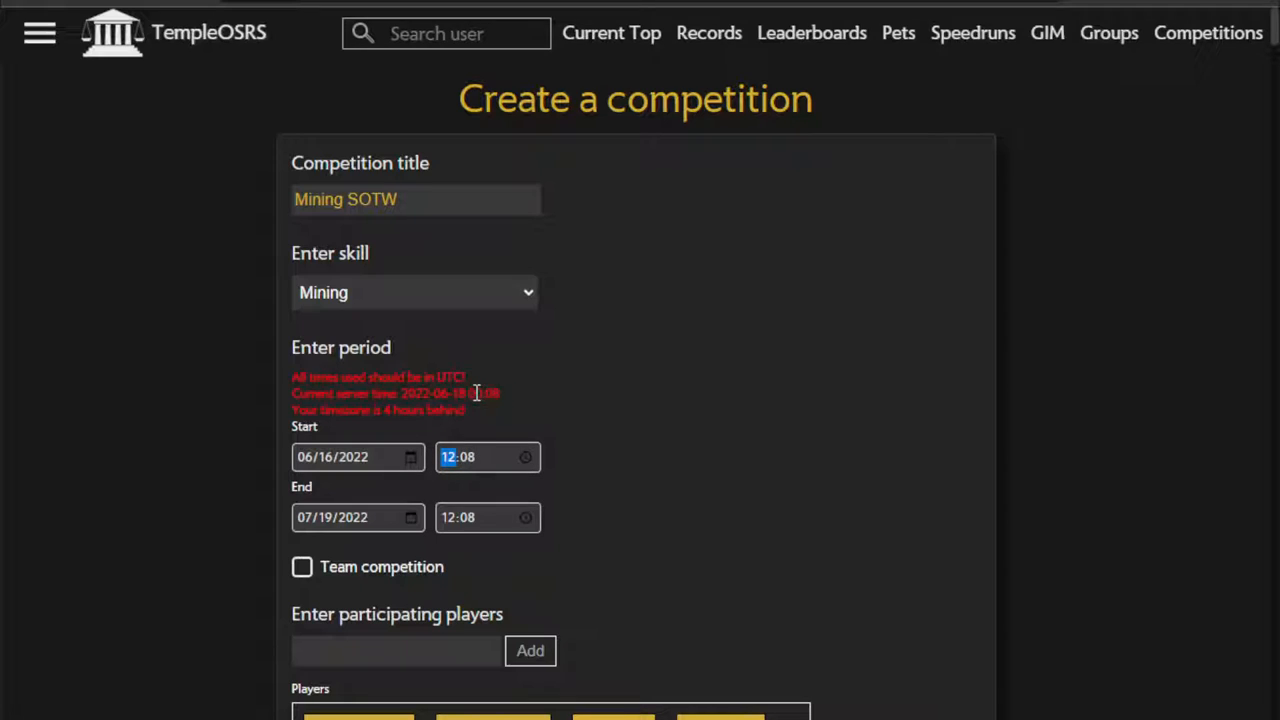
mouse_move(444, 412)
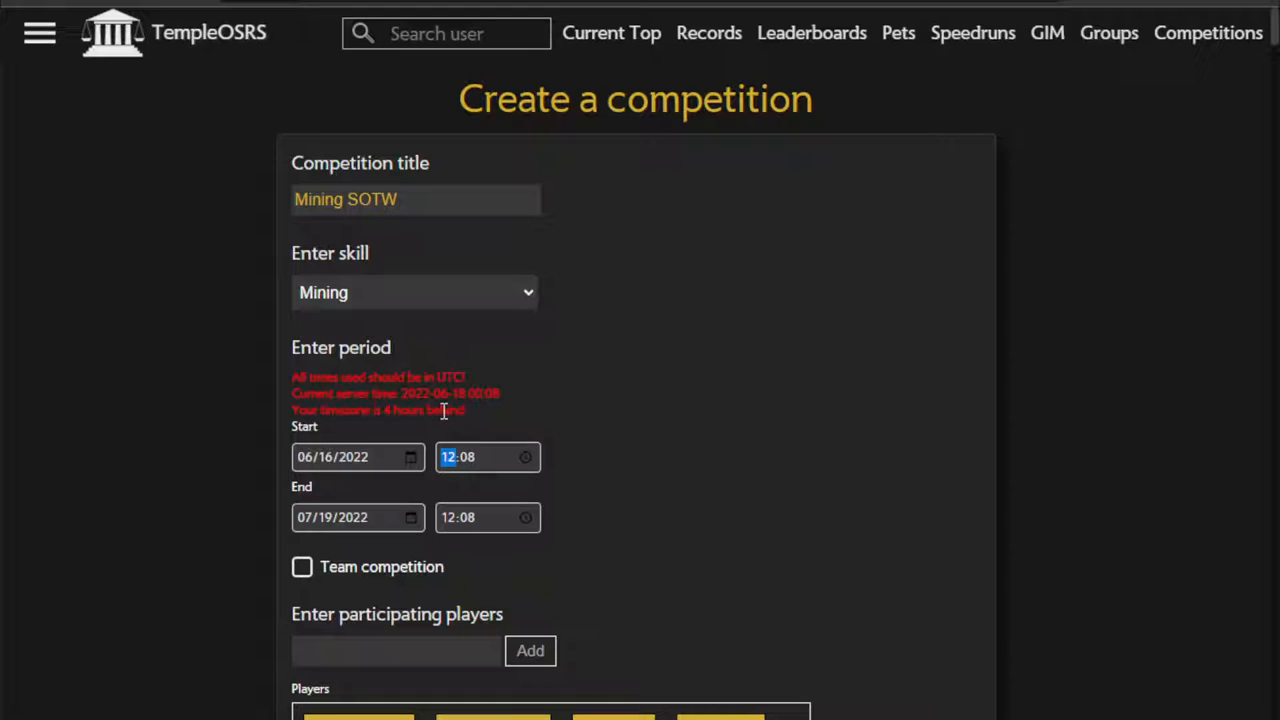
mouse_move(540, 428)
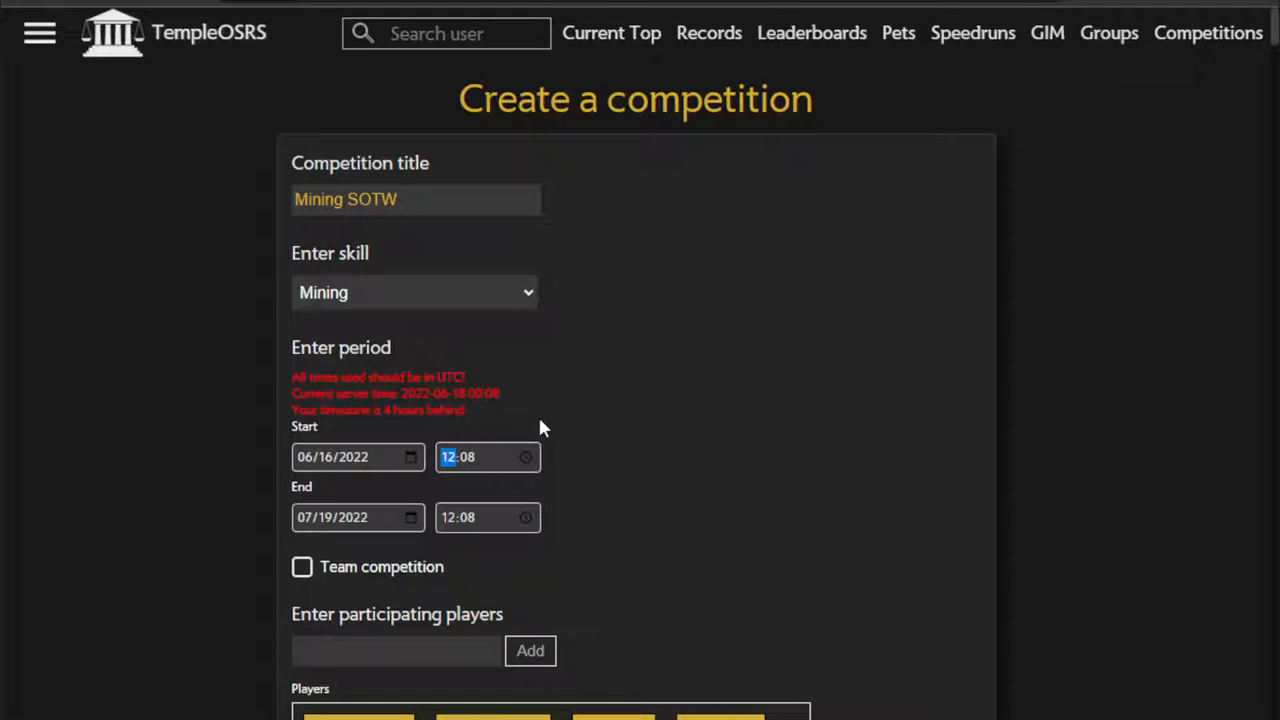
mouse_move(516, 414)
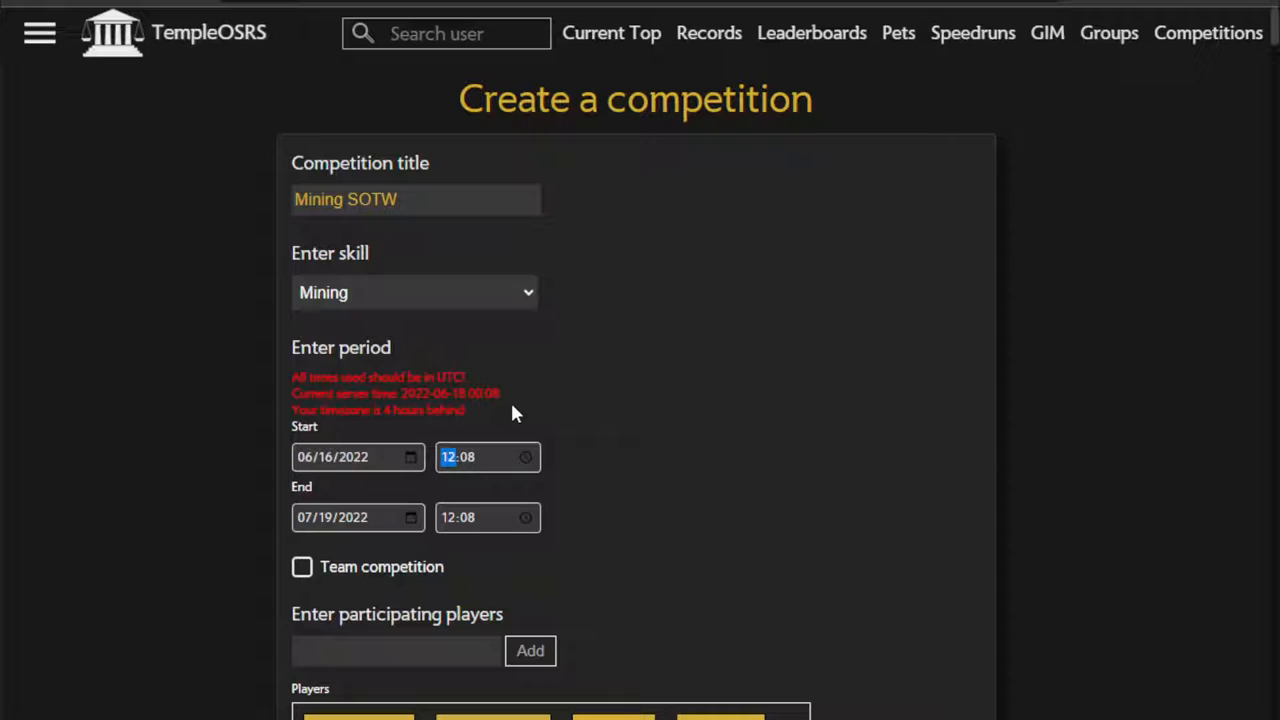
mouse_move(508, 418)
type("04:00")
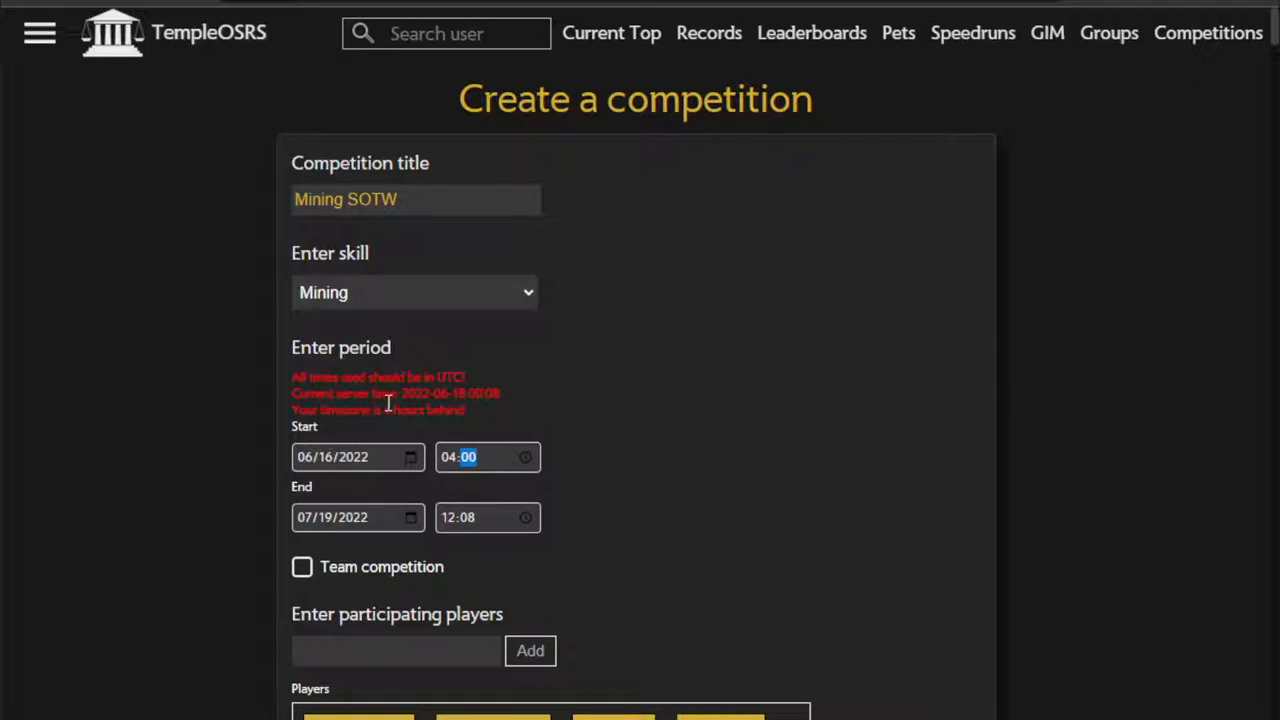
mouse_move(336, 478)
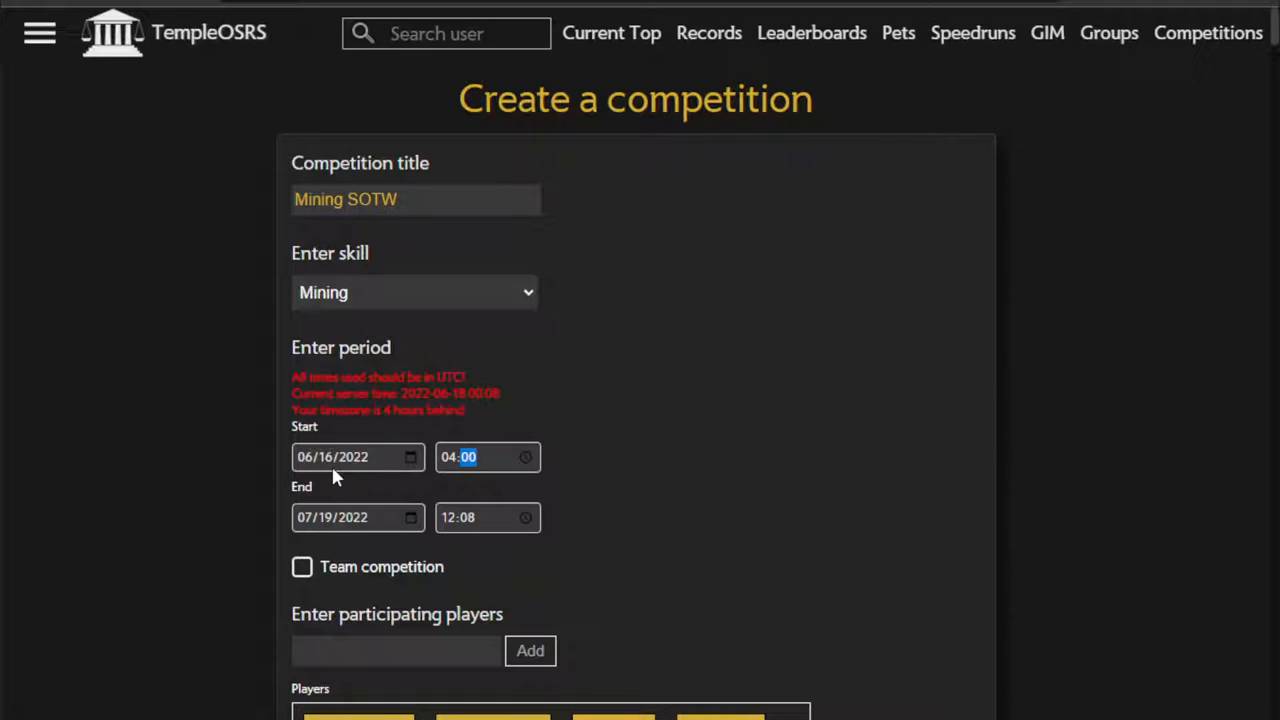
mouse_move(368, 452)
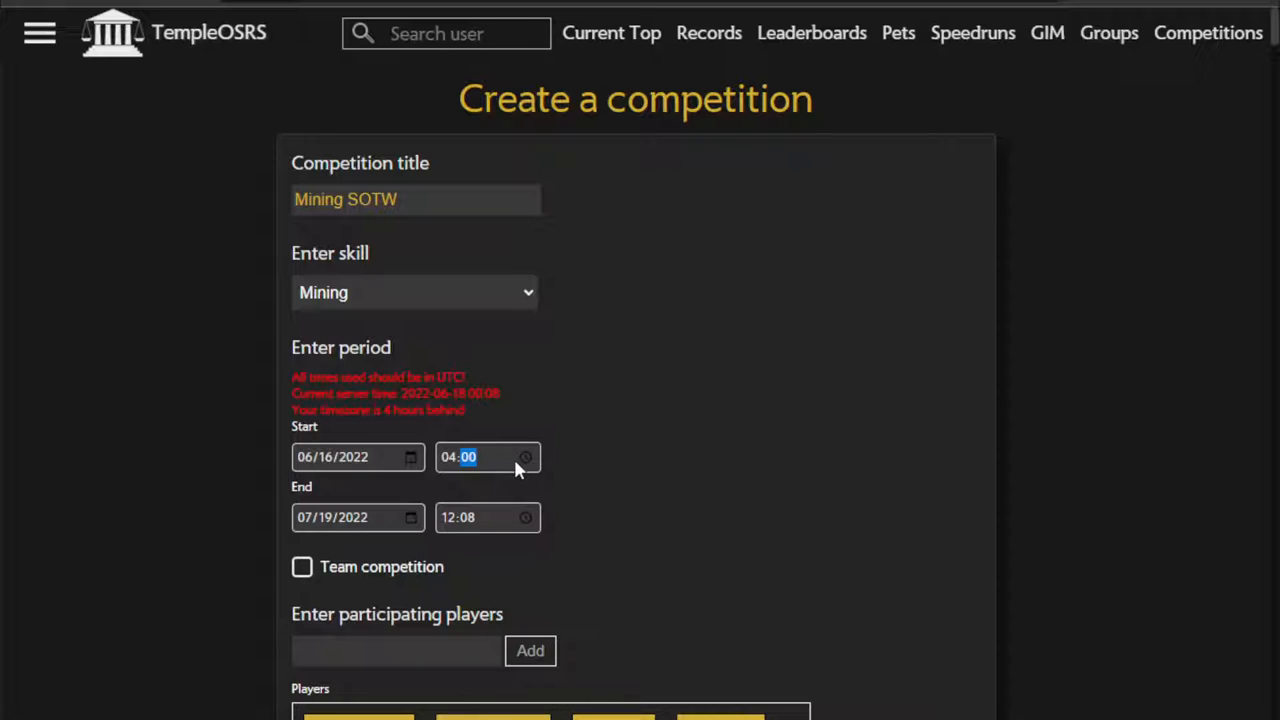
mouse_move(404, 458)
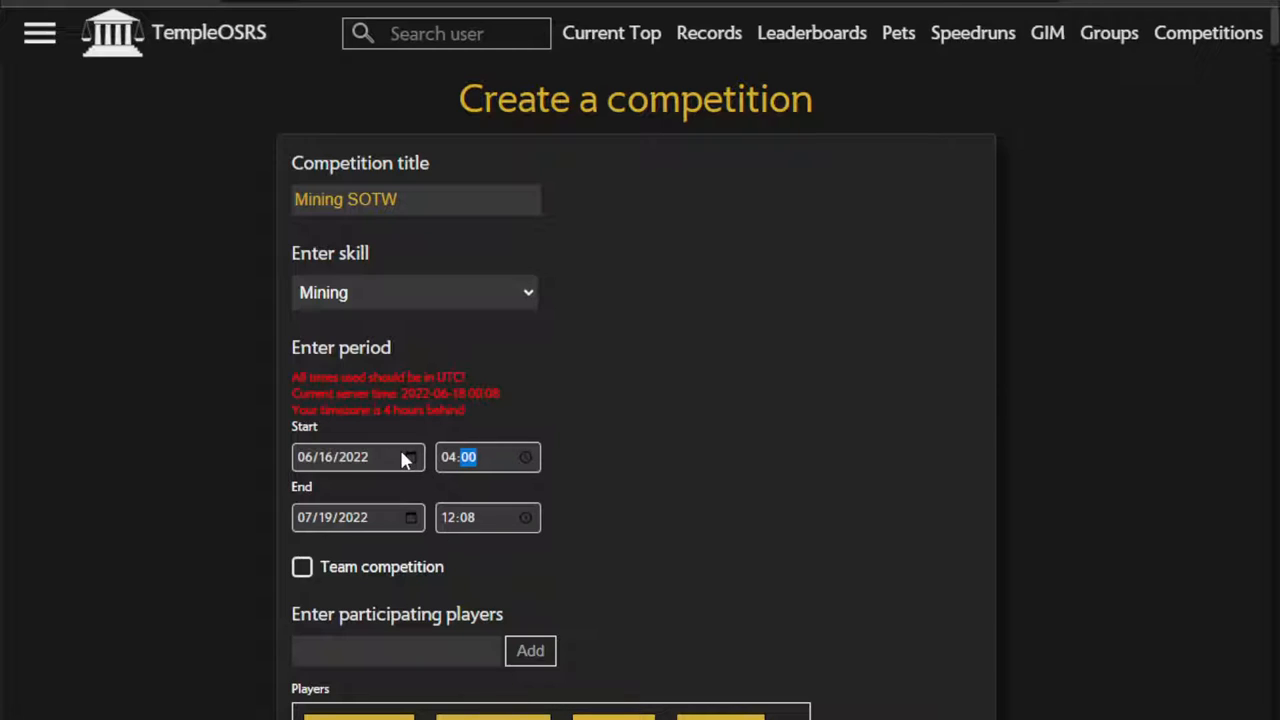
mouse_move(716, 414)
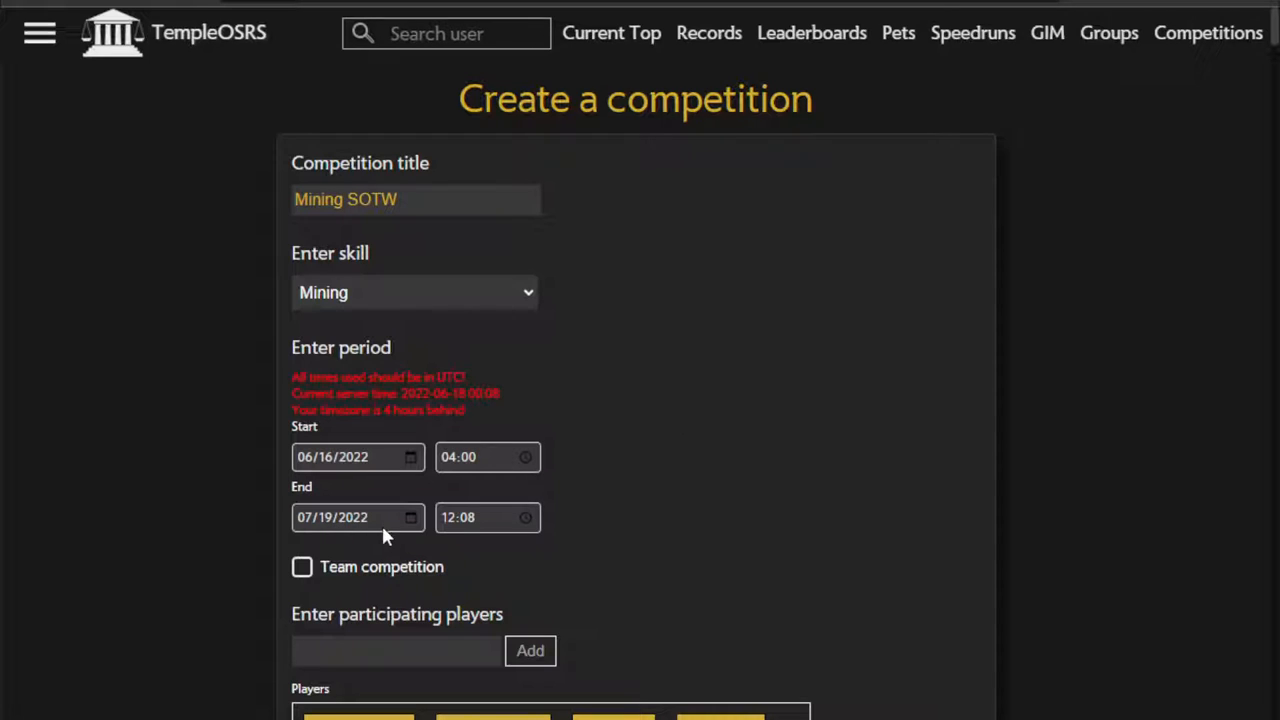
Step: Set the competition end date to 07/01/2022 at 04:00 and verify it
left_click(310, 516)
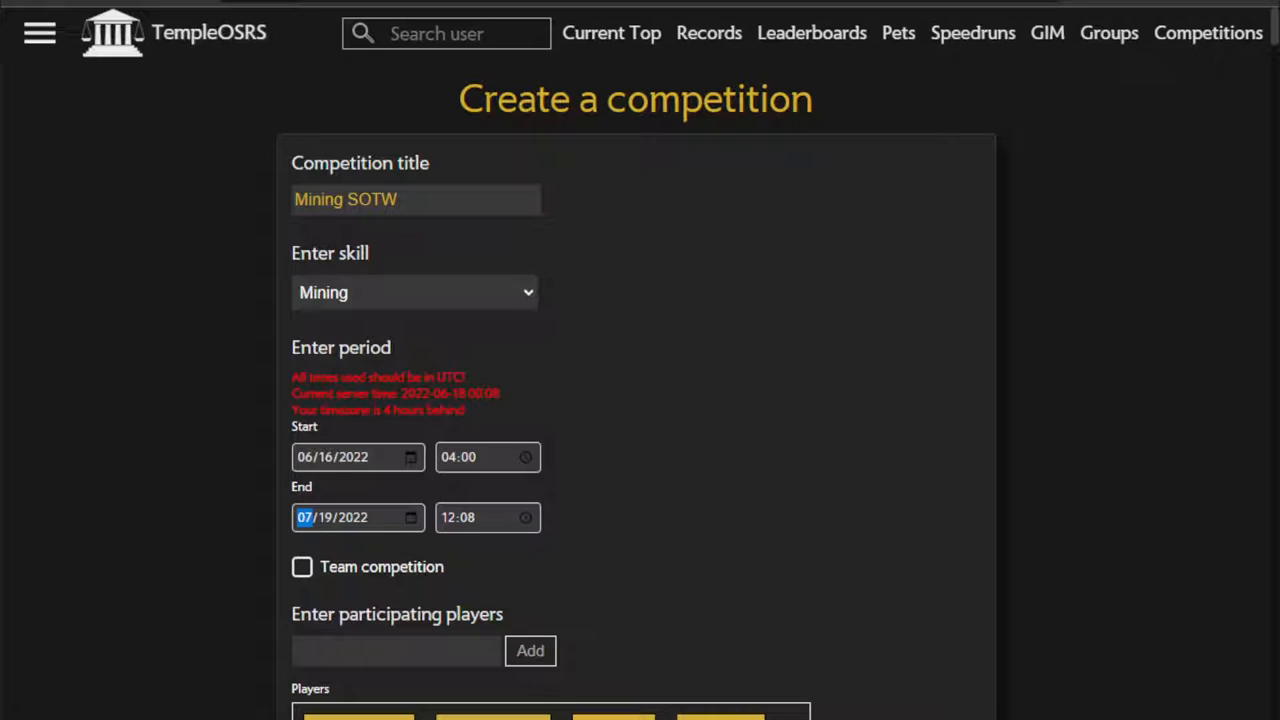
type("31")
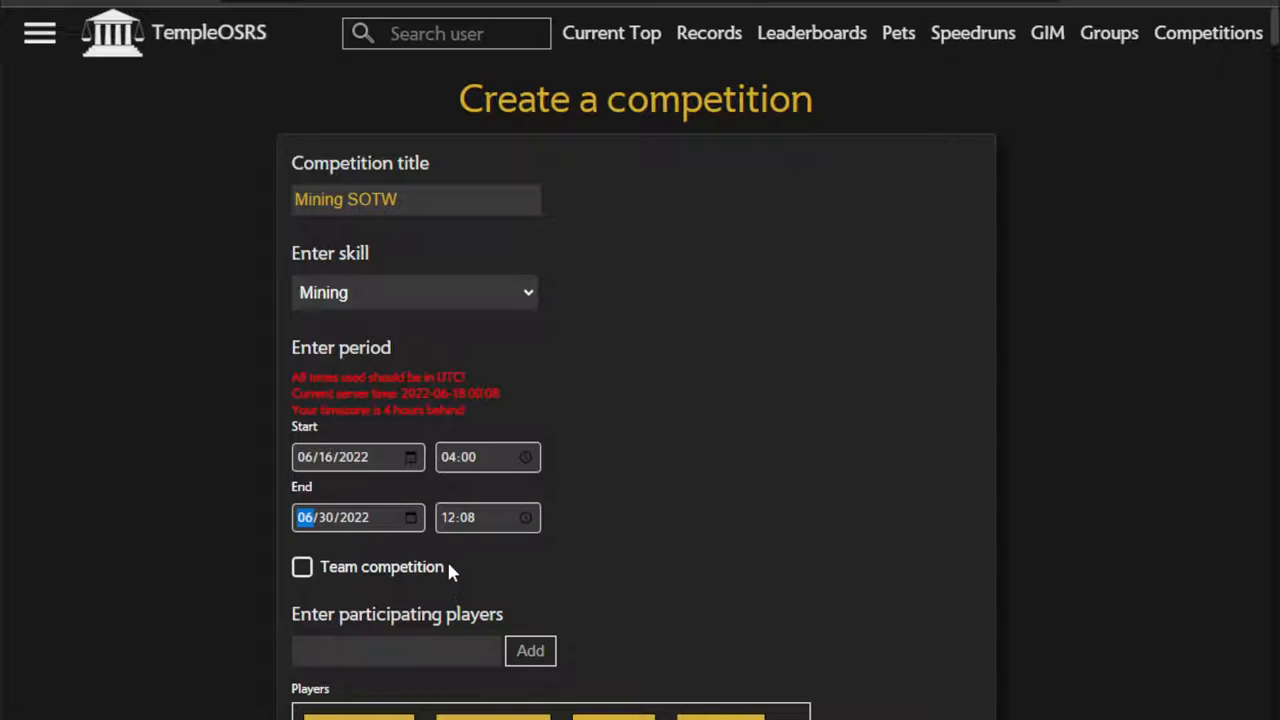
mouse_move(596, 490)
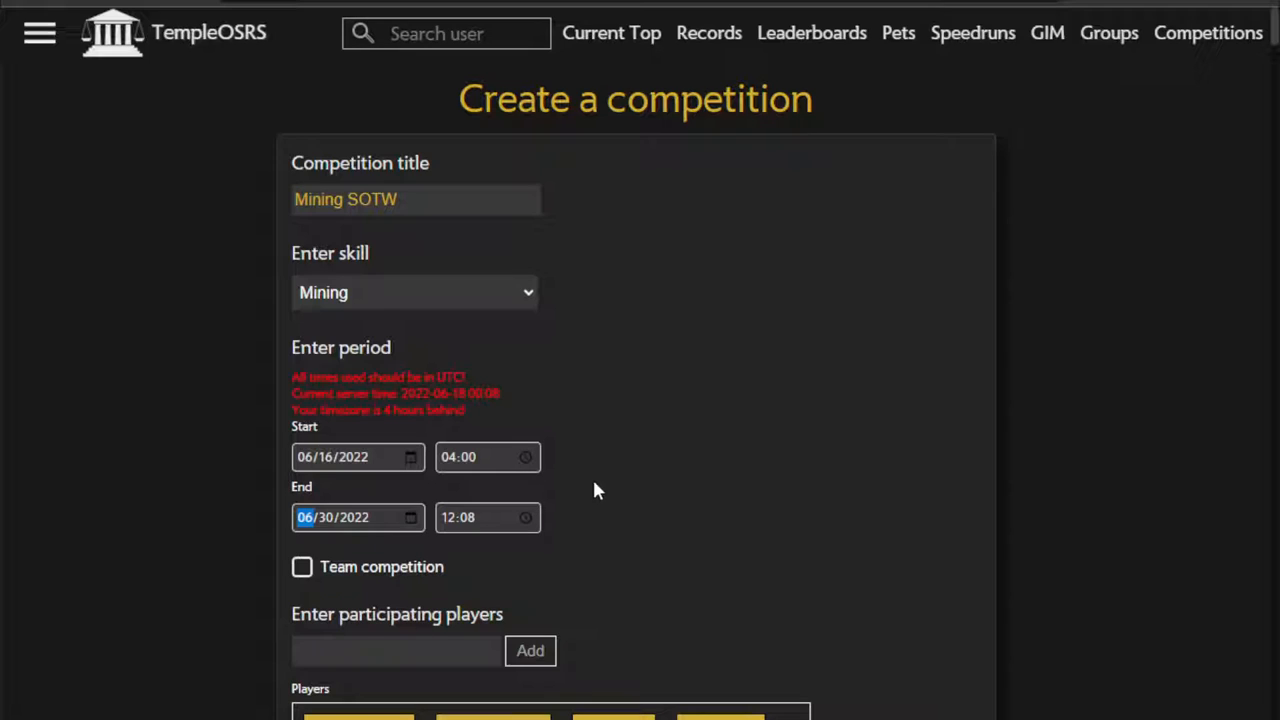
mouse_move(680, 524)
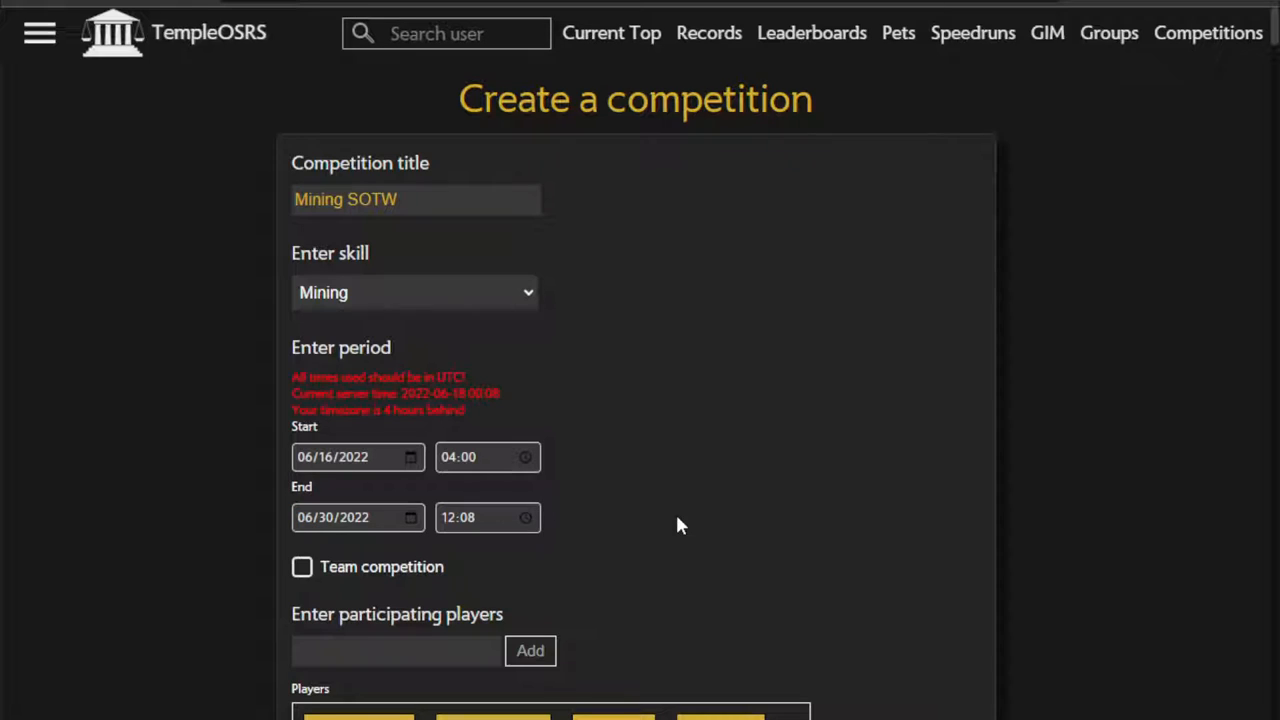
mouse_move(644, 486)
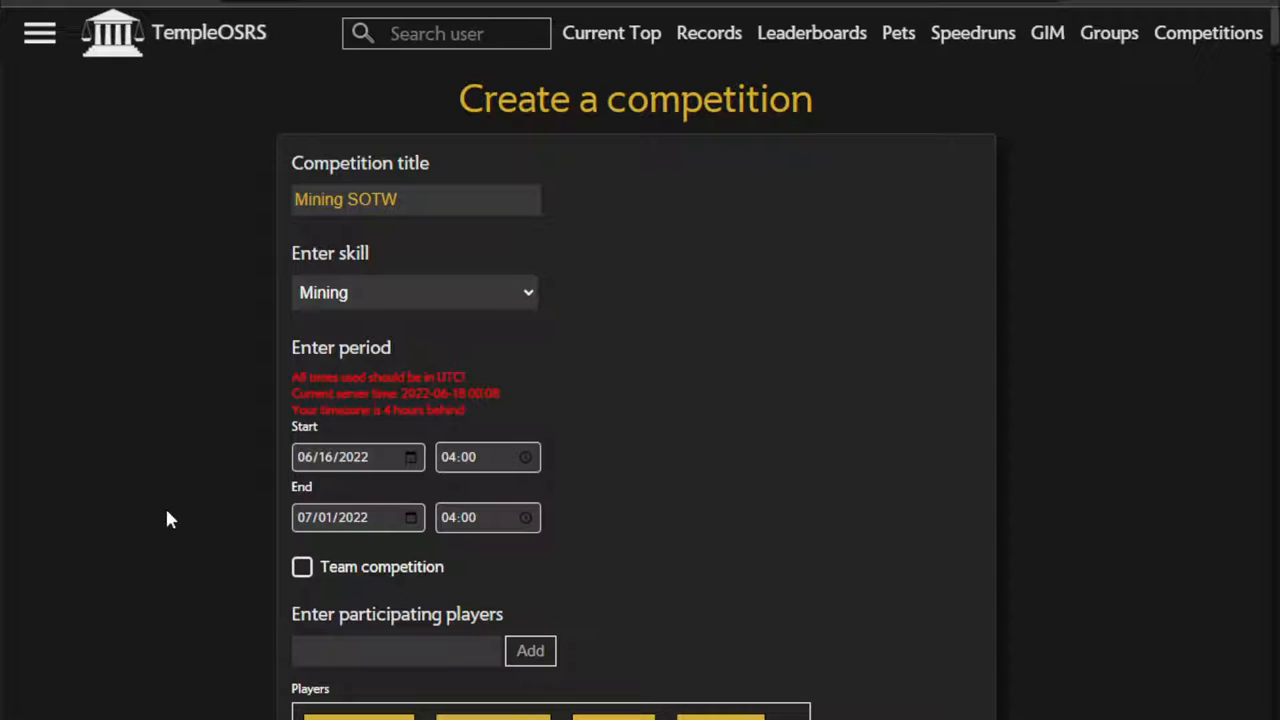
mouse_move(652, 536)
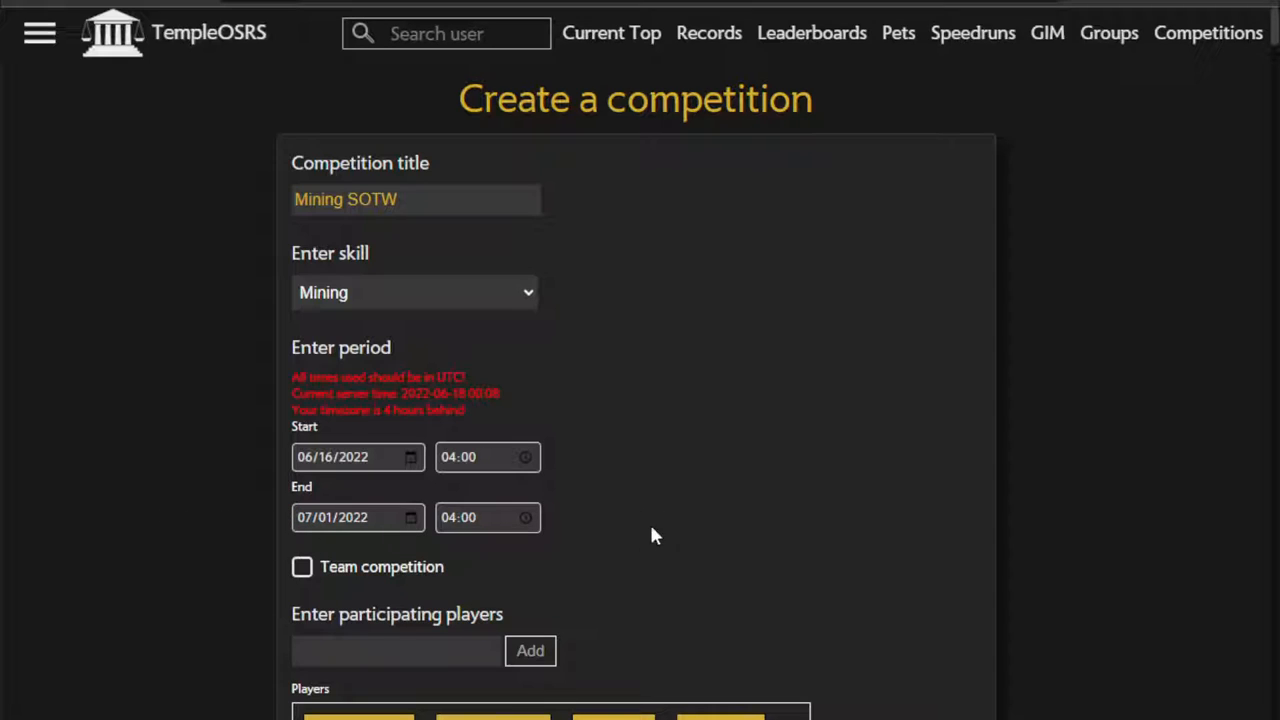
mouse_move(656, 238)
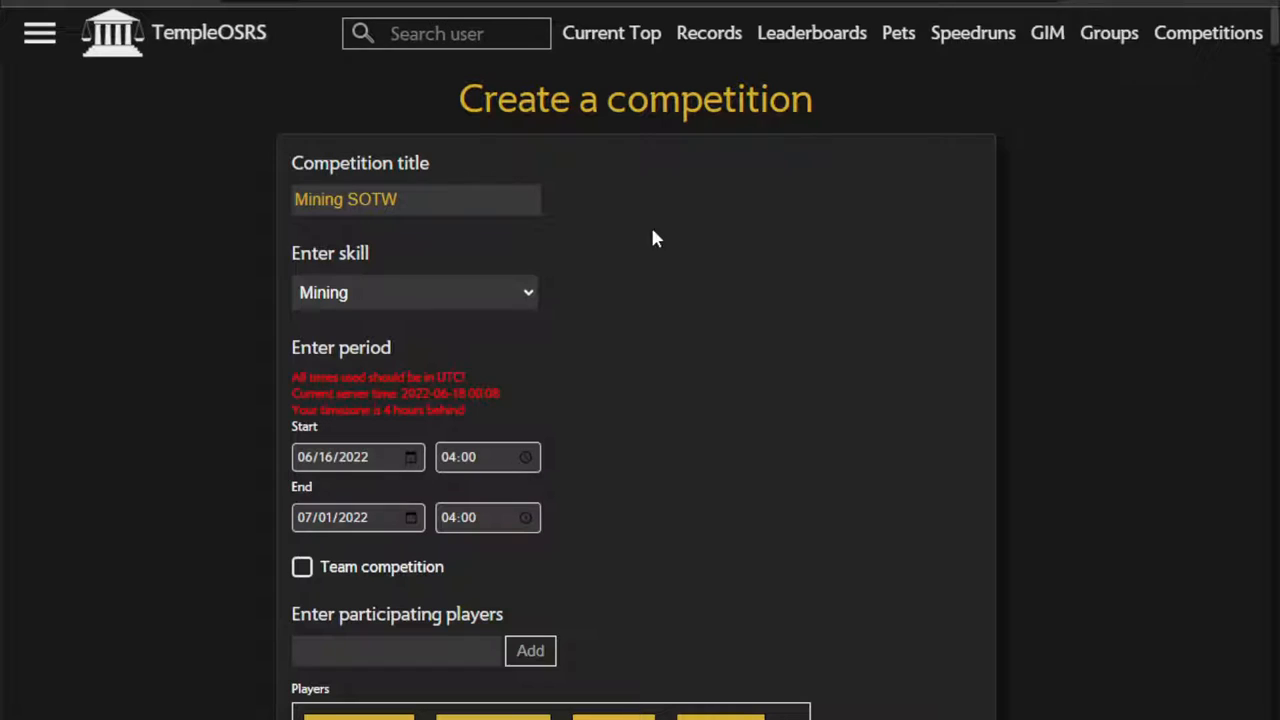
mouse_move(352, 298)
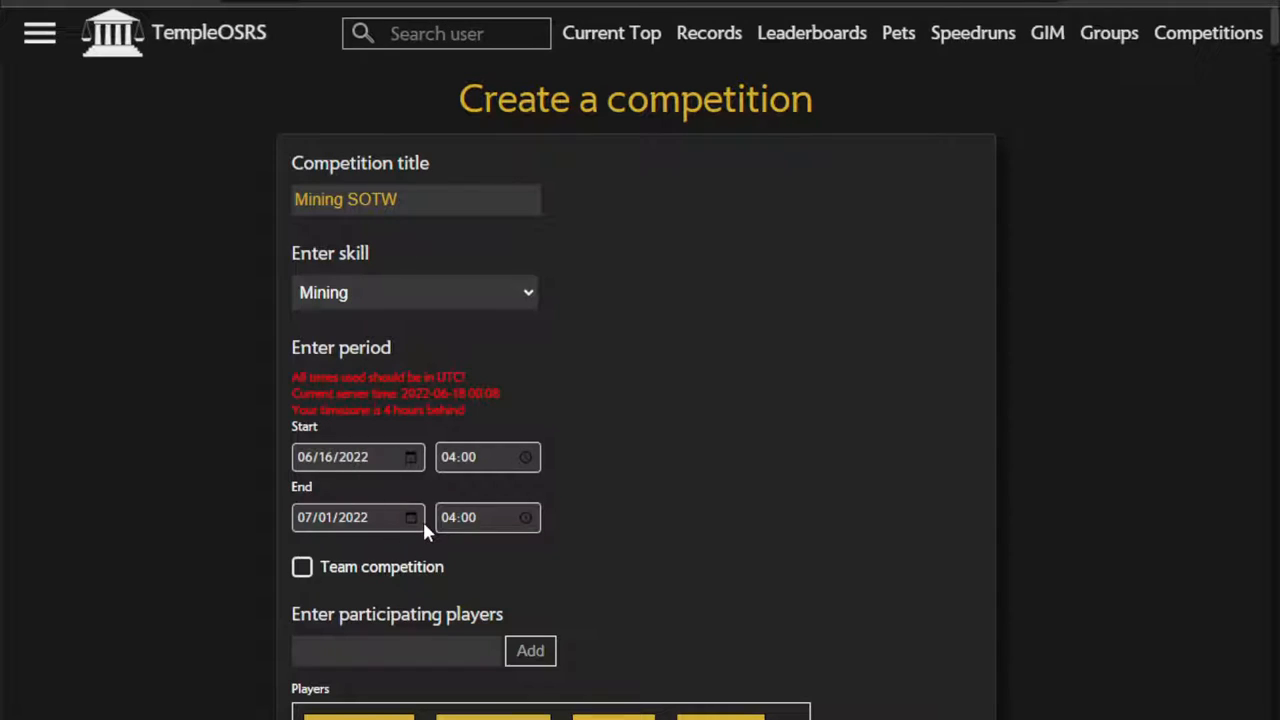
left_click(304, 516)
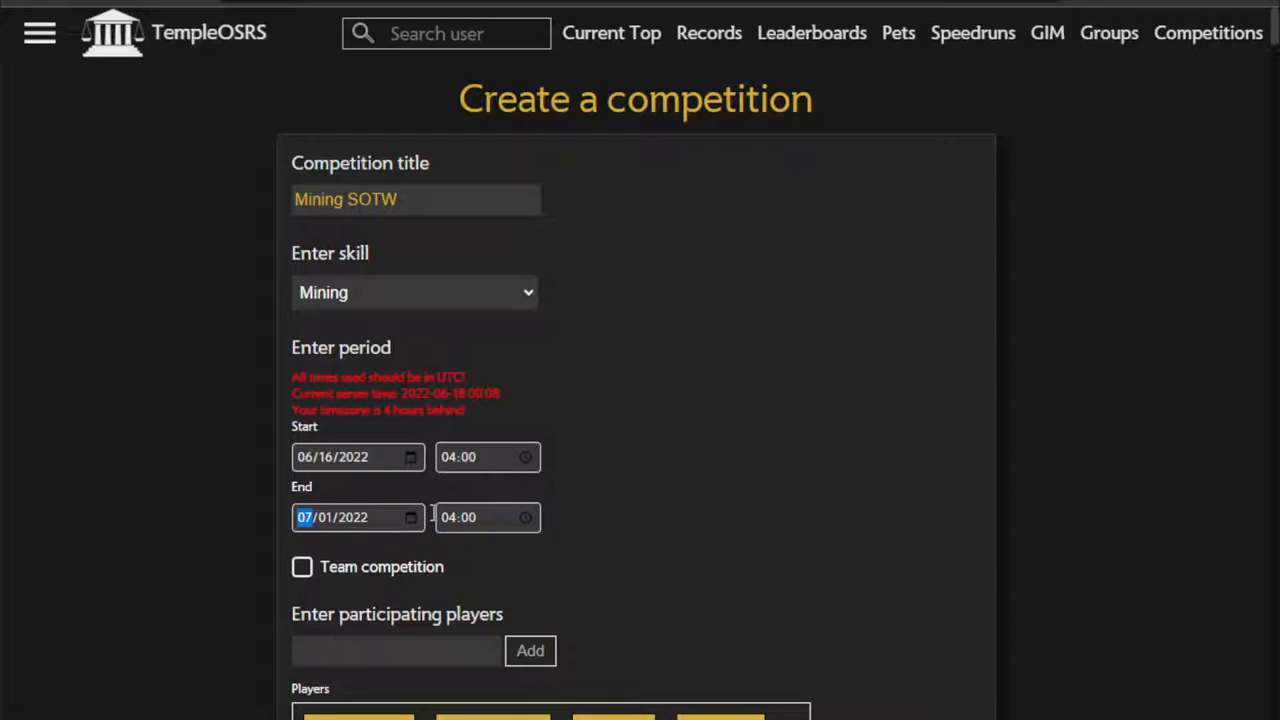
Step: Scroll through the participating-players list to its end, leaving the group key empty
scroll("down", 3)
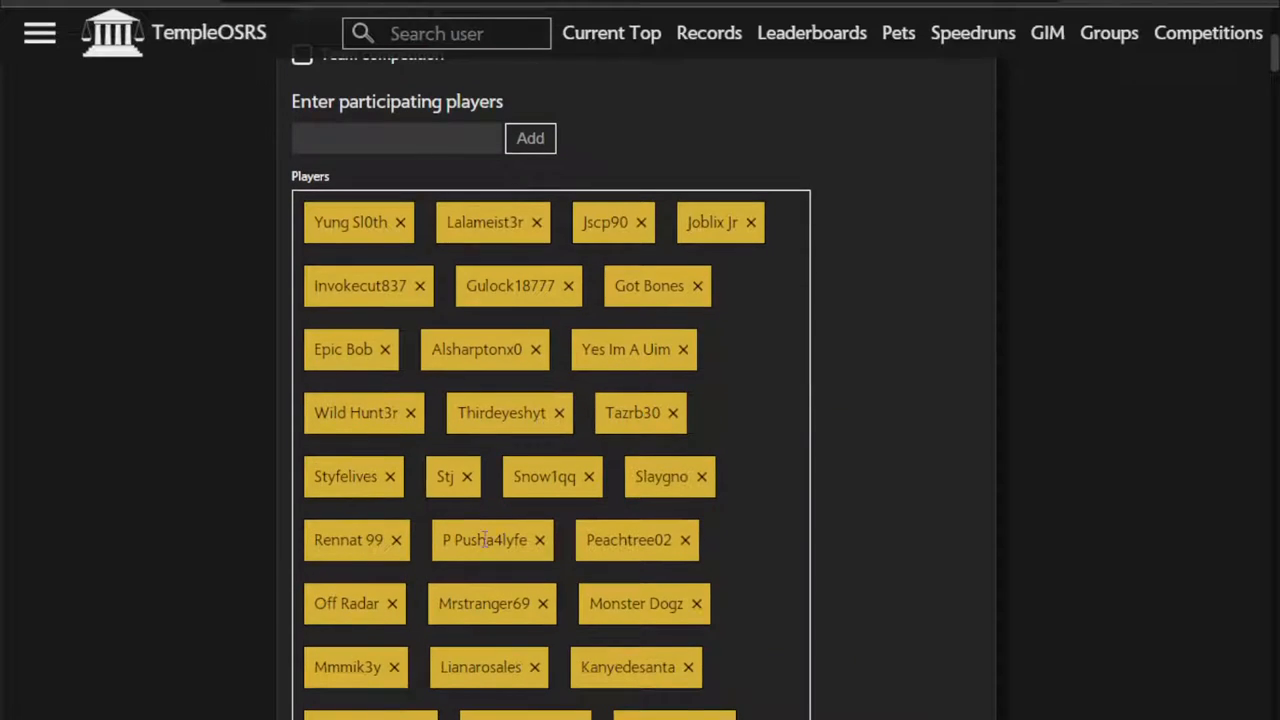
mouse_move(810, 378)
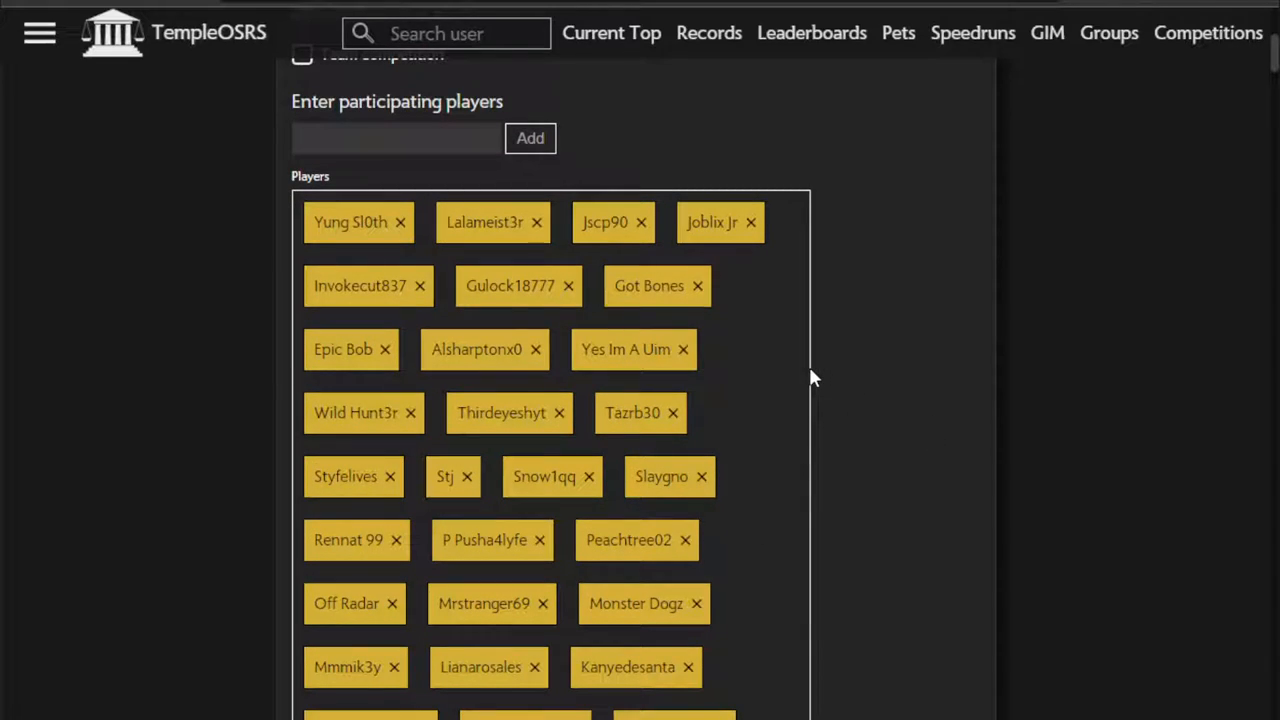
mouse_move(300, 280)
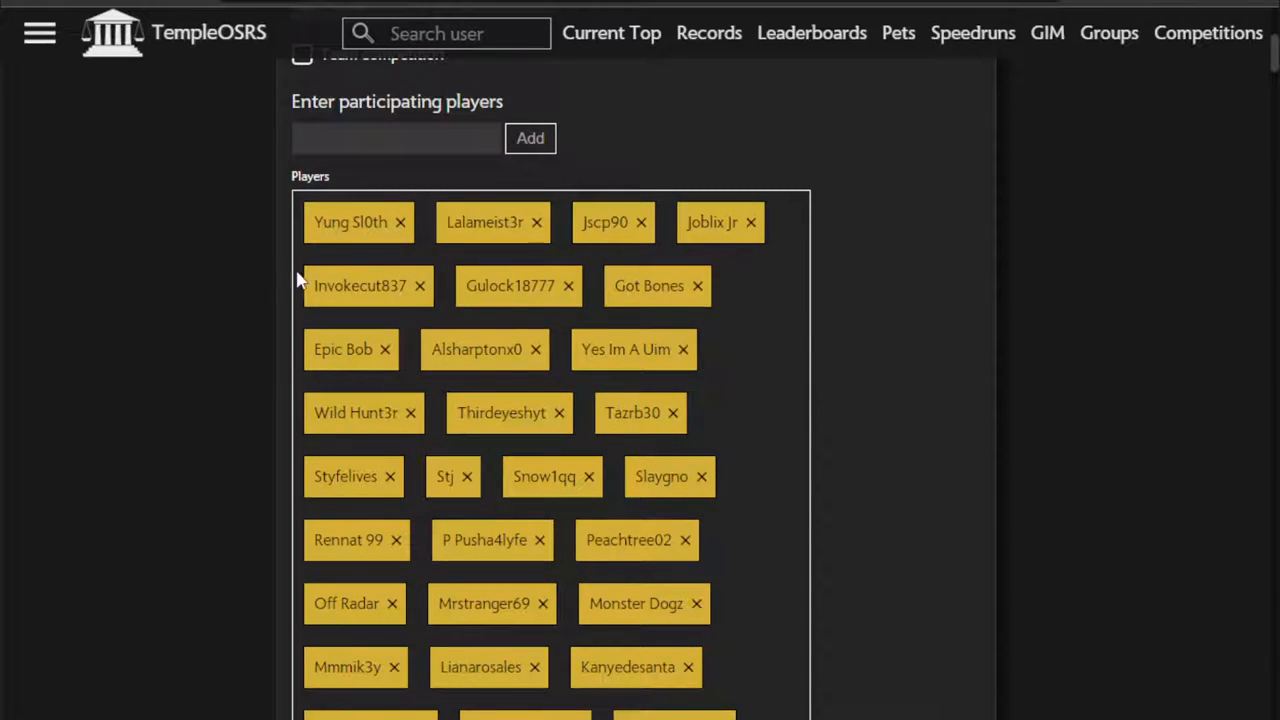
mouse_move(752, 364)
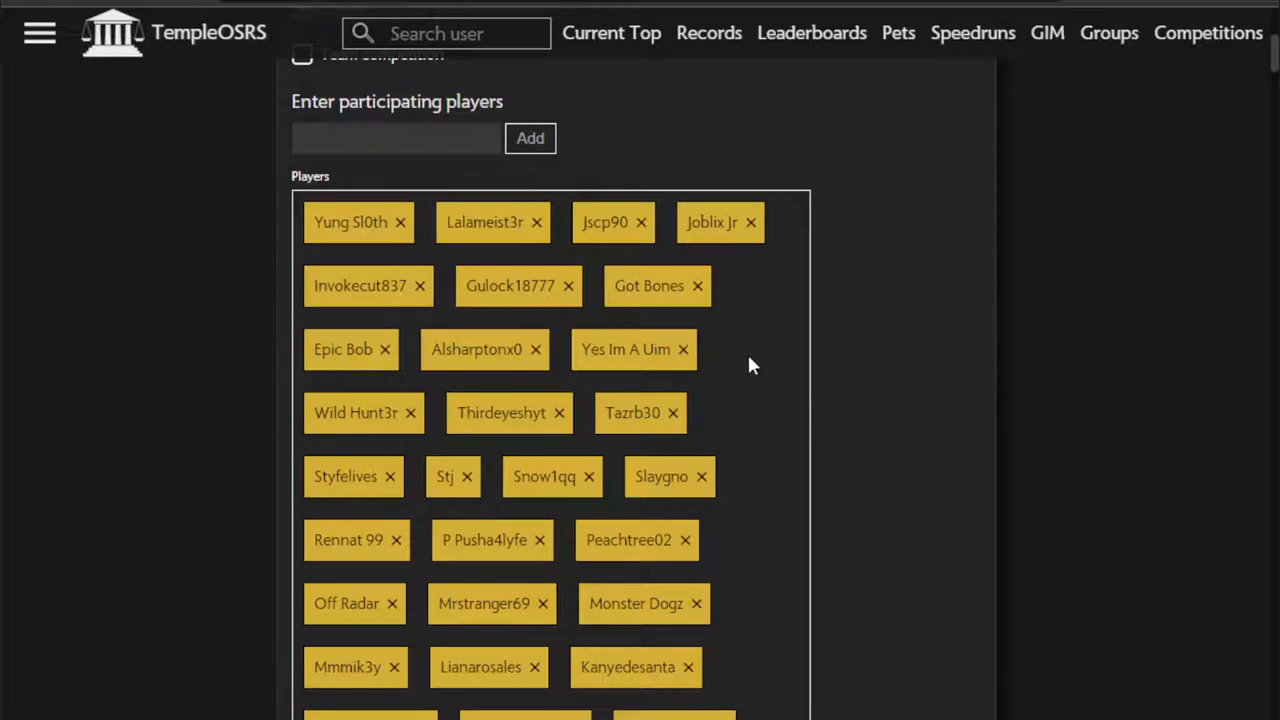
scroll("down", 3)
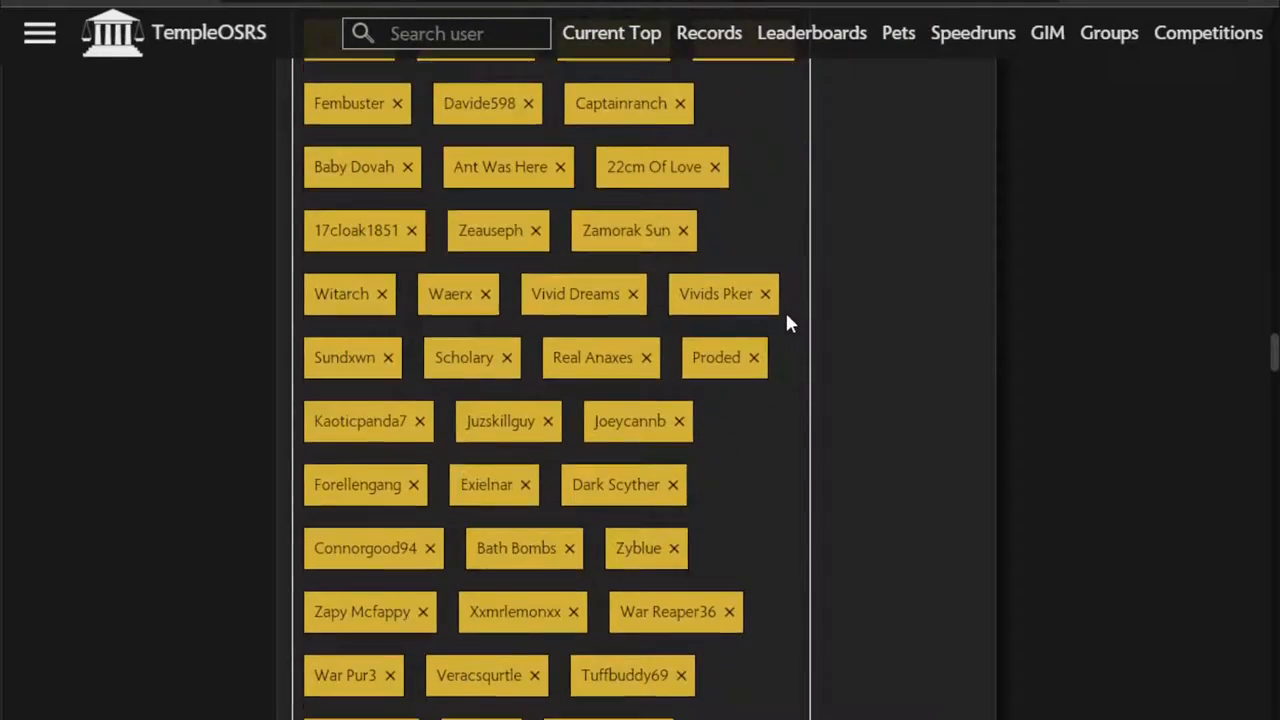
scroll("down", 3)
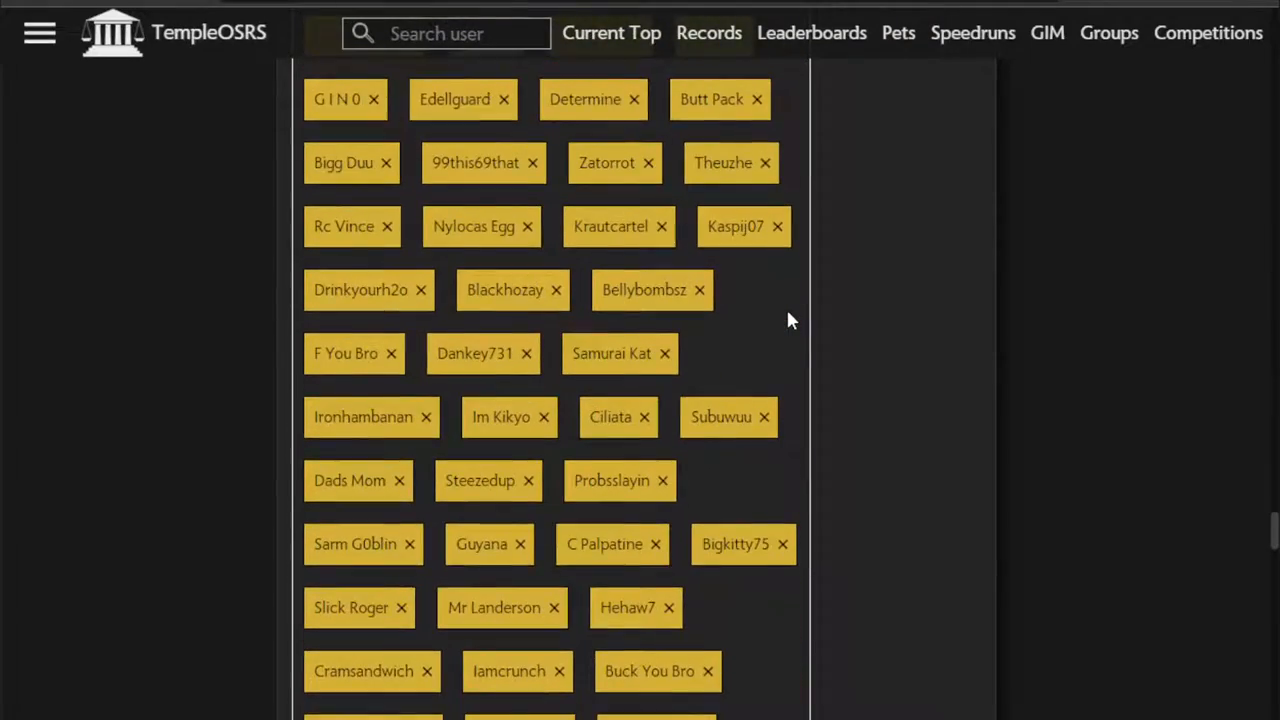
scroll("down", 3)
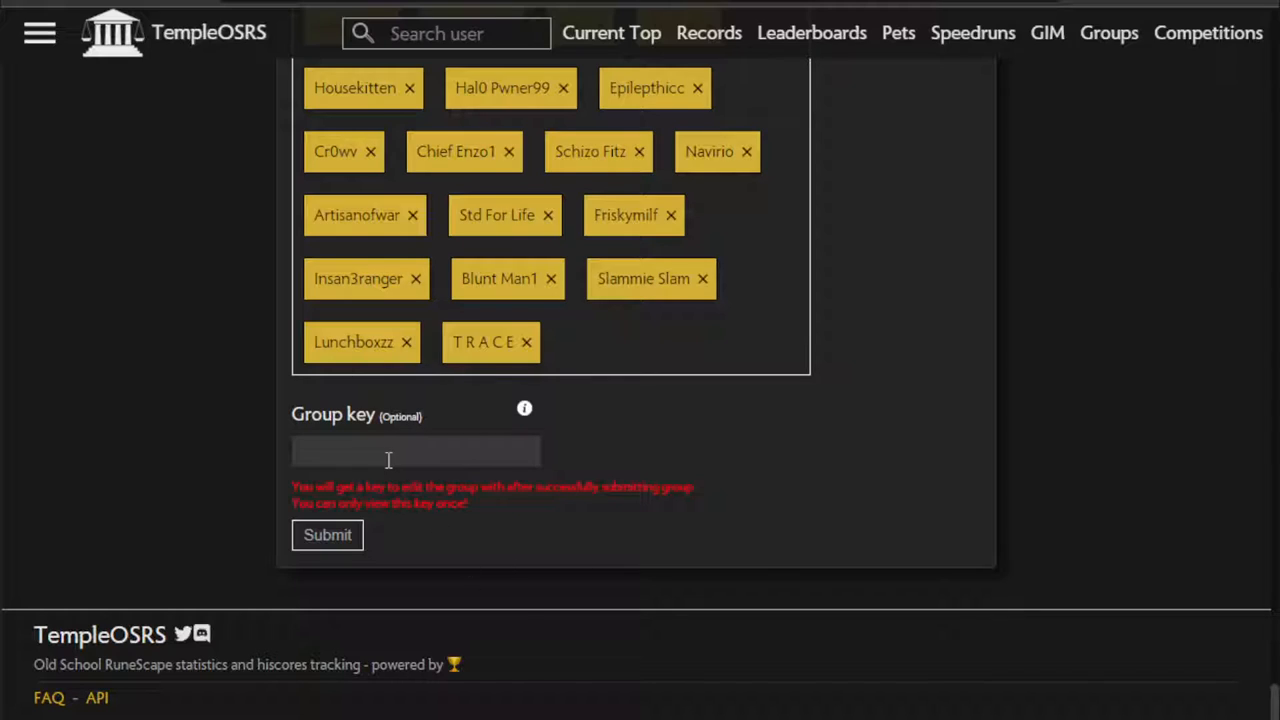
mouse_move(440, 452)
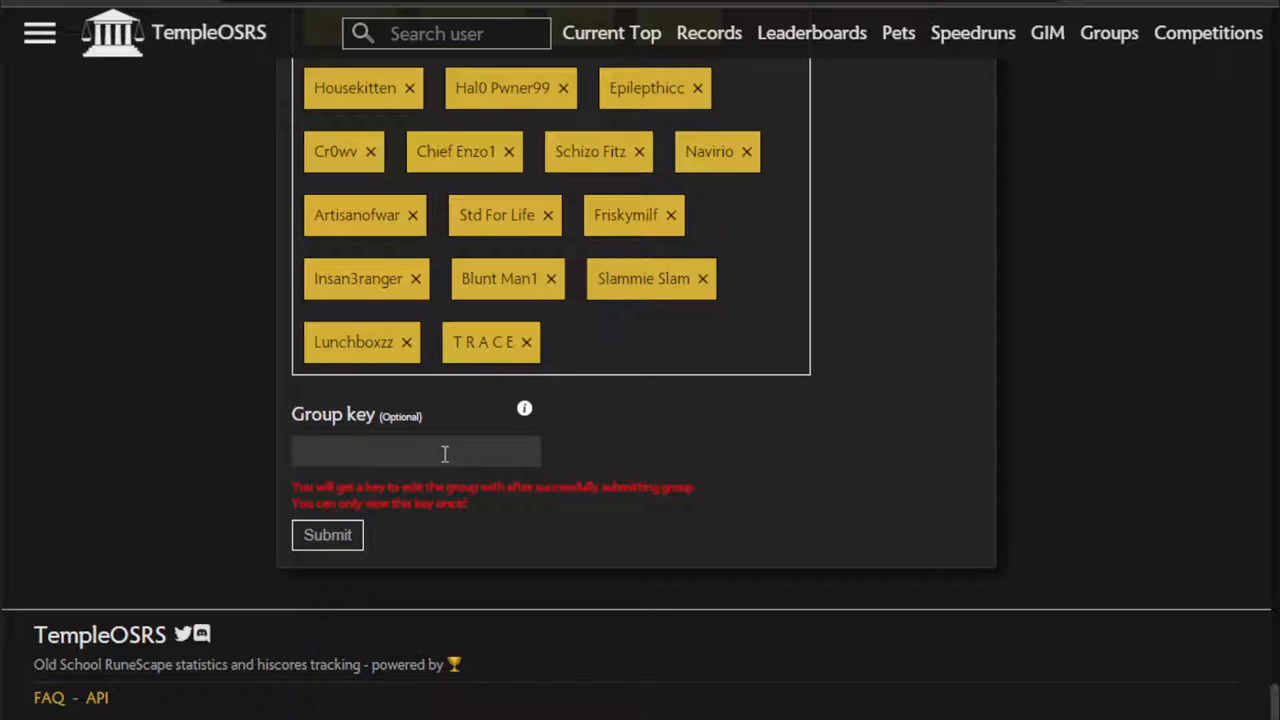
mouse_move(328, 536)
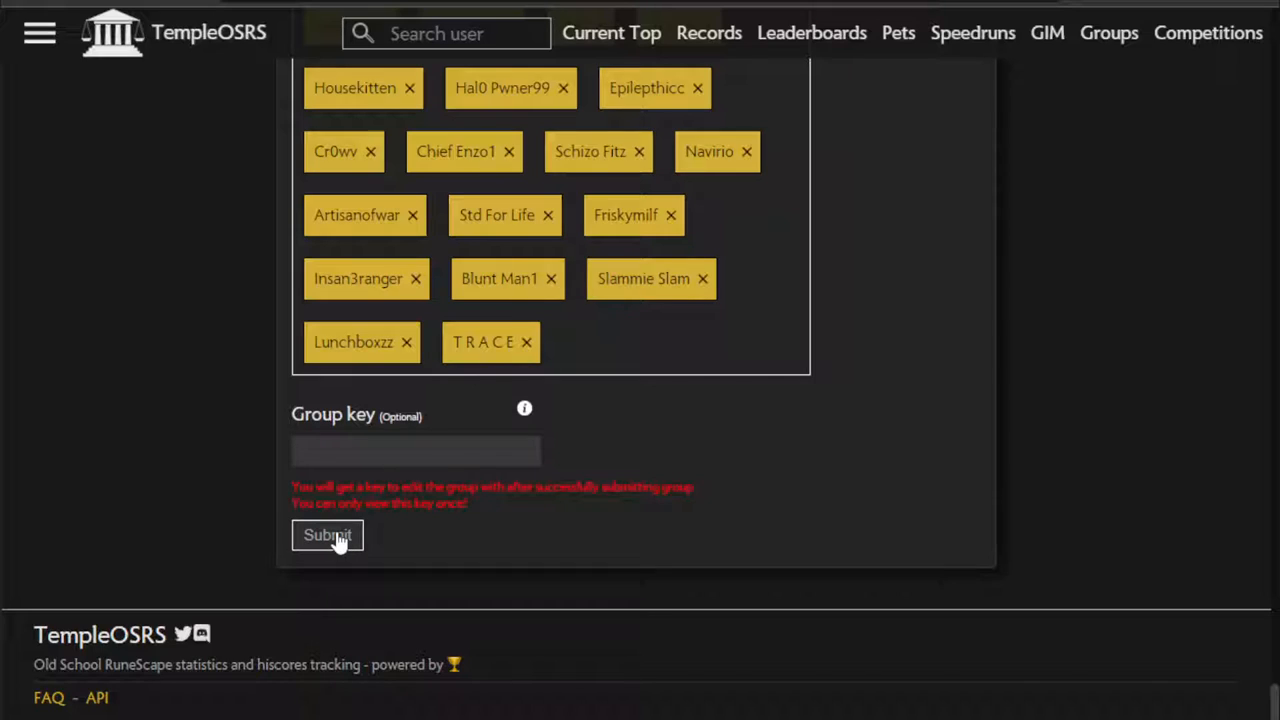
Step: Submit the form, creating Mining SOTW with 646 participants over 15 days, and select the summary text
left_click(328, 536)
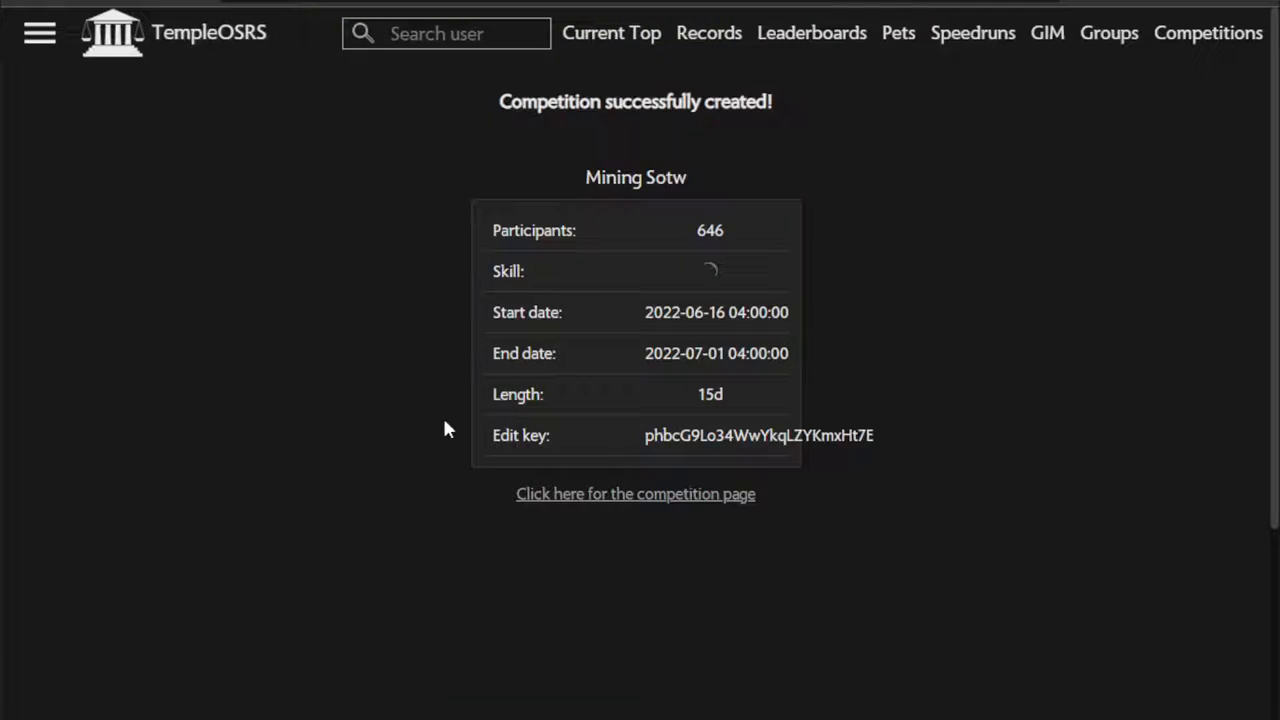
mouse_move(550, 184)
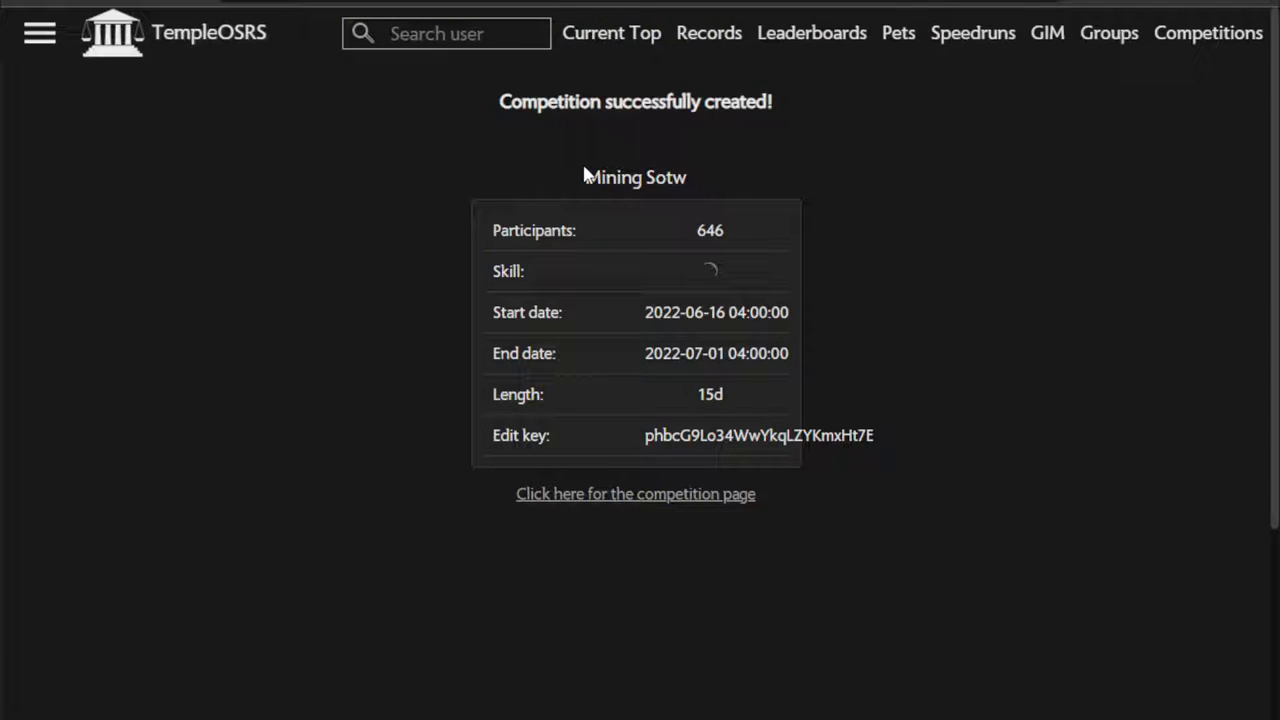
left_click_drag(584, 176, 872, 444)
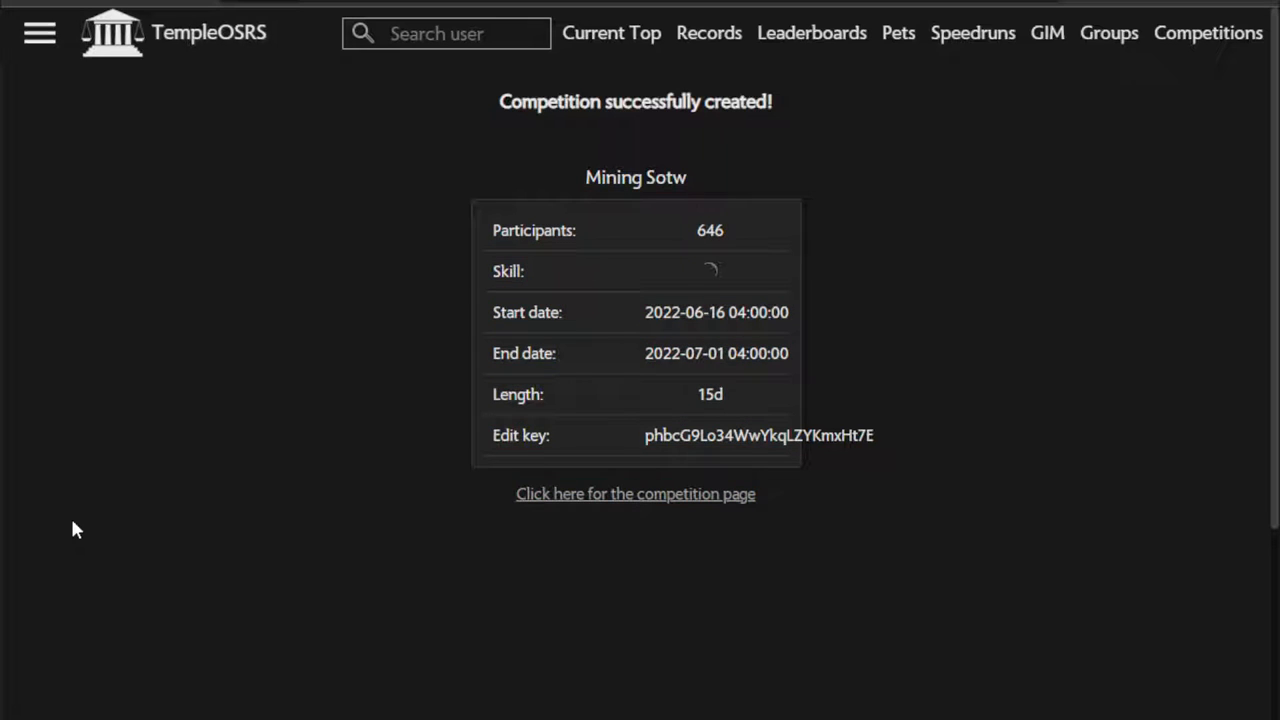
mouse_move(640, 516)
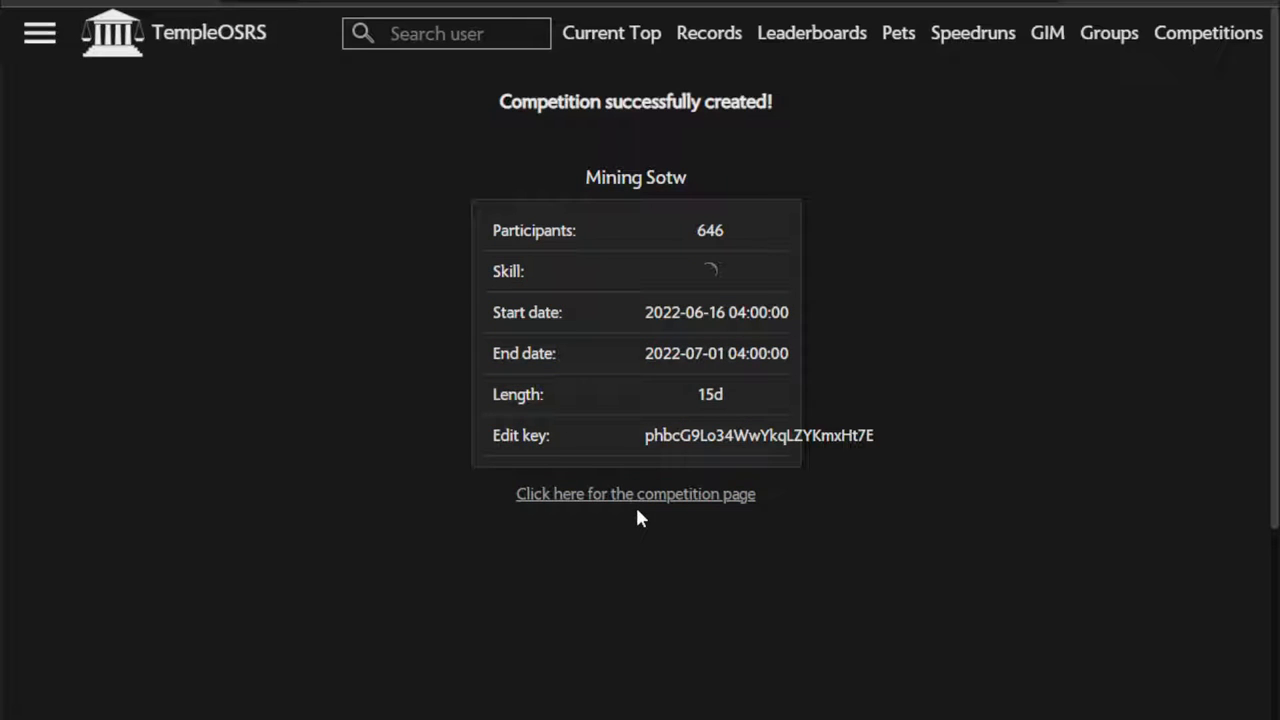
Step: Follow the success-screen link to the Mining Sotw competition standings
left_click(636, 492)
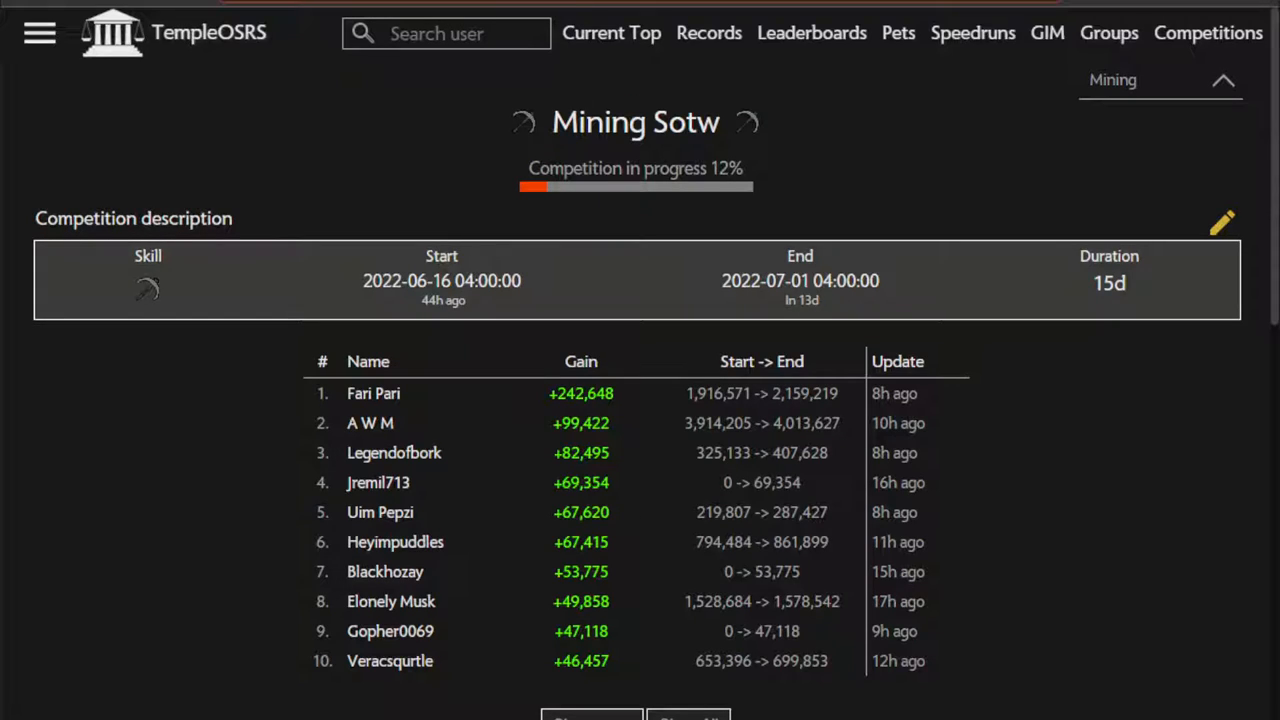
mouse_move(640, 84)
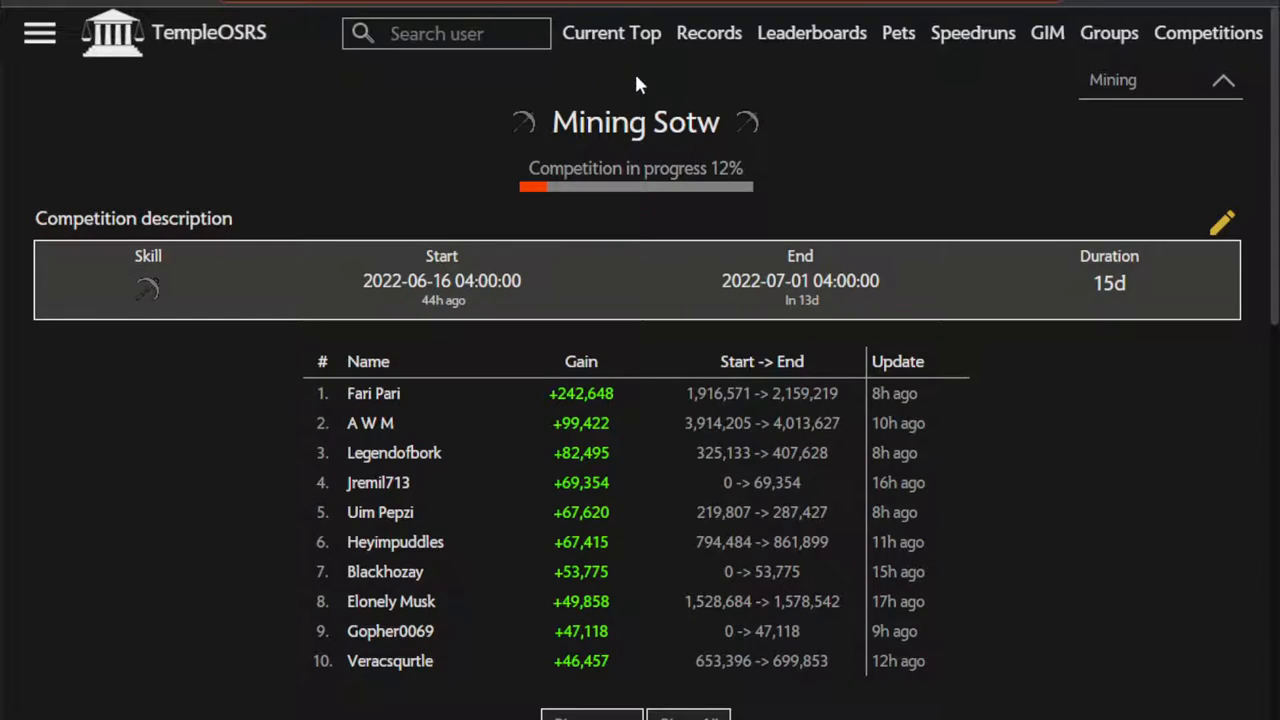
mouse_move(488, 348)
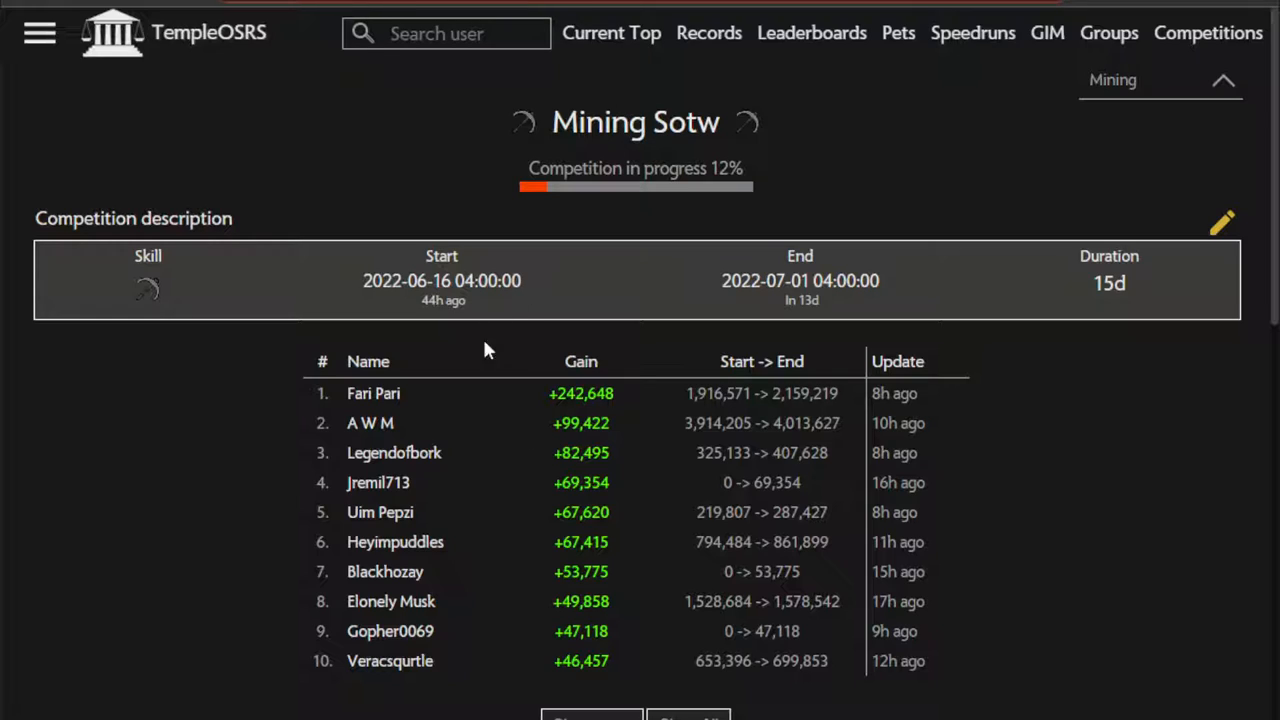
mouse_move(650, 228)
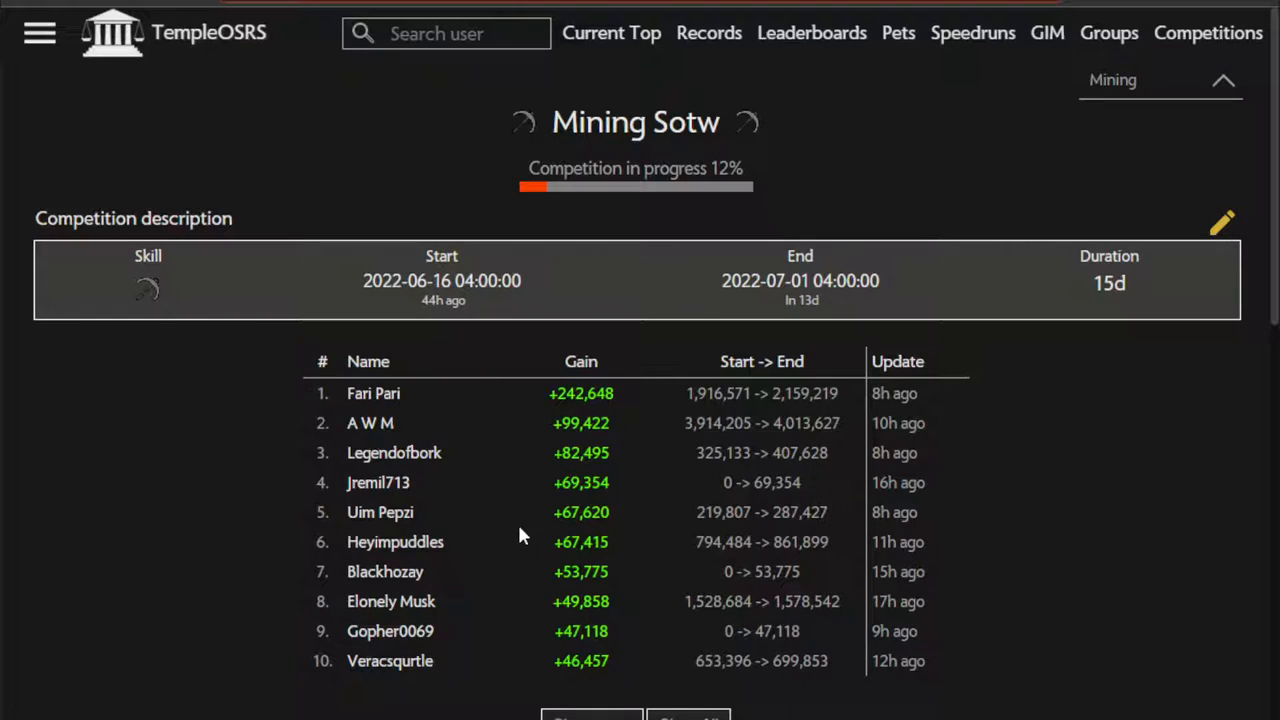
mouse_move(728, 244)
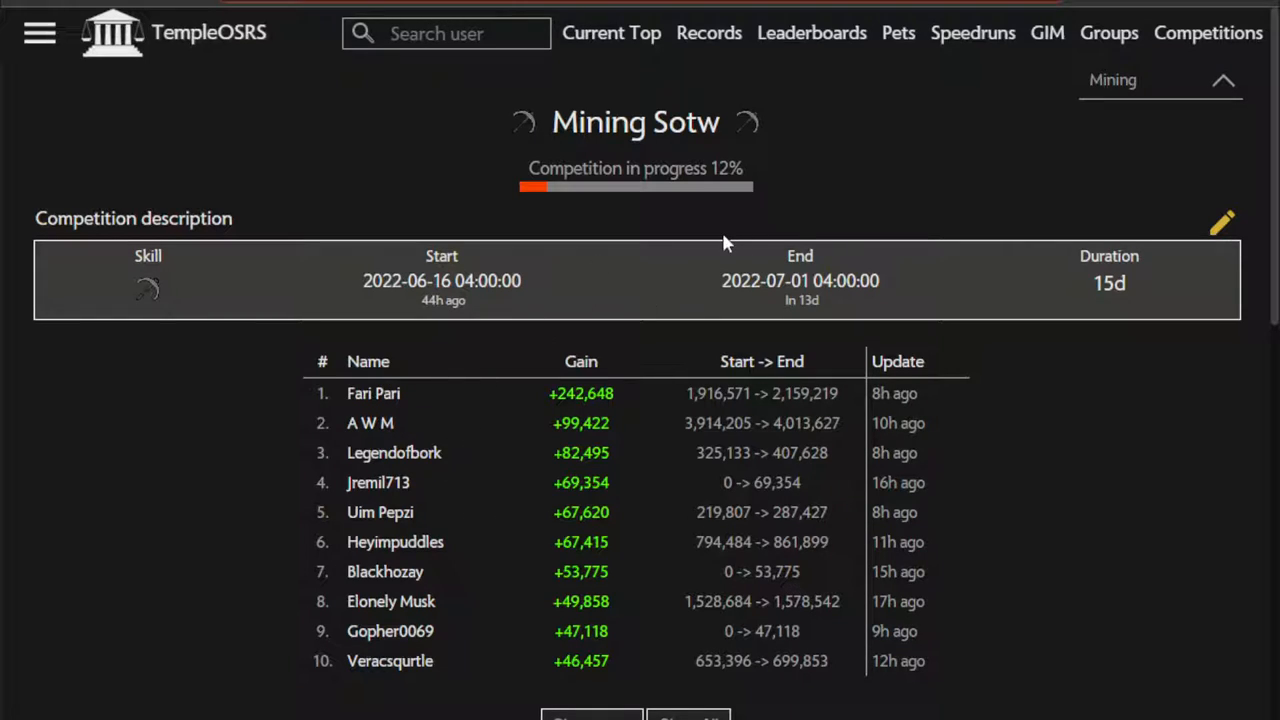
mouse_move(638, 224)
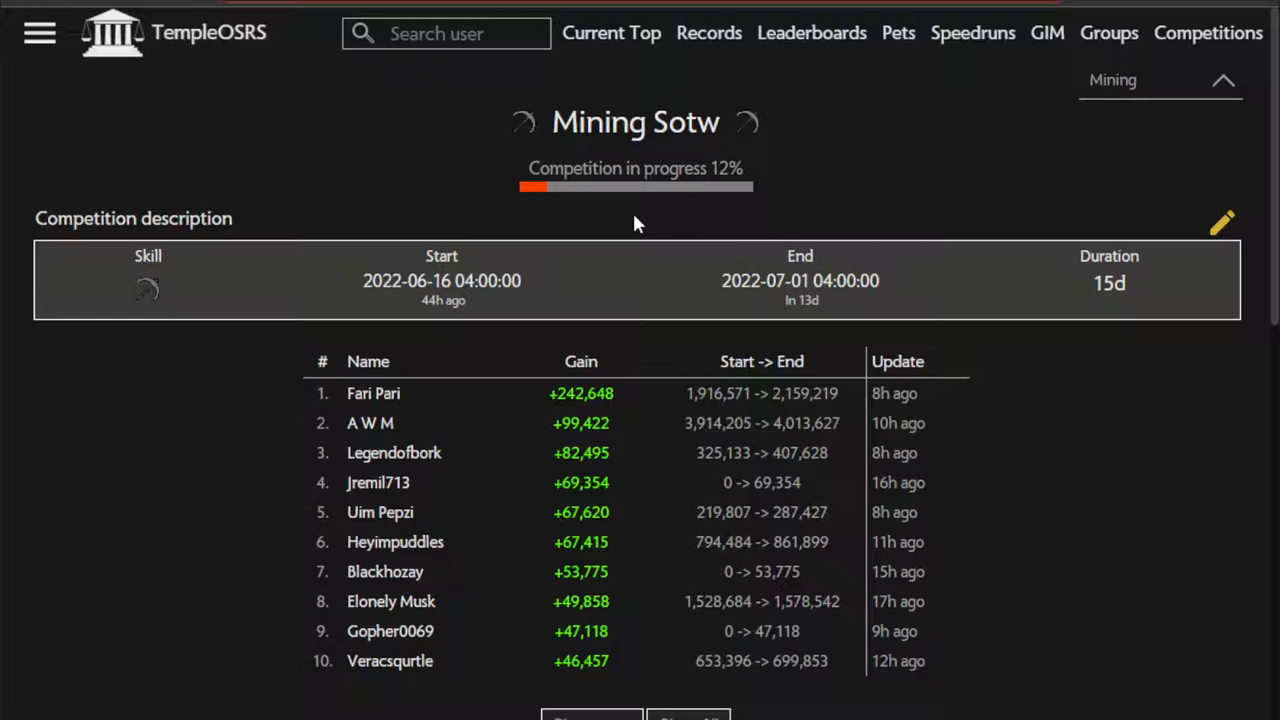
mouse_move(630, 248)
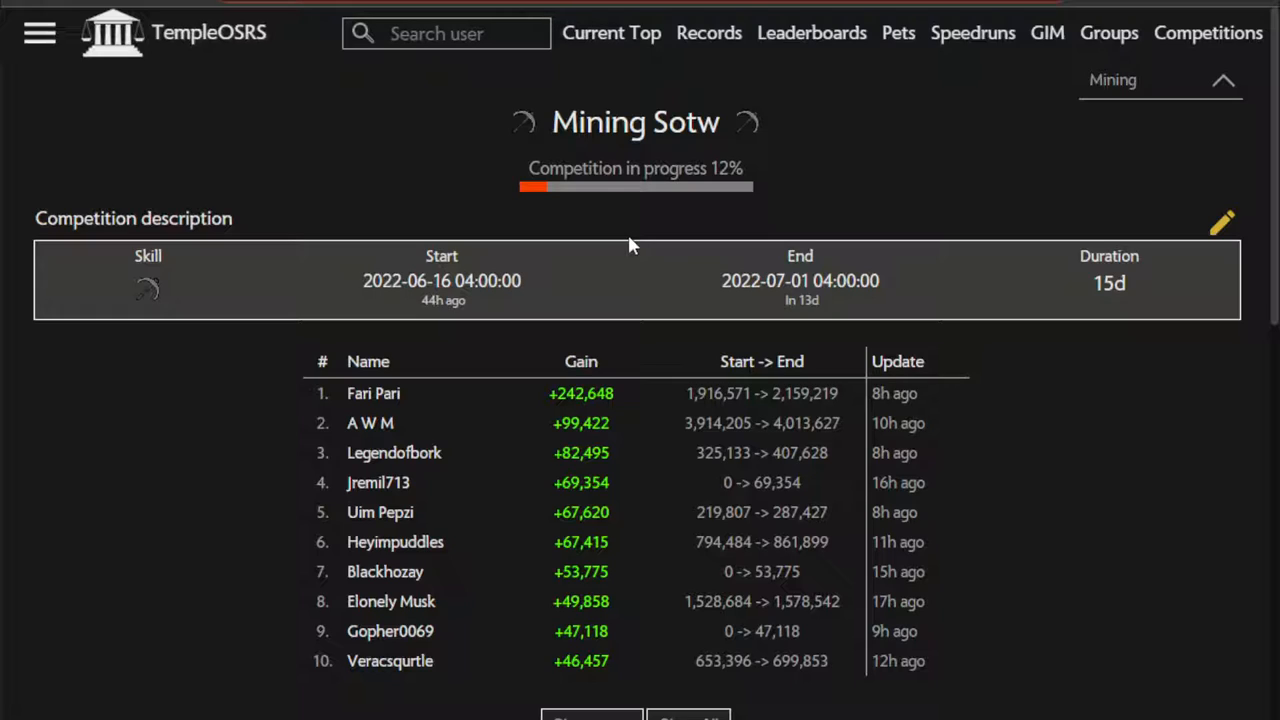
mouse_move(620, 228)
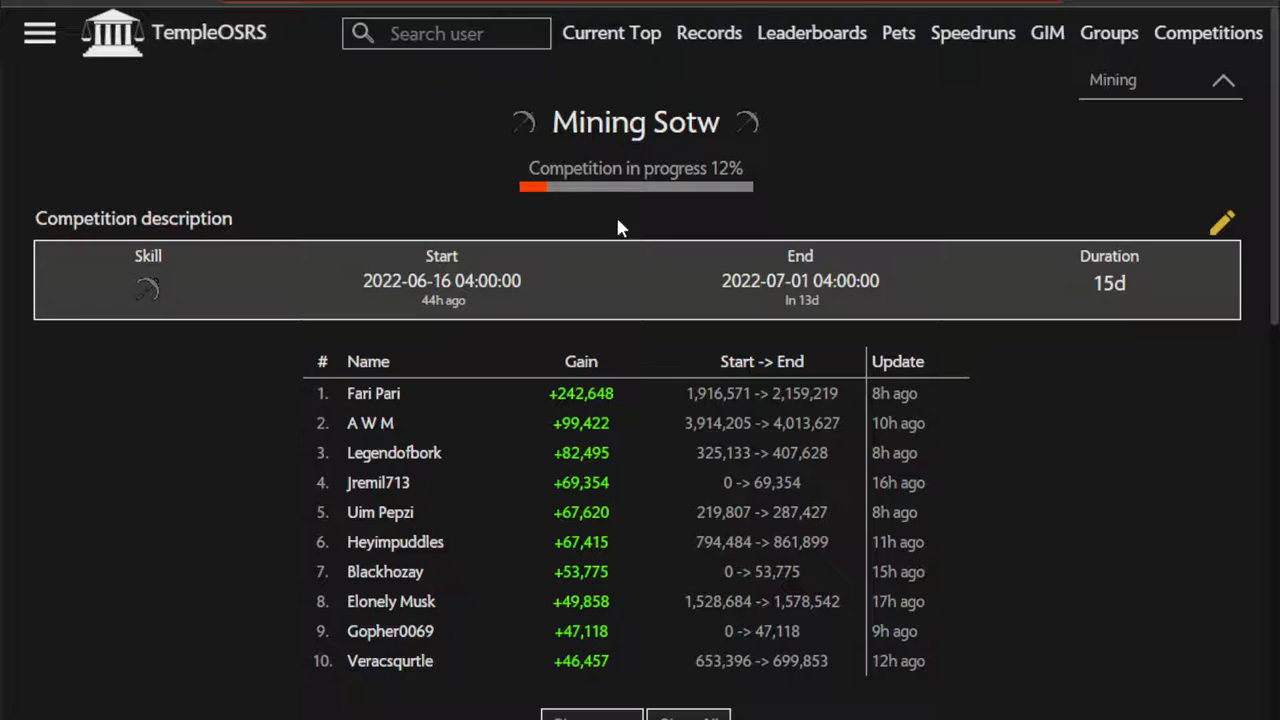
mouse_move(676, 352)
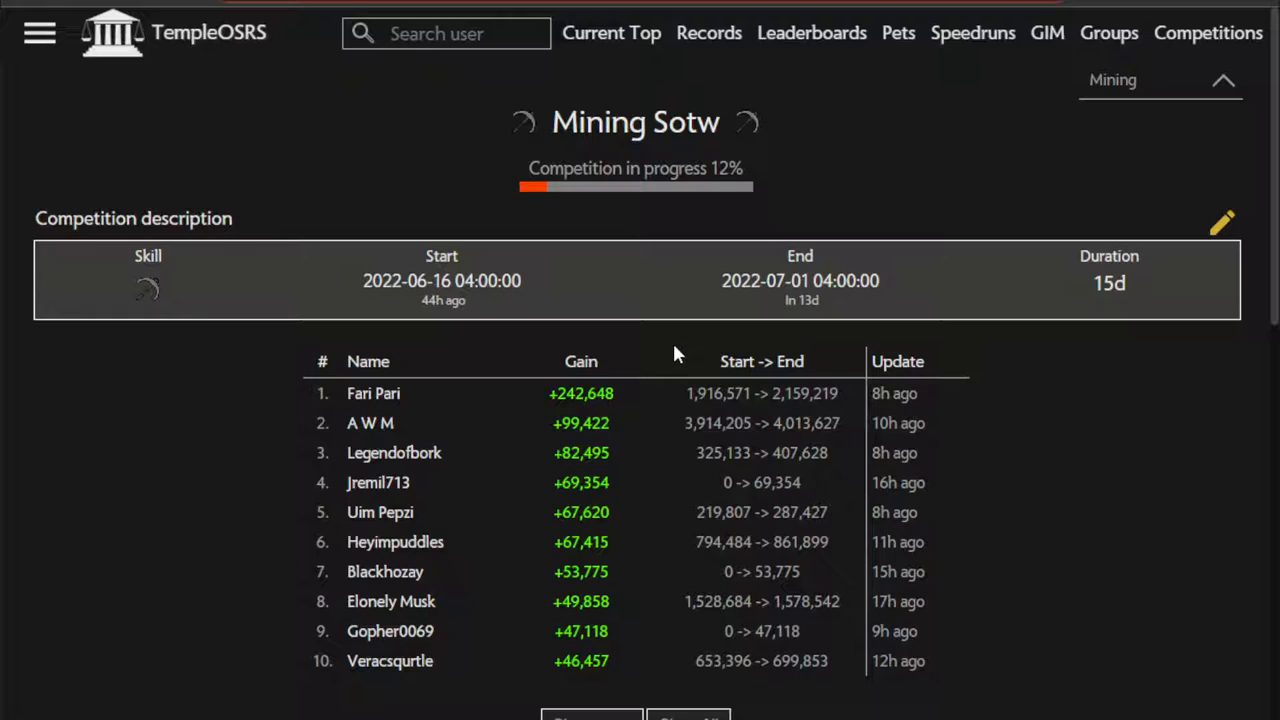
mouse_move(688, 388)
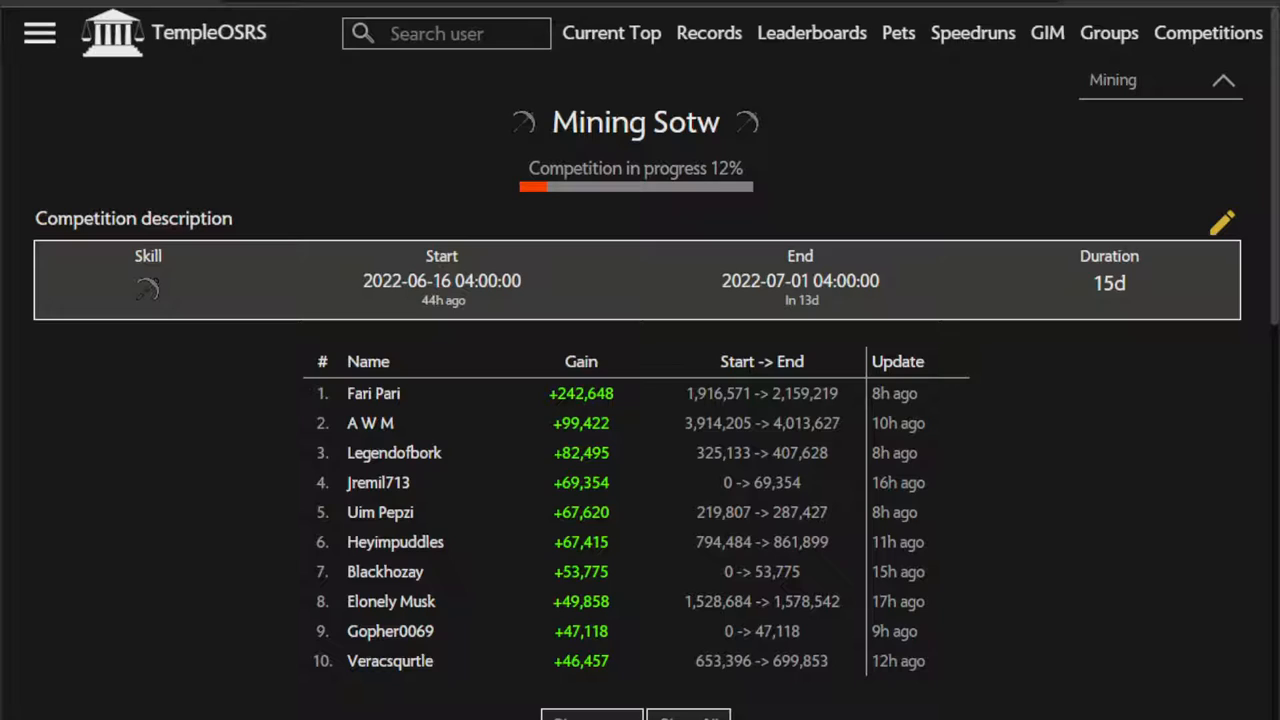
mouse_move(90, 568)
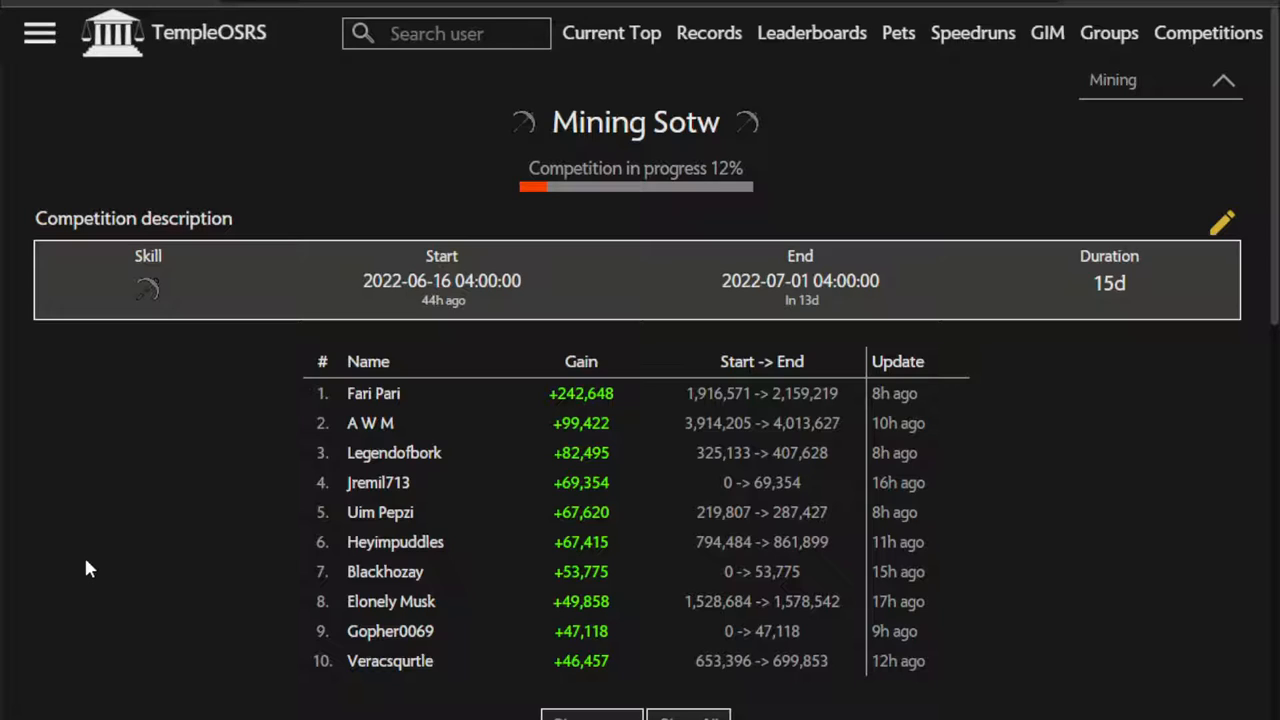
mouse_move(450, 468)
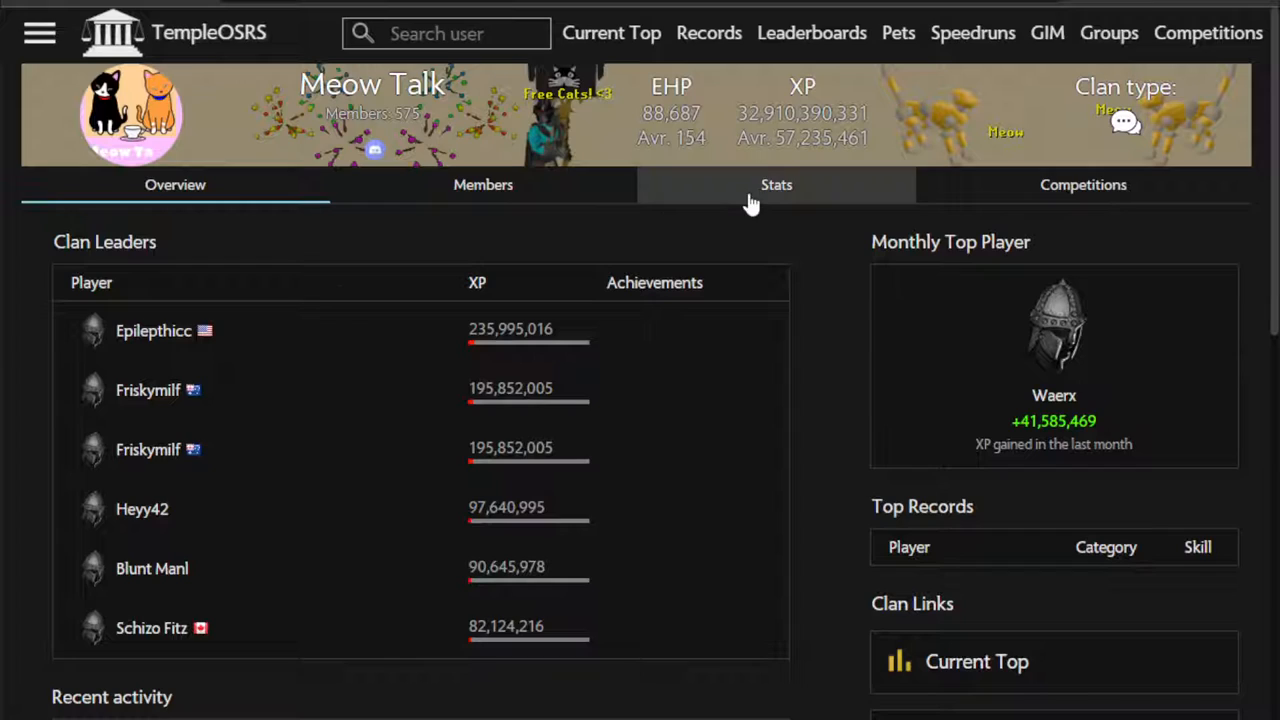
mouse_move(484, 184)
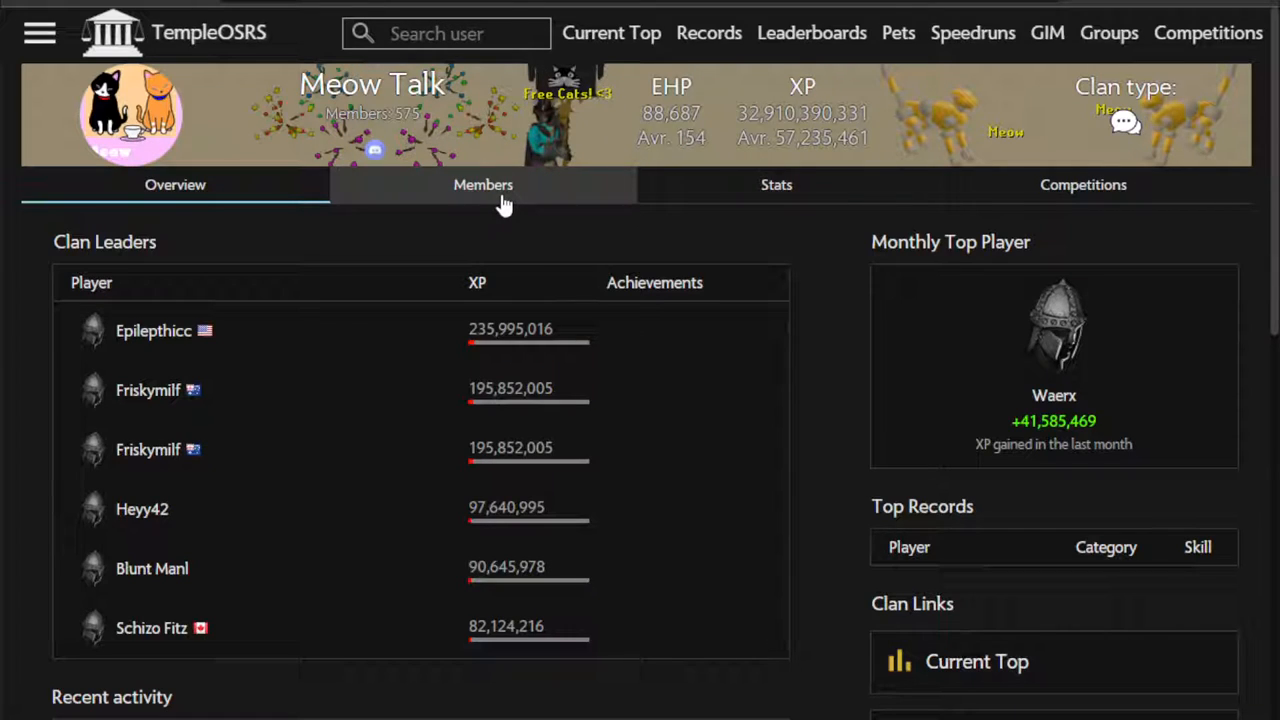
Step: Check the Members list briefly, then return to Meow Talk's group competitions table
left_click(484, 184)
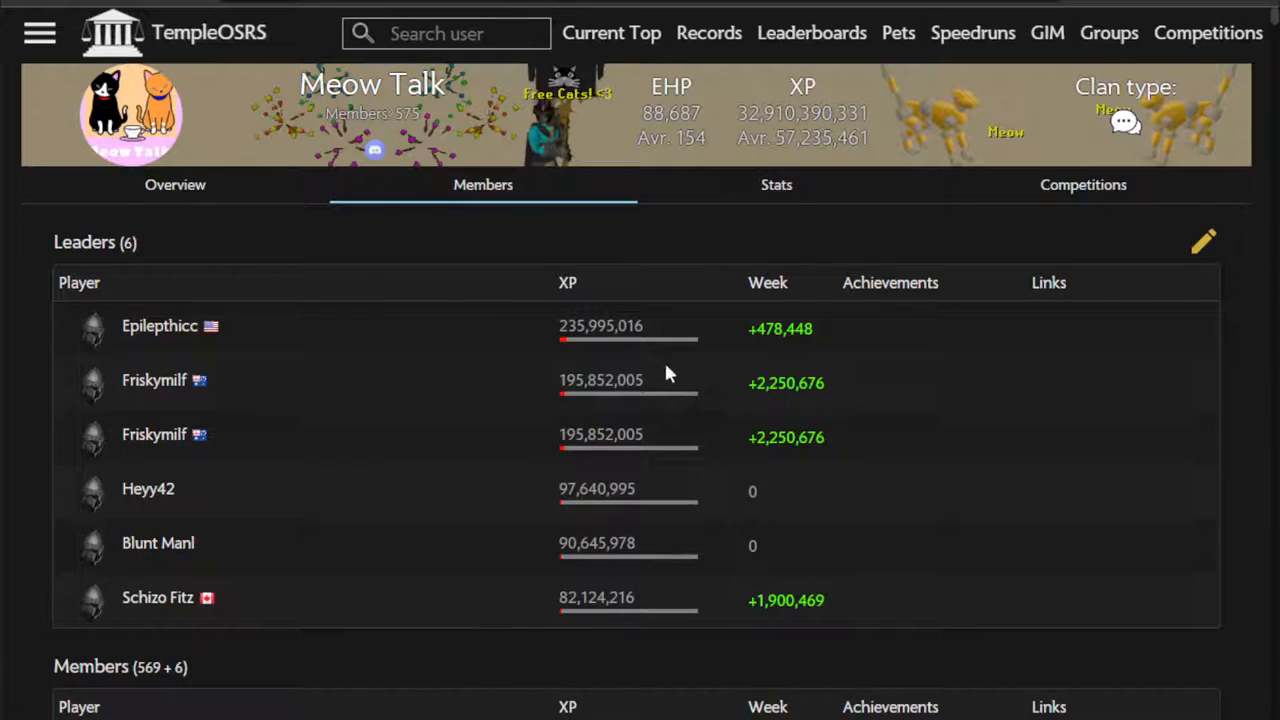
left_click(1084, 184)
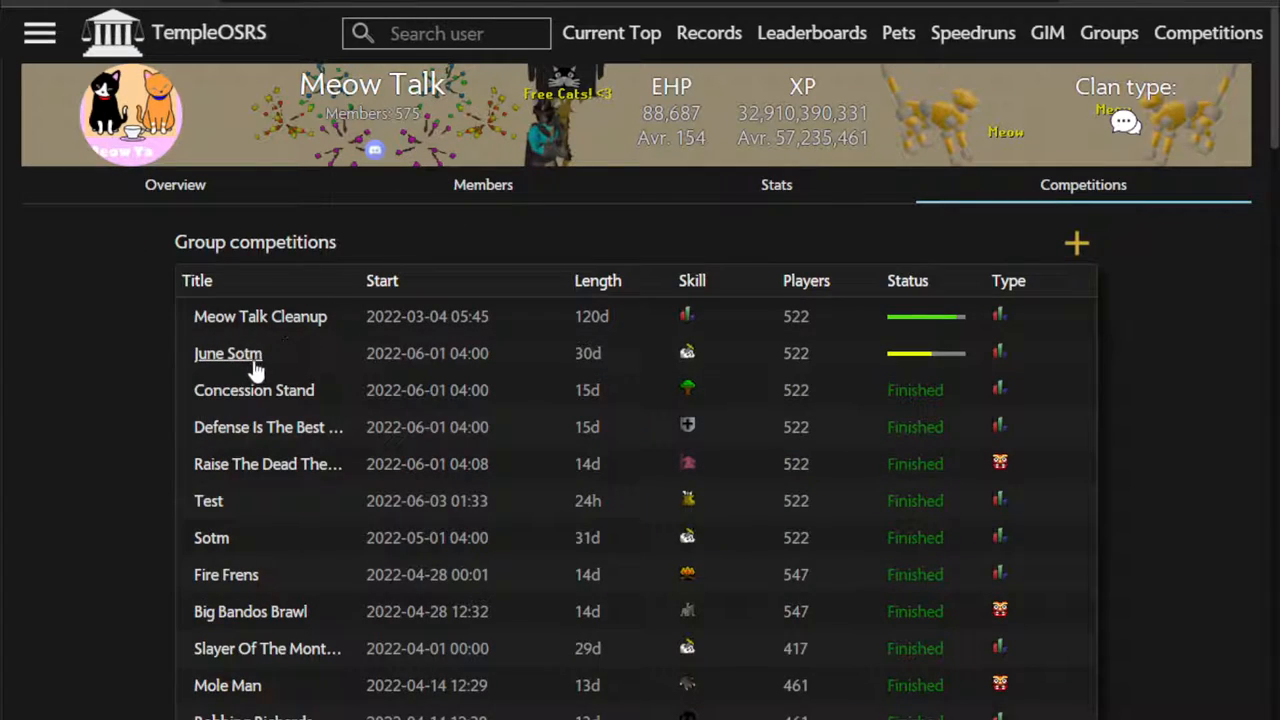
mouse_move(240, 418)
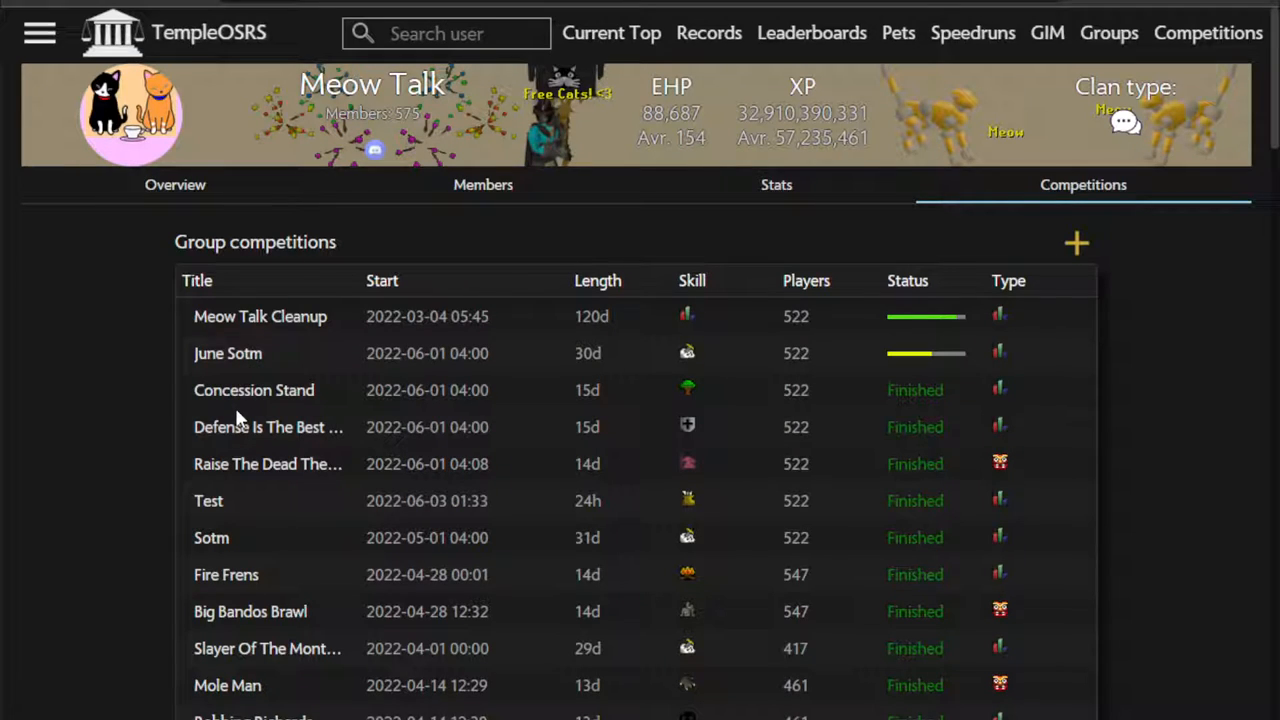
scroll("down", 3)
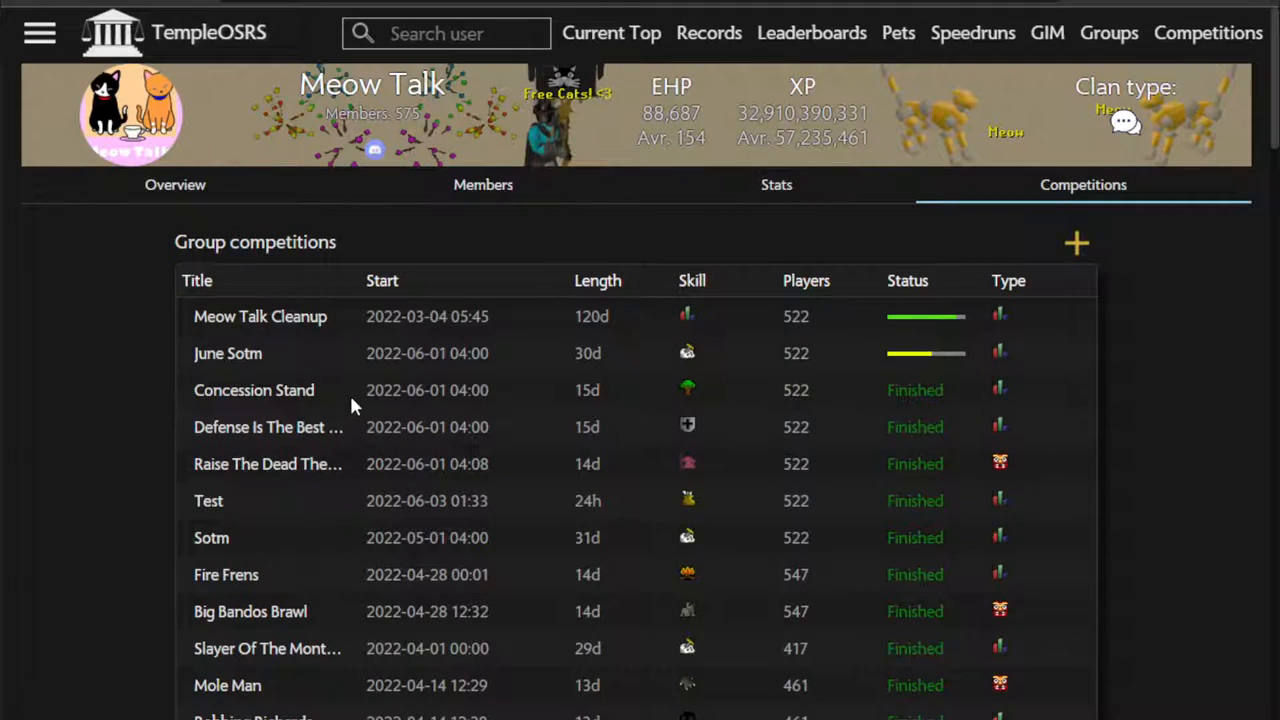
mouse_move(260, 304)
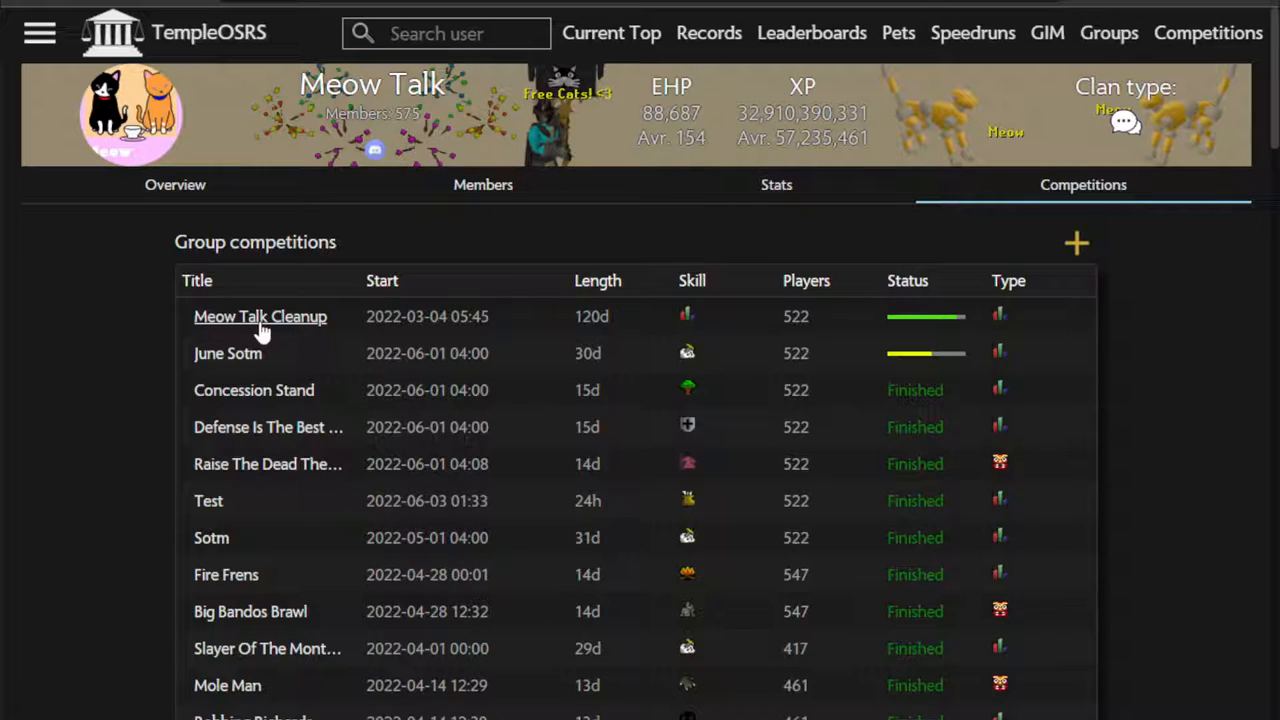
Step: View the Meow Talk Cleanup competition page, 88% in progress and led by Astro Boy
left_click(260, 316)
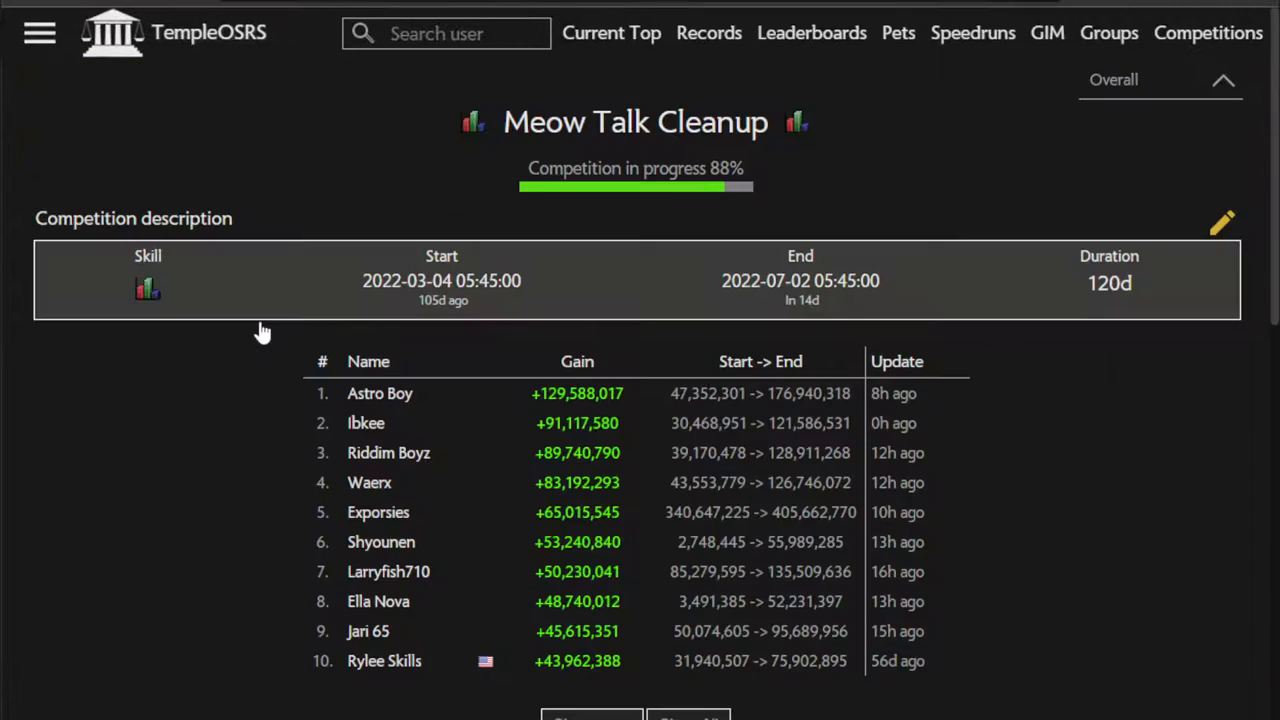
mouse_move(436, 410)
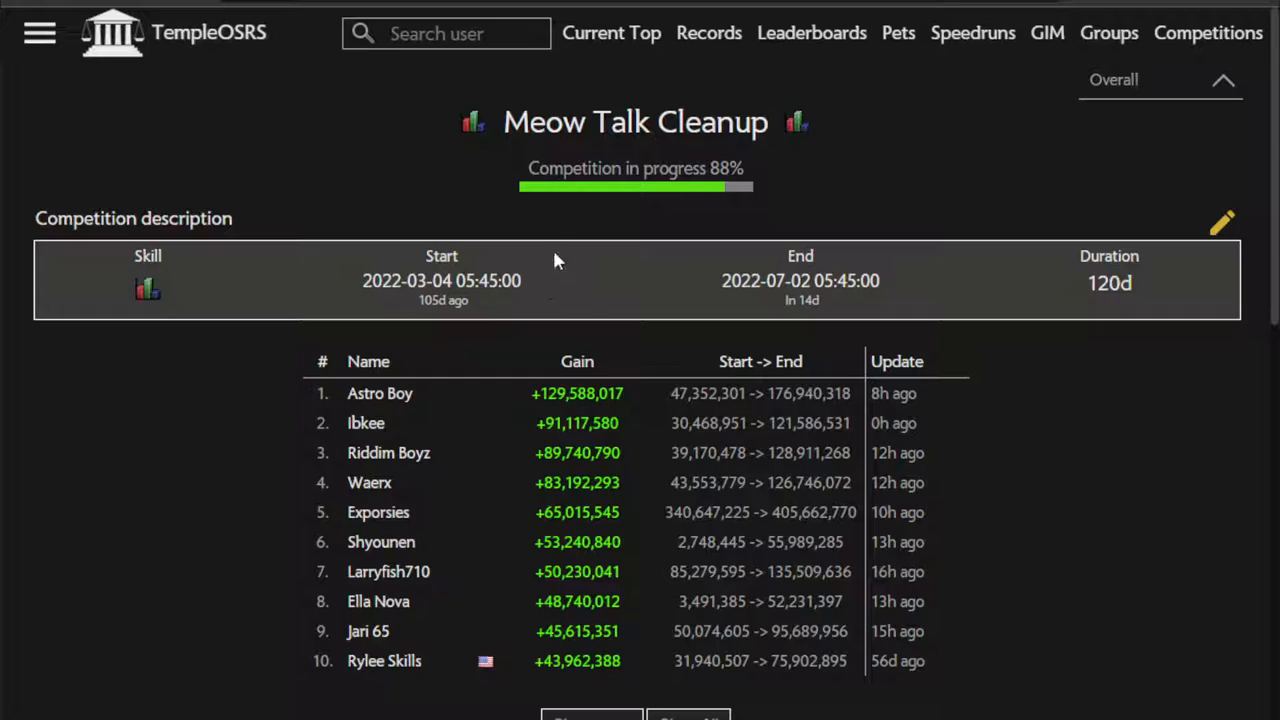
mouse_move(450, 284)
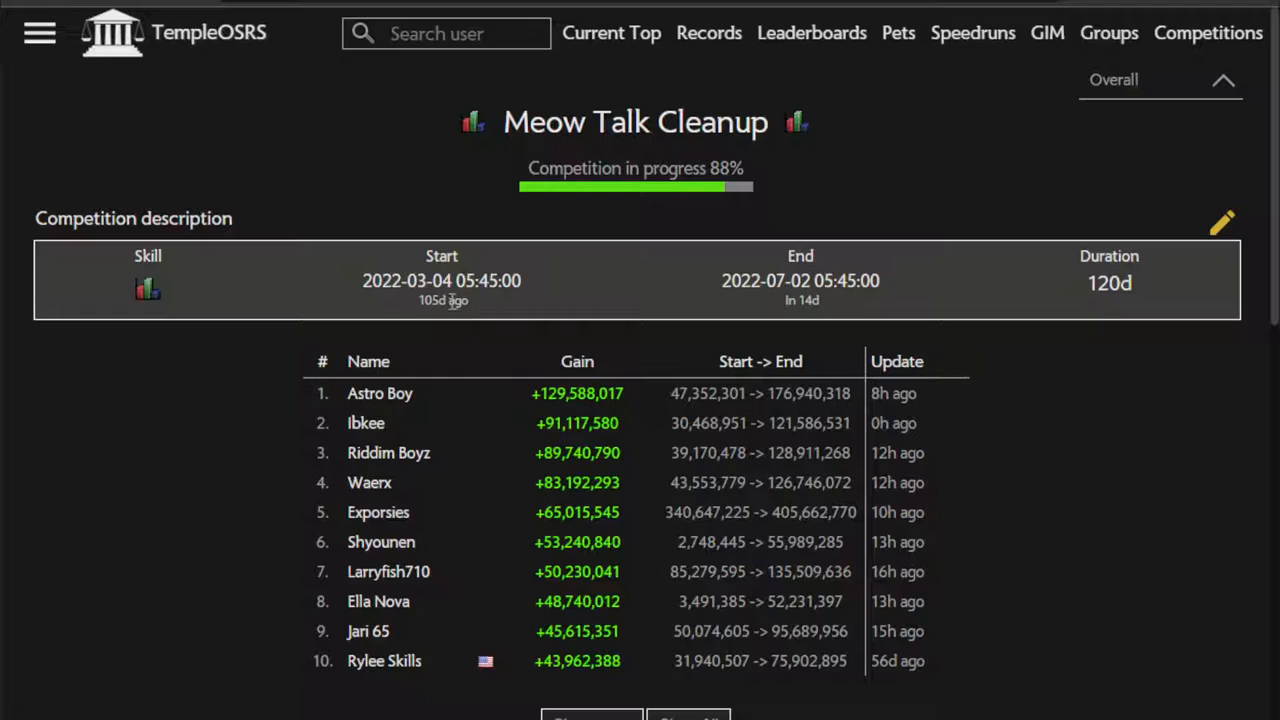
mouse_move(348, 288)
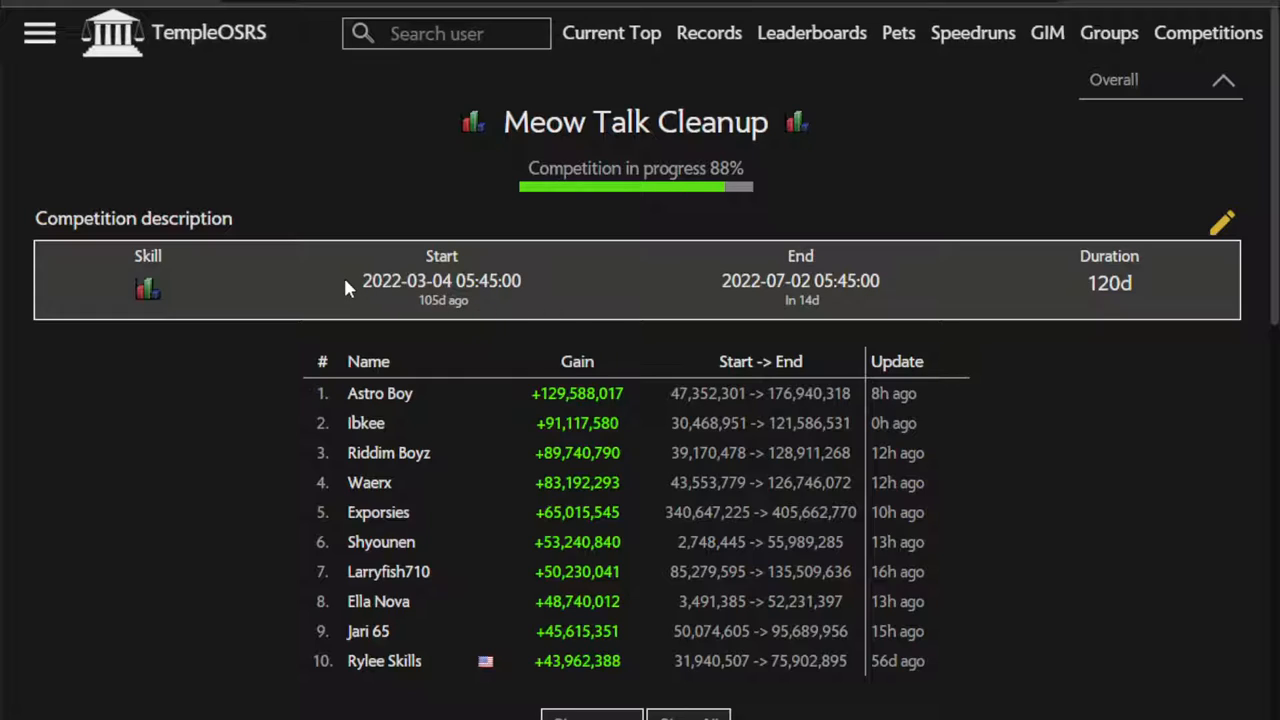
mouse_move(450, 330)
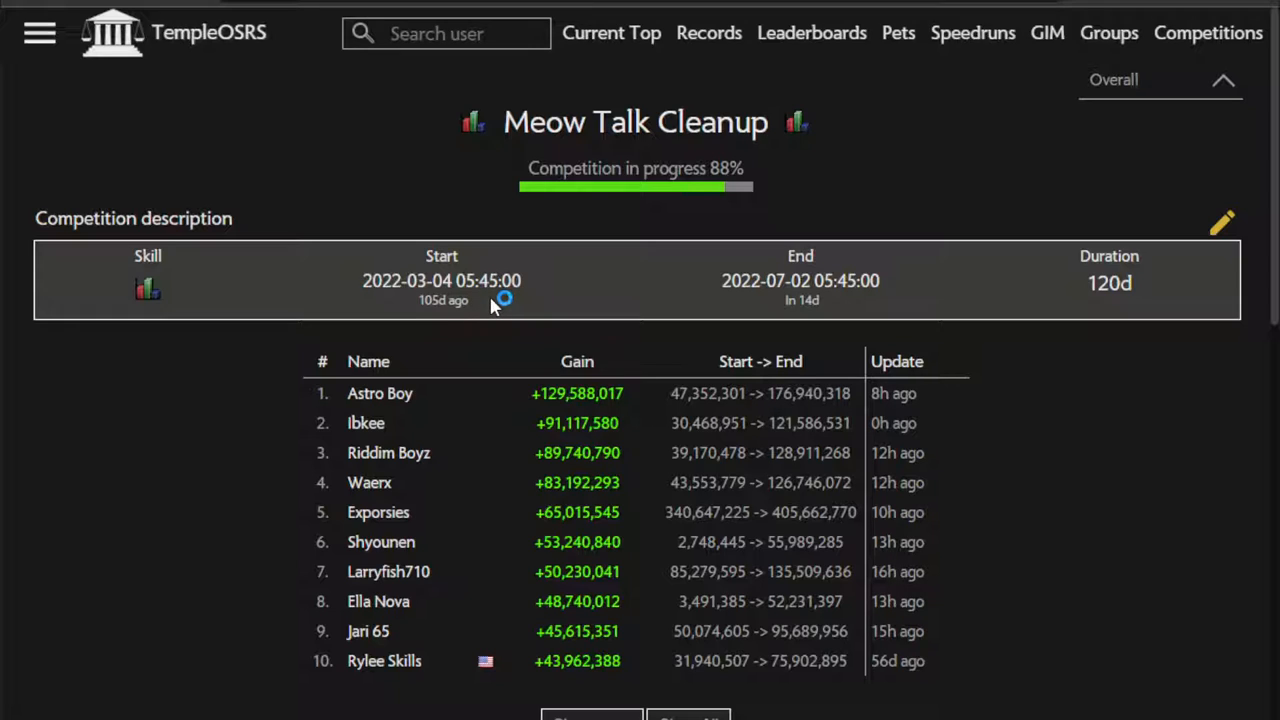
scroll("down", 3)
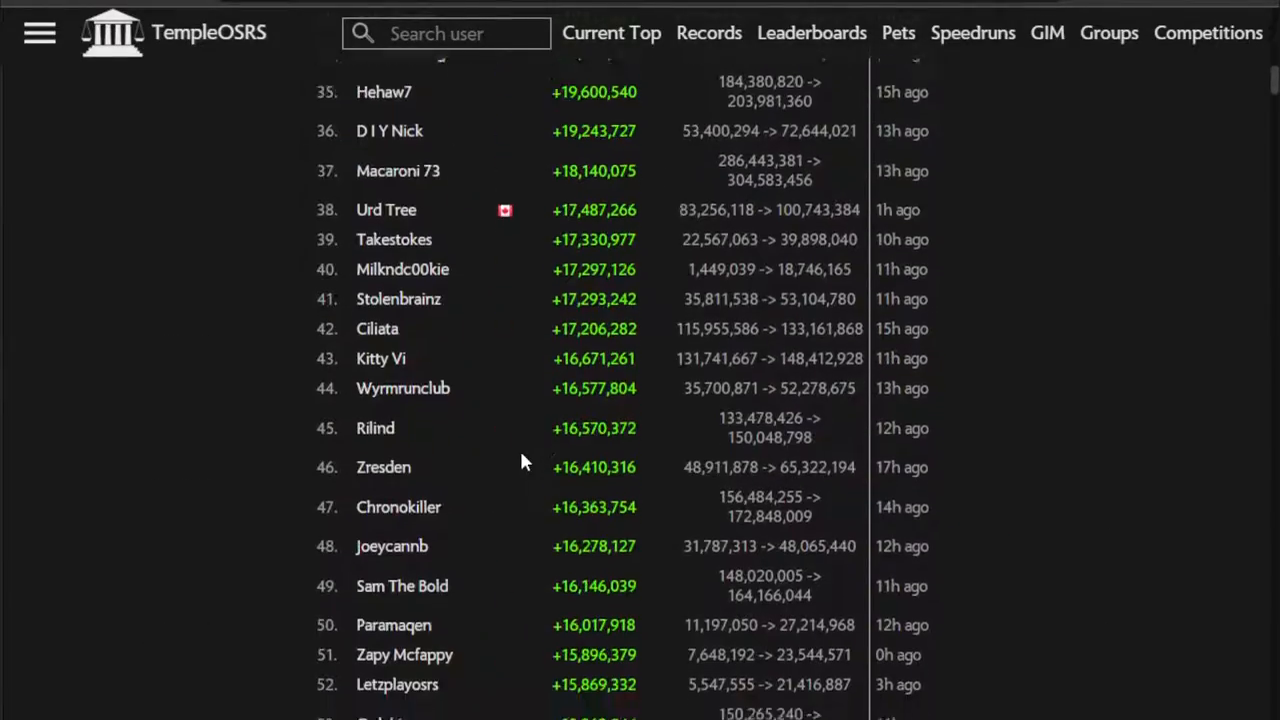
scroll("down", 3)
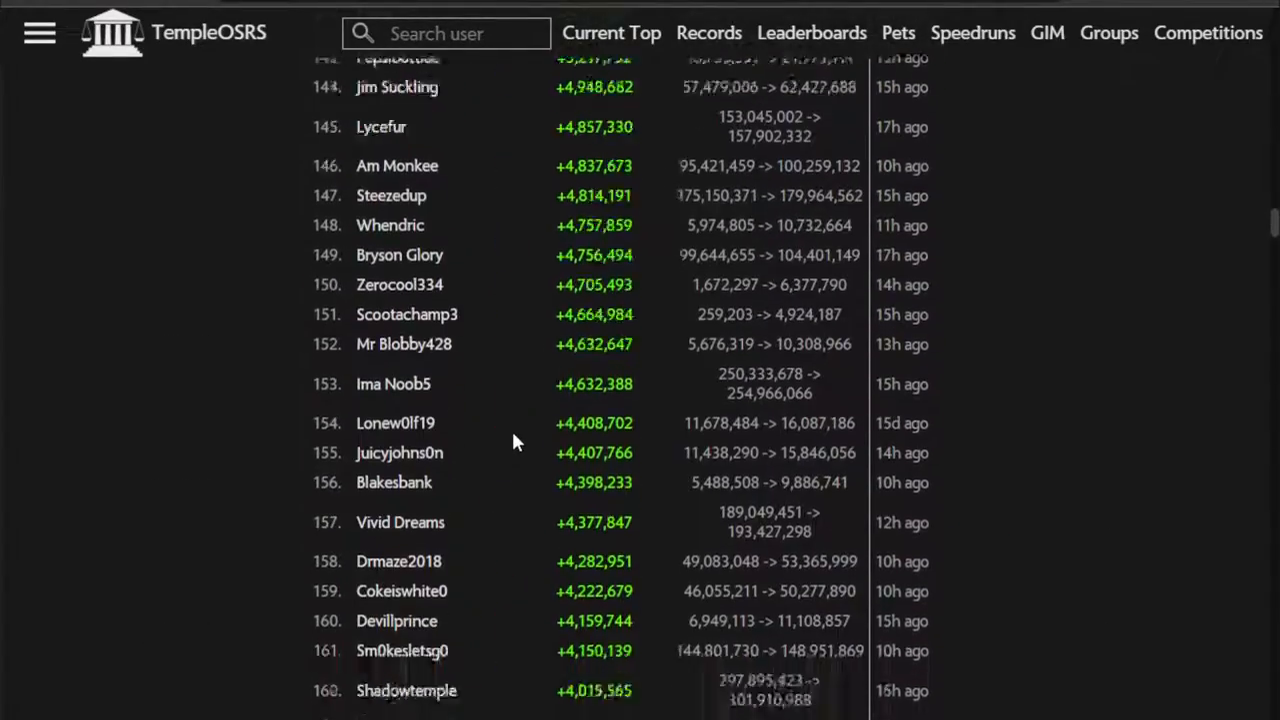
scroll("down", 3)
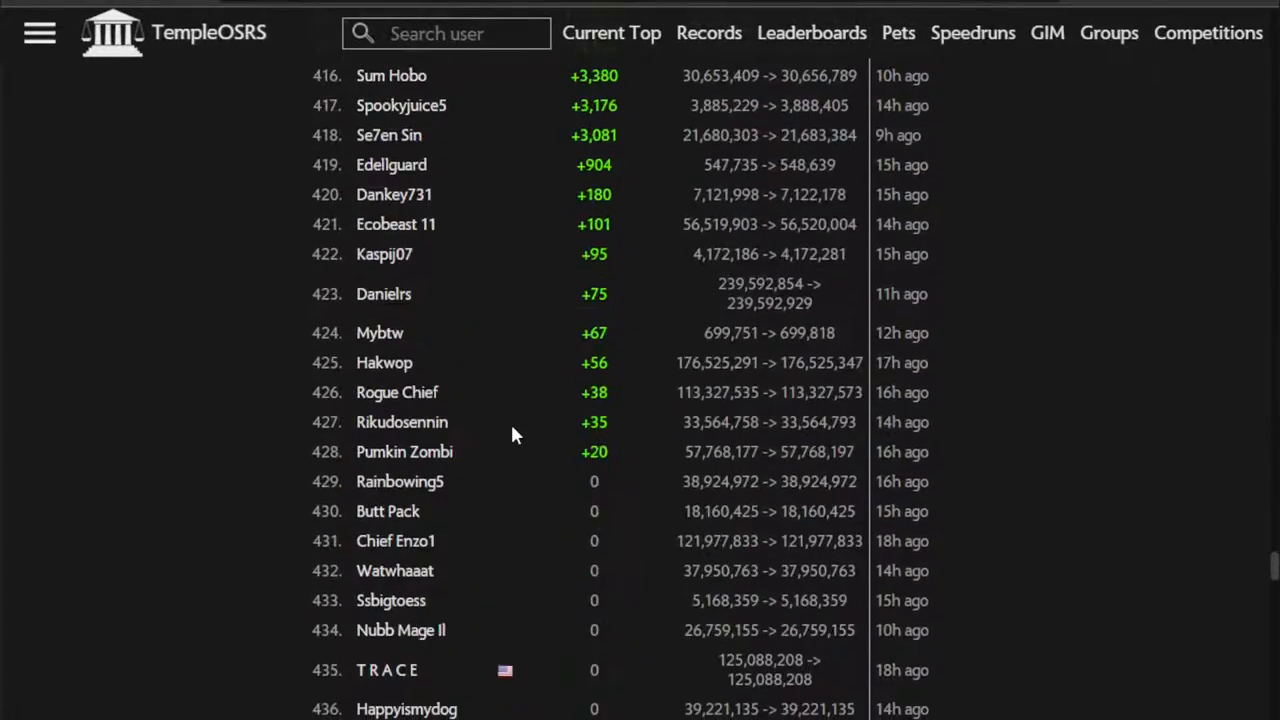
scroll("down", 3)
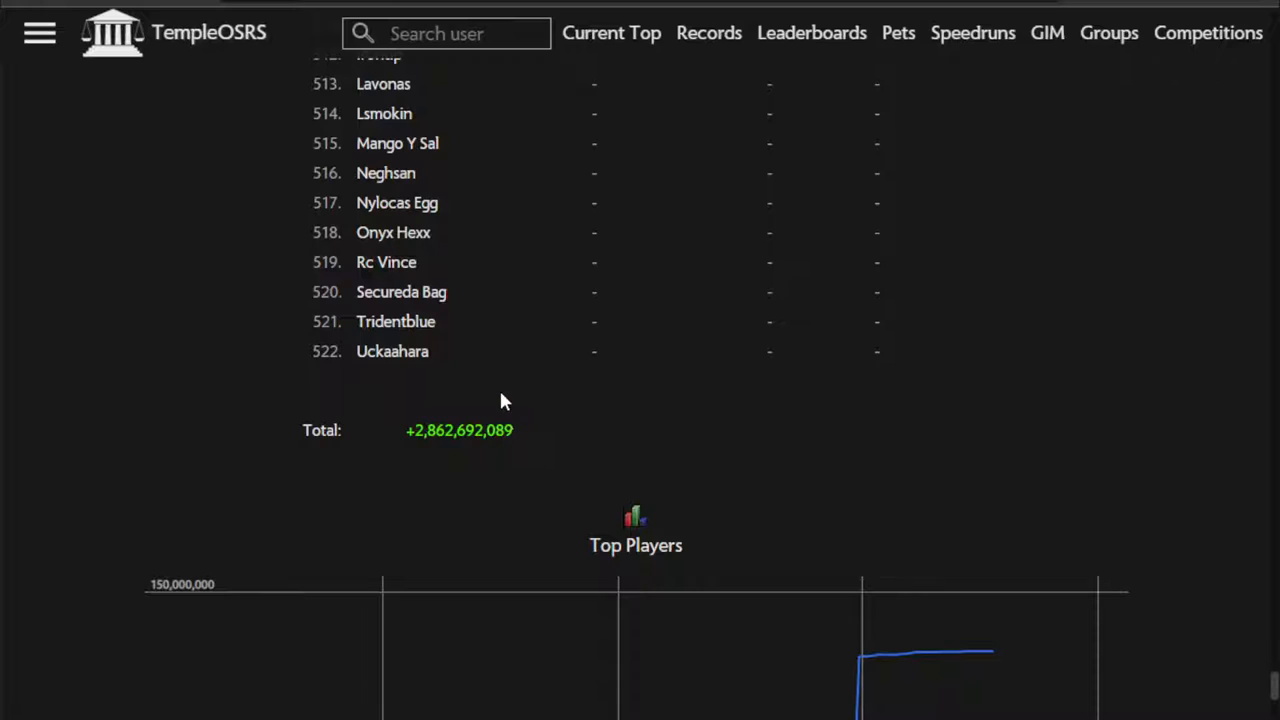
scroll("up", 3)
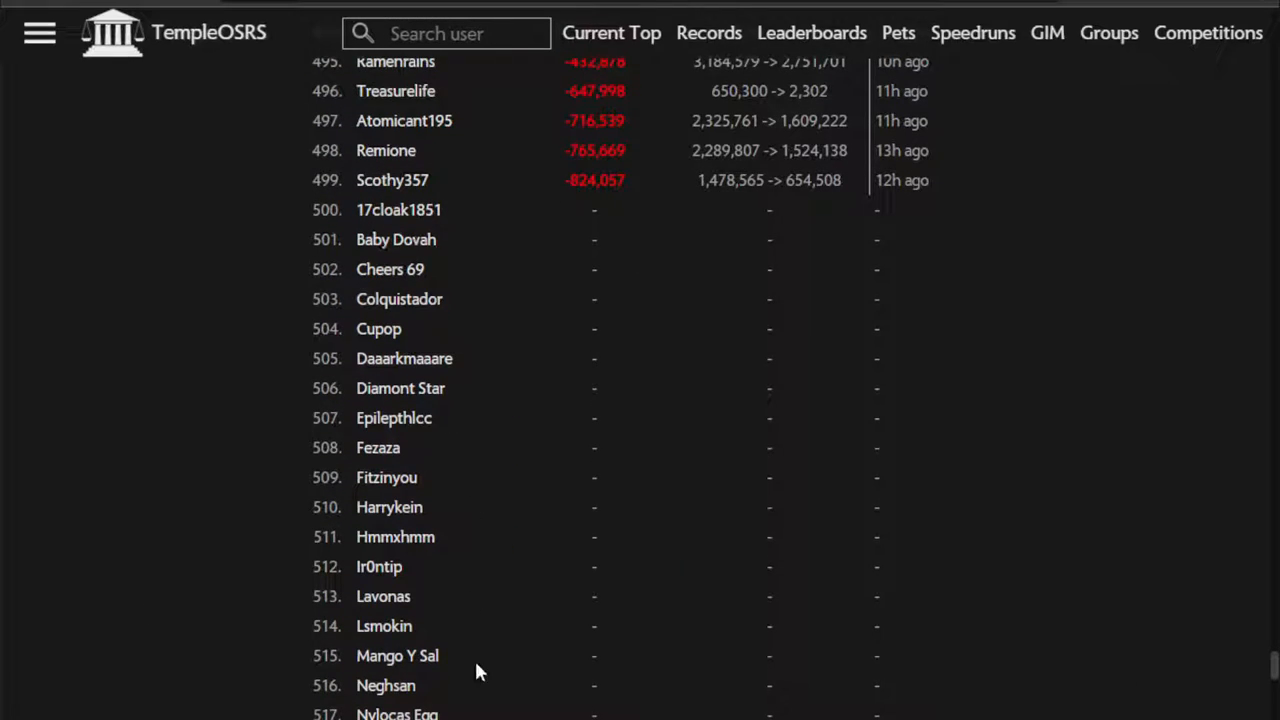
scroll("up", 3)
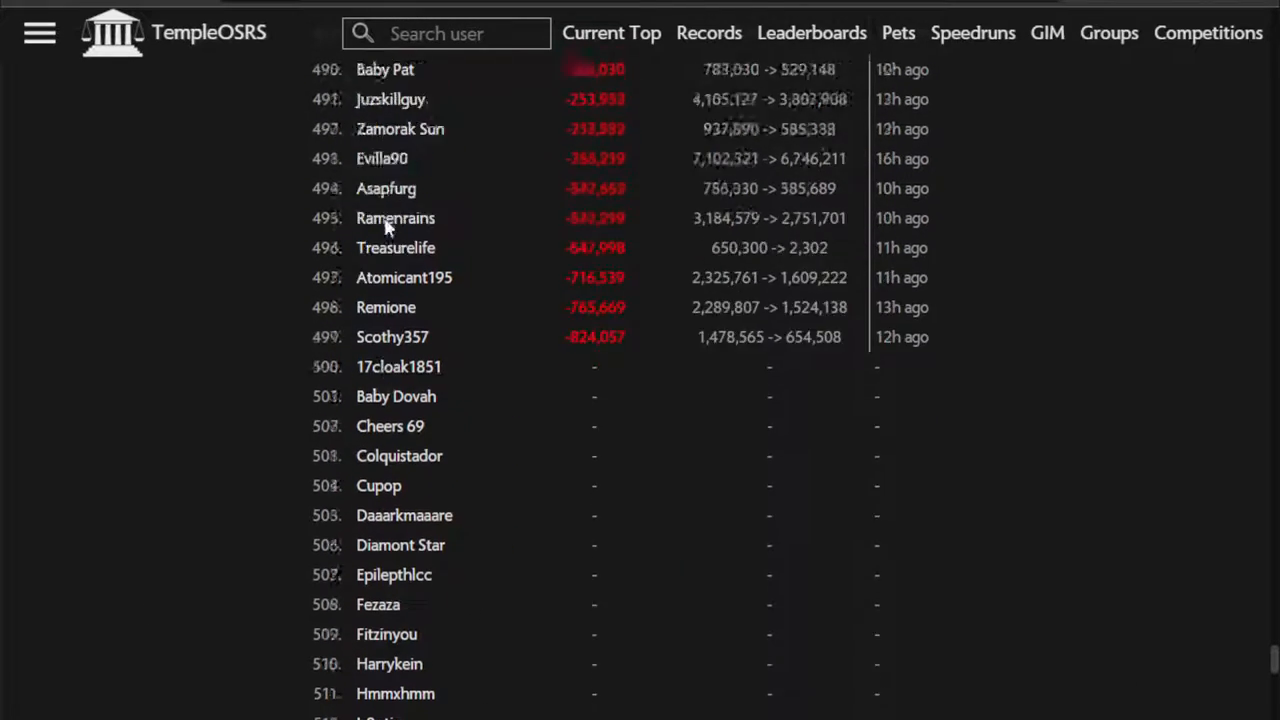
scroll("up", 3)
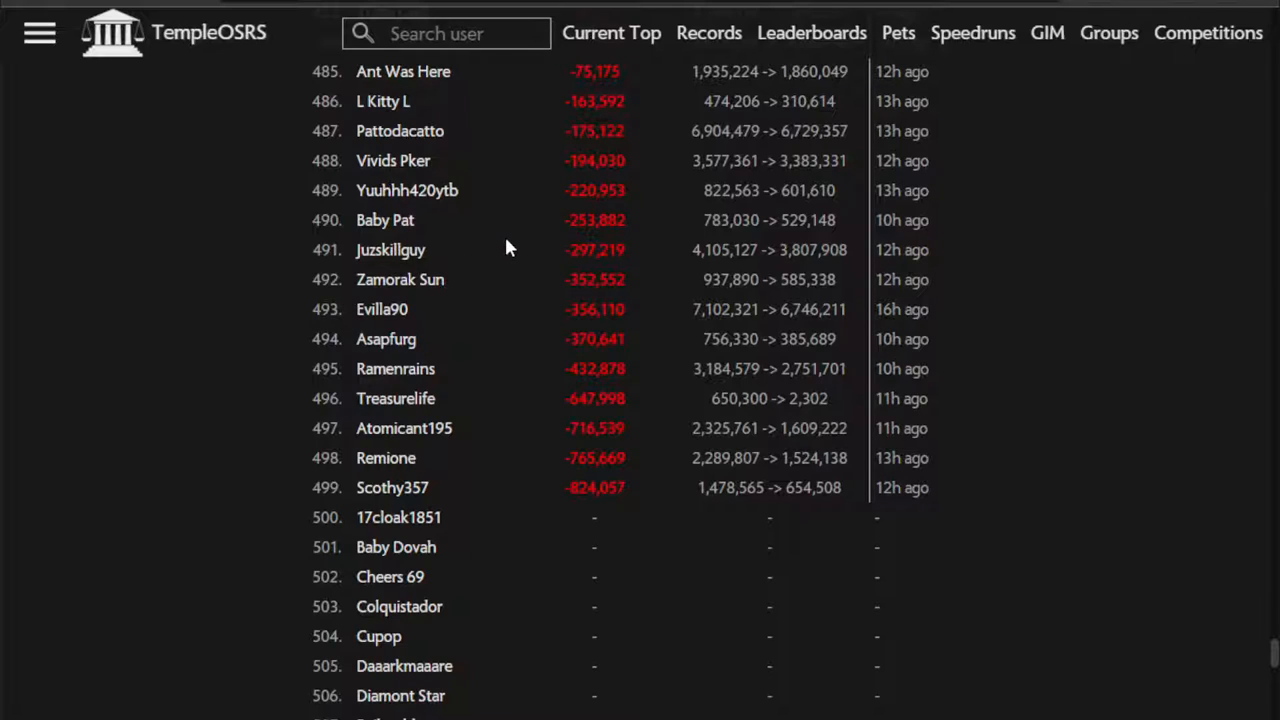
scroll("up", 3)
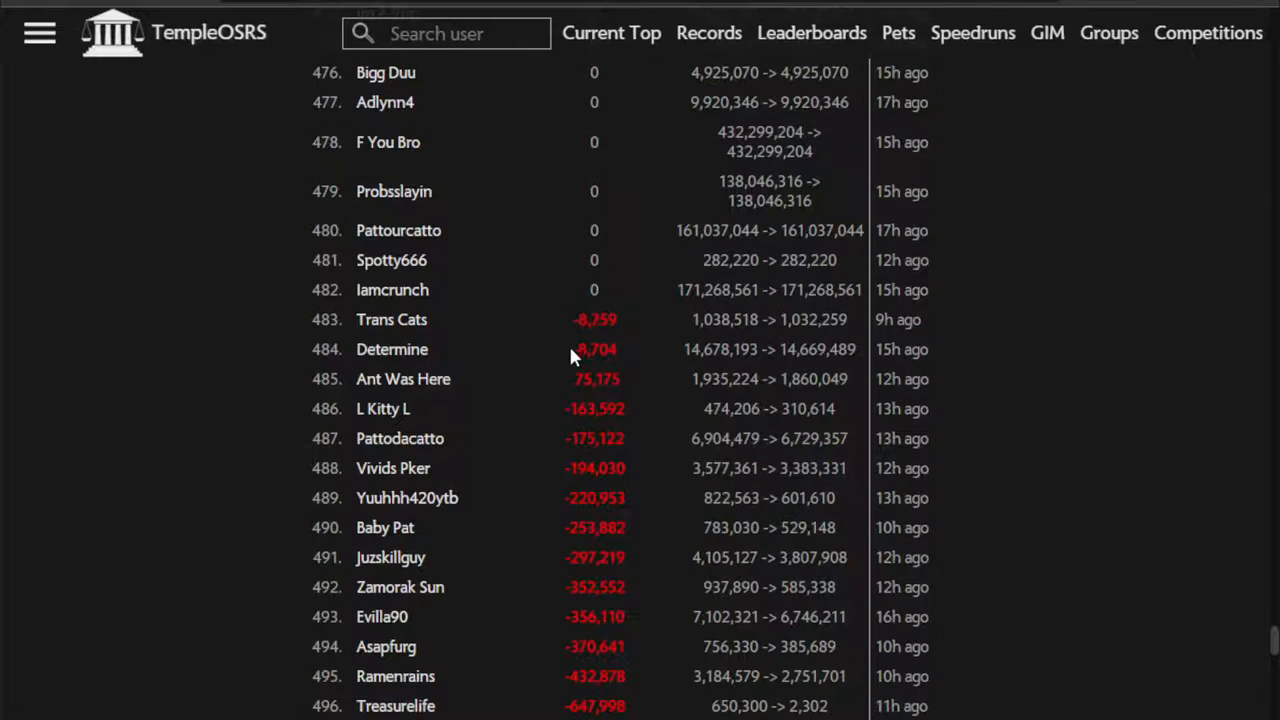
scroll("down", 3)
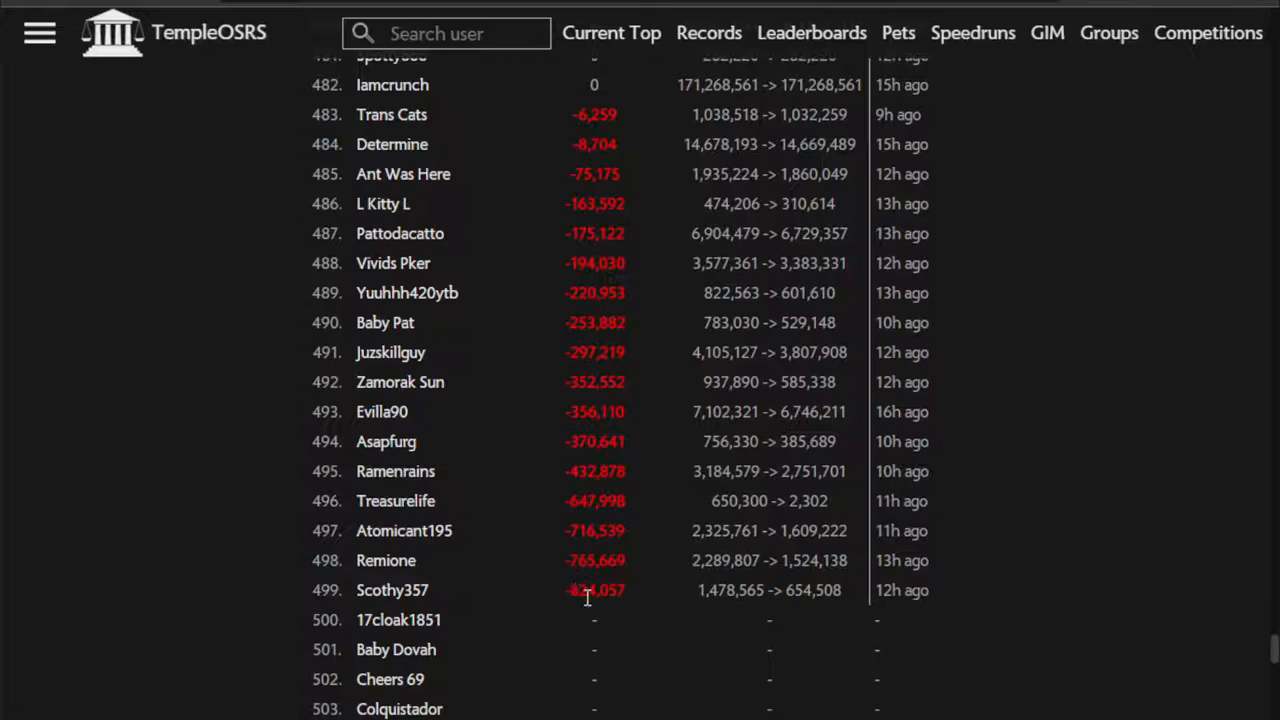
mouse_move(544, 236)
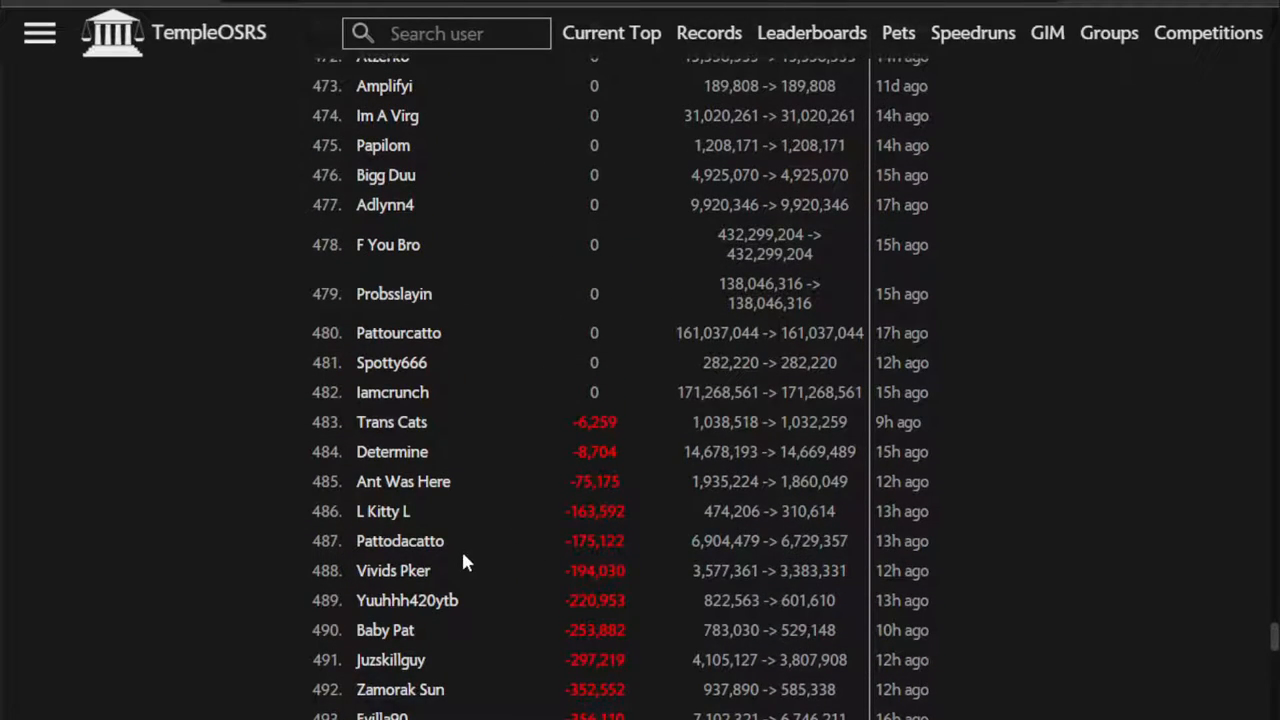
mouse_move(436, 512)
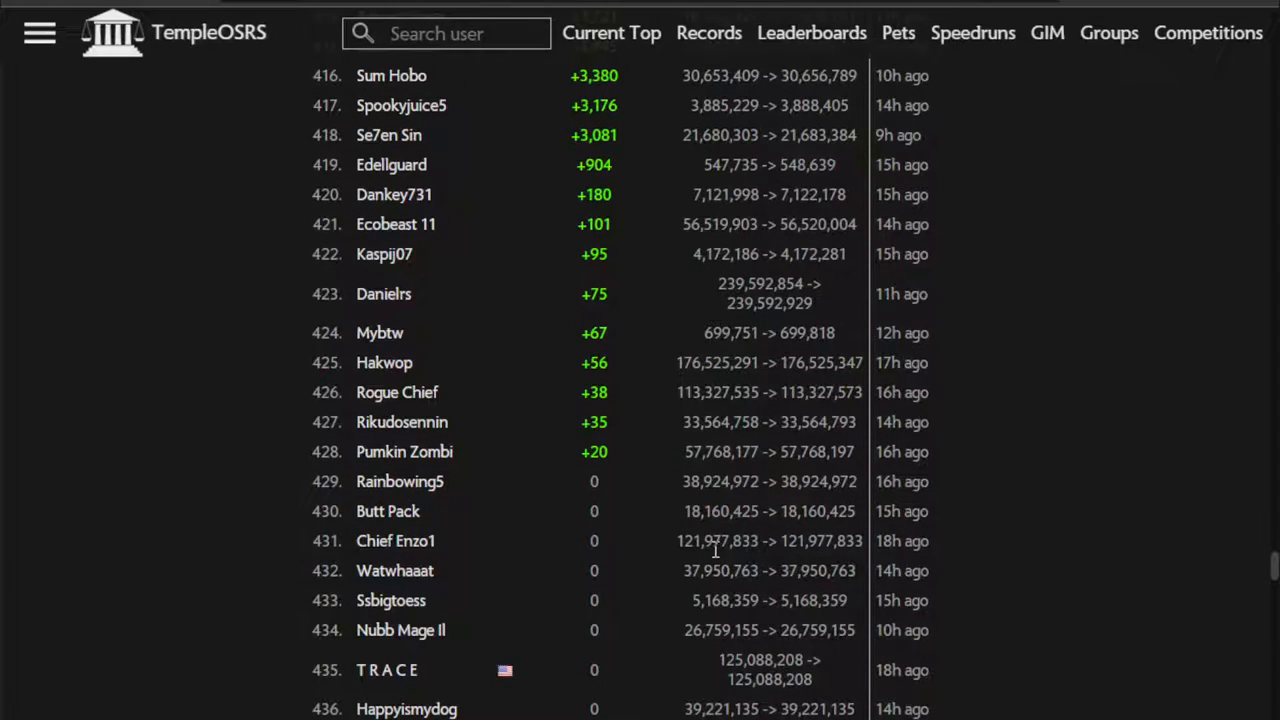
scroll("down", 3)
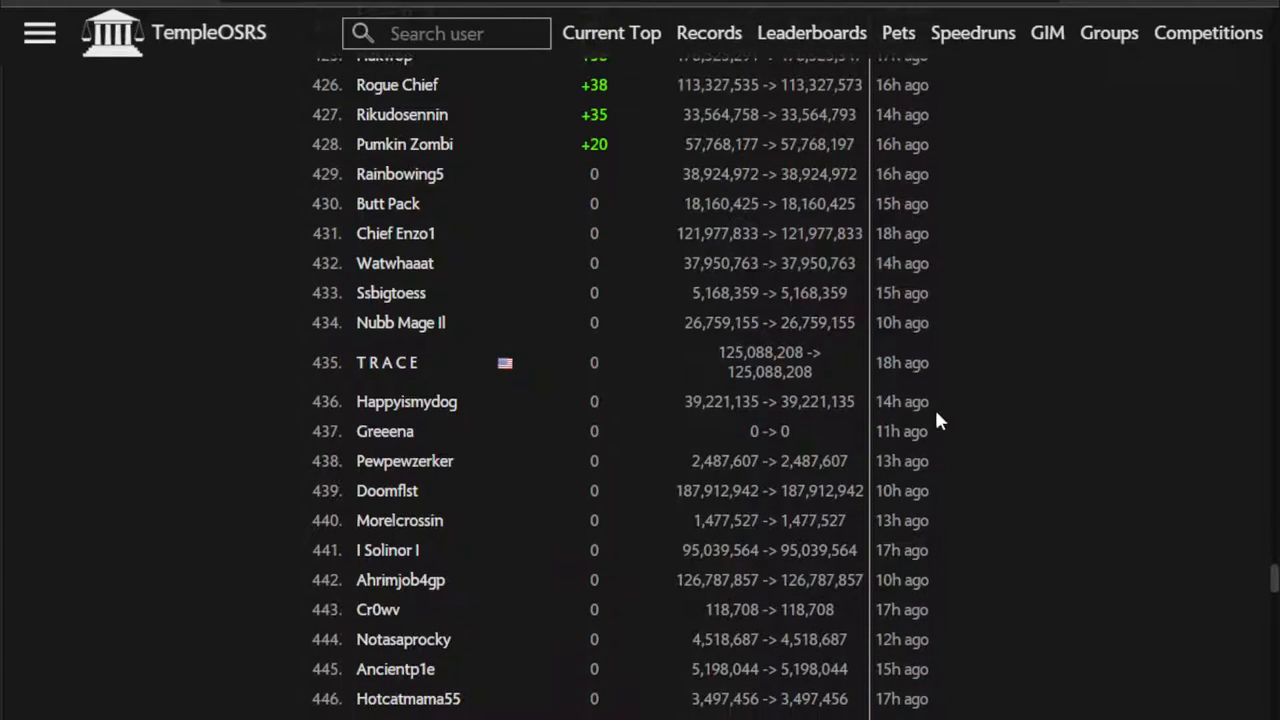
mouse_move(904, 374)
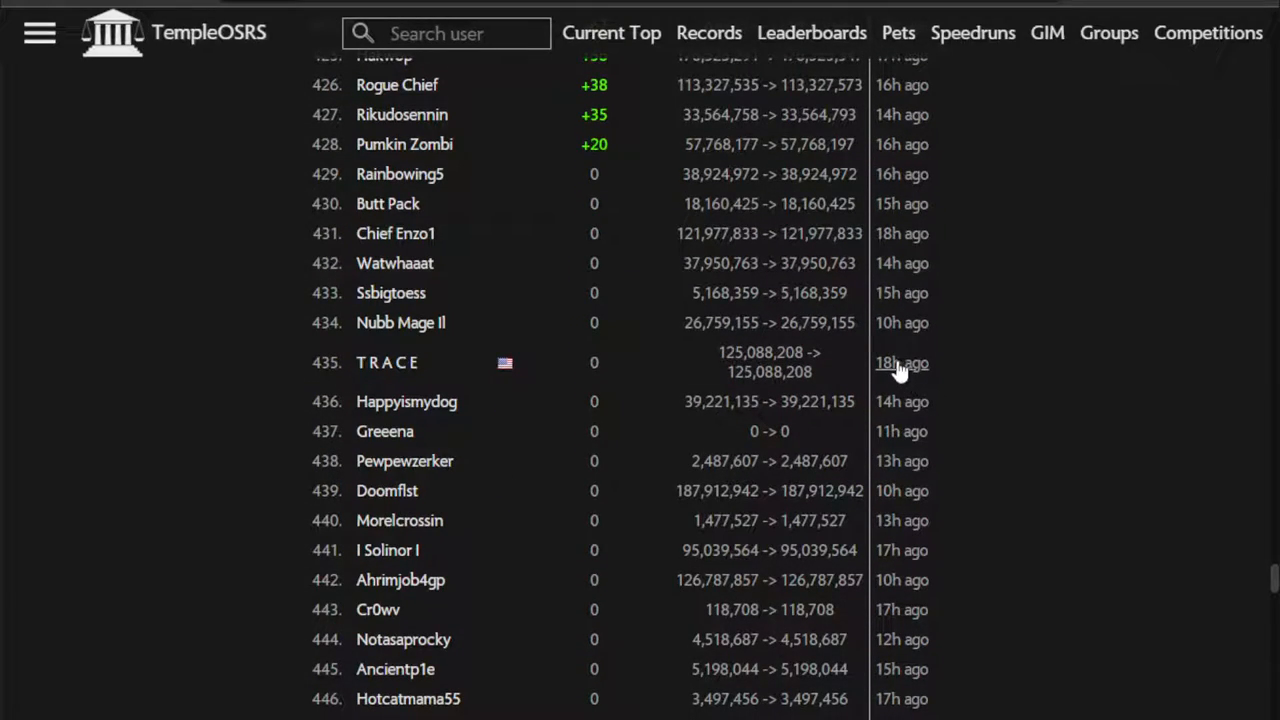
mouse_move(884, 410)
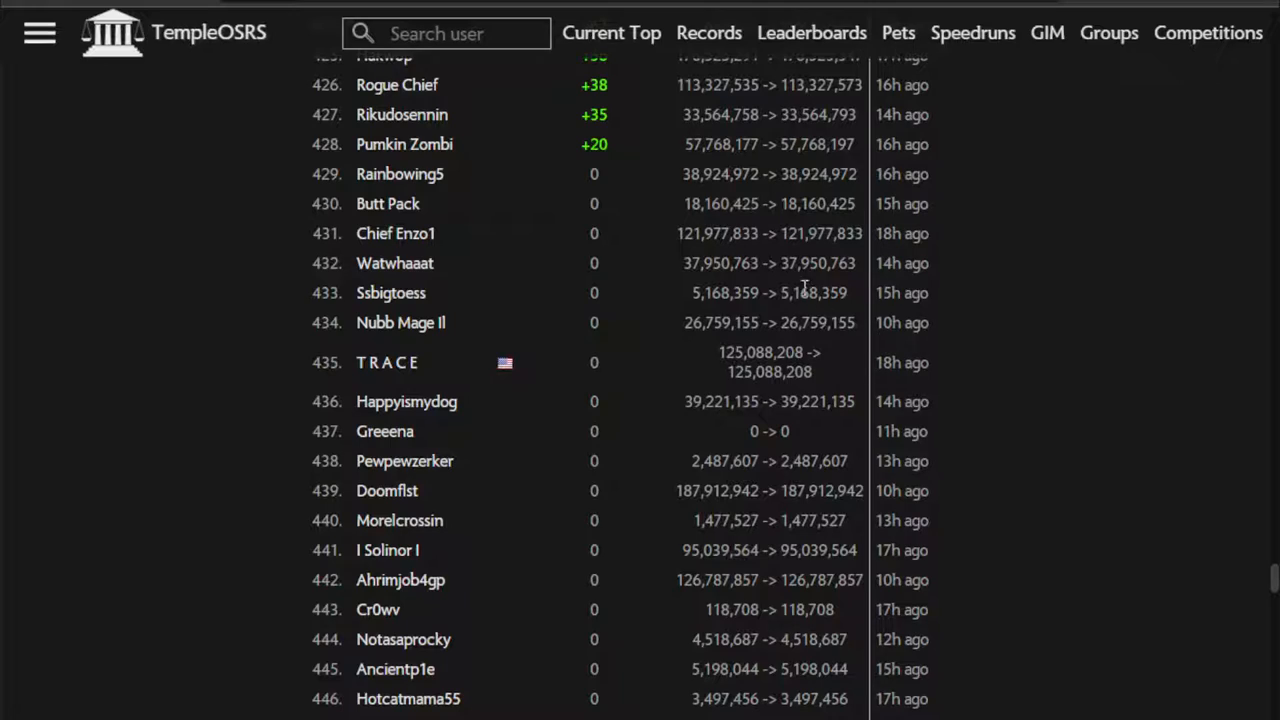
mouse_move(390, 292)
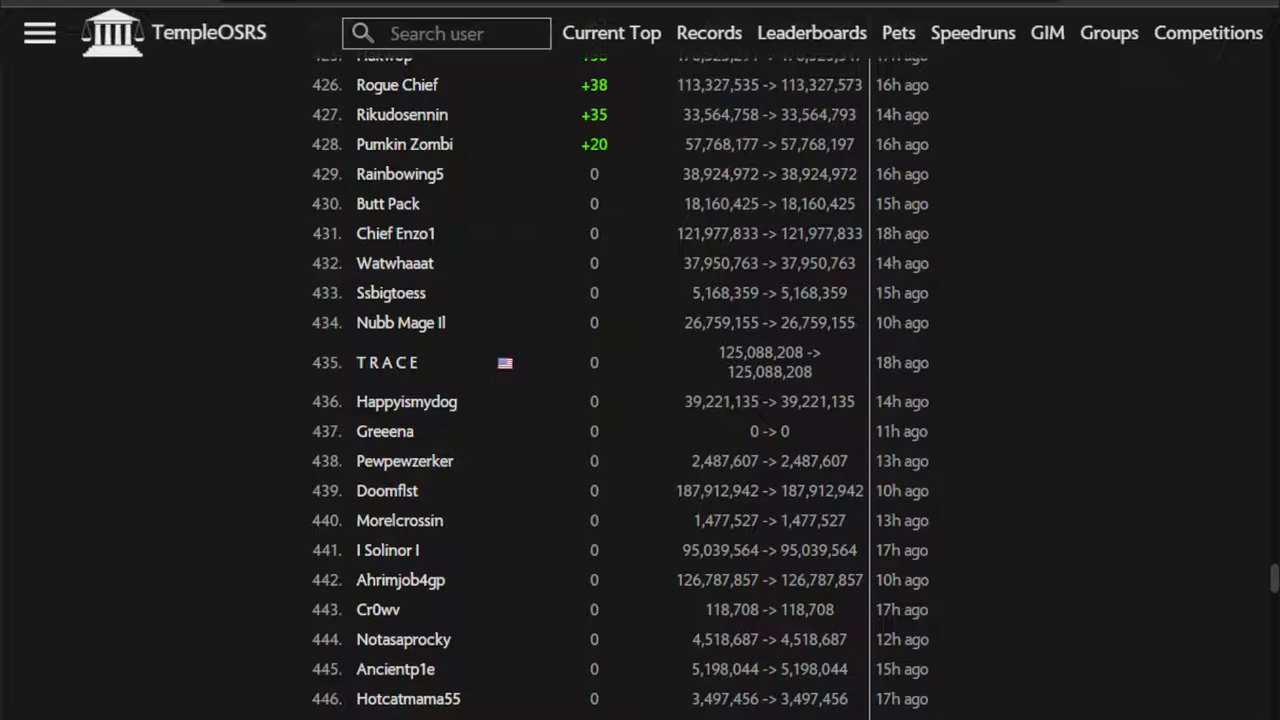
Step: Begin another new competition and title it 'KBD BOTW'
left_click(1208, 32)
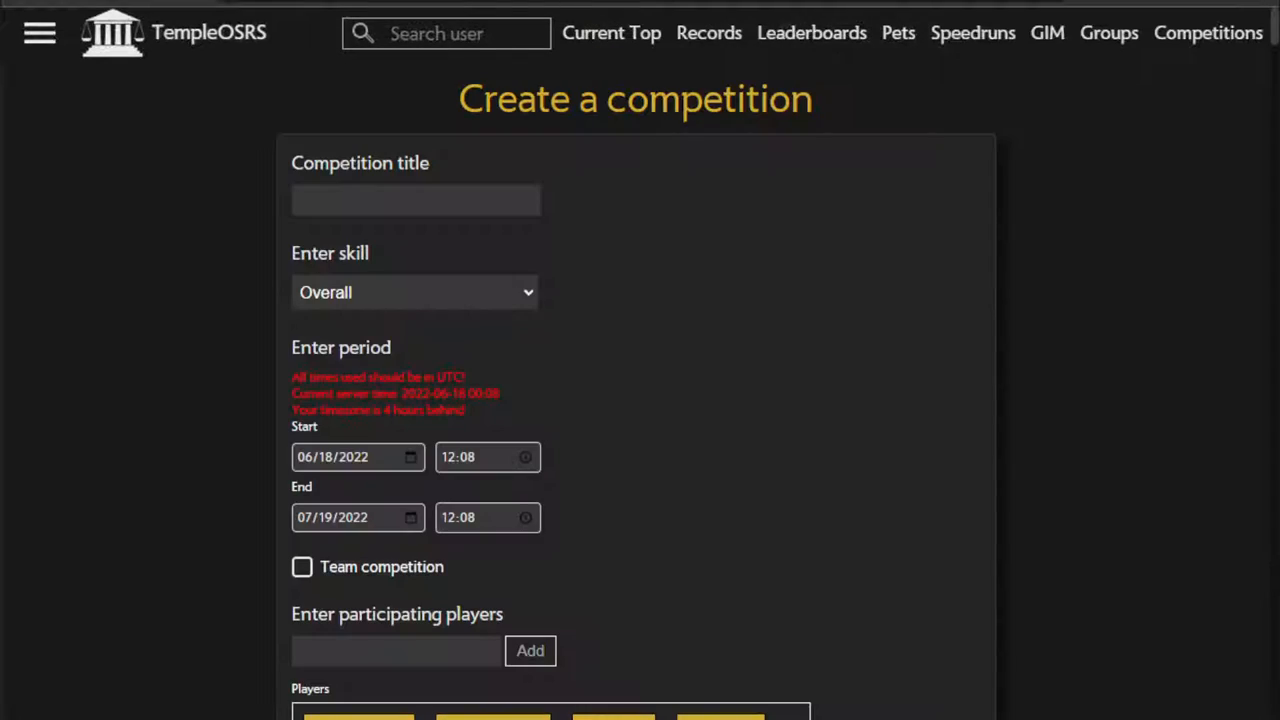
left_click(416, 200)
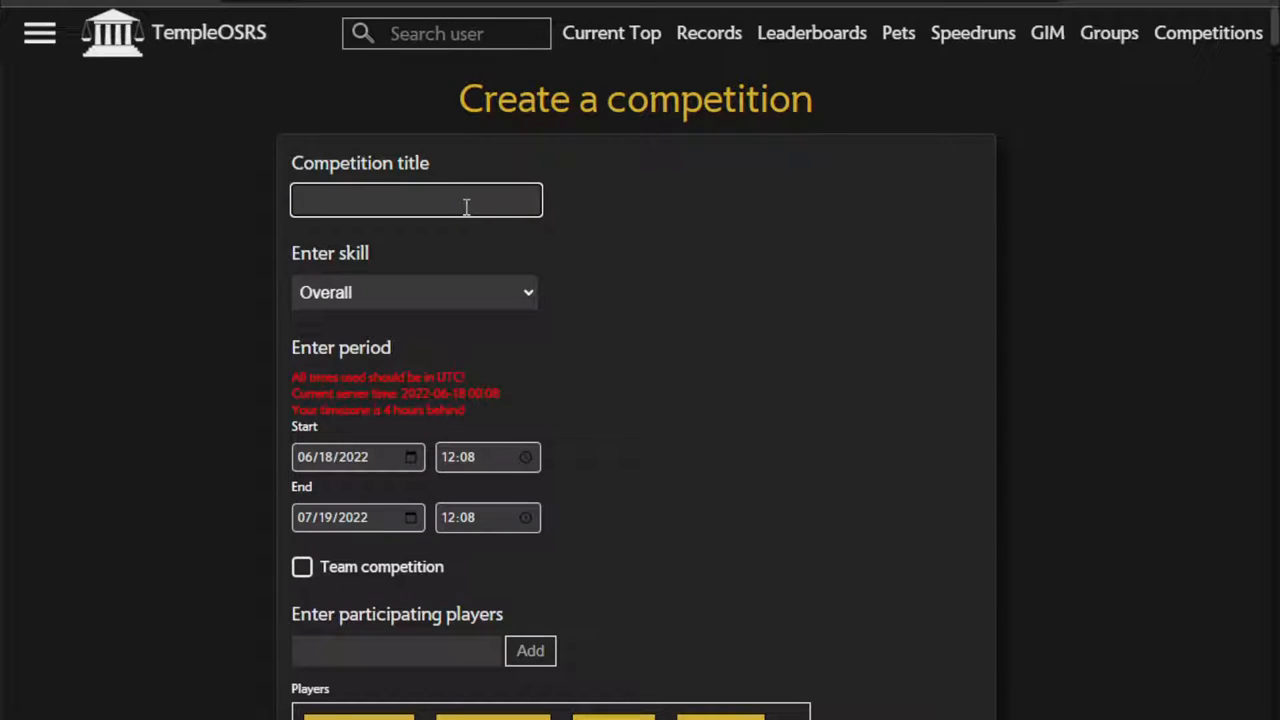
left_click(416, 200)
type("K")
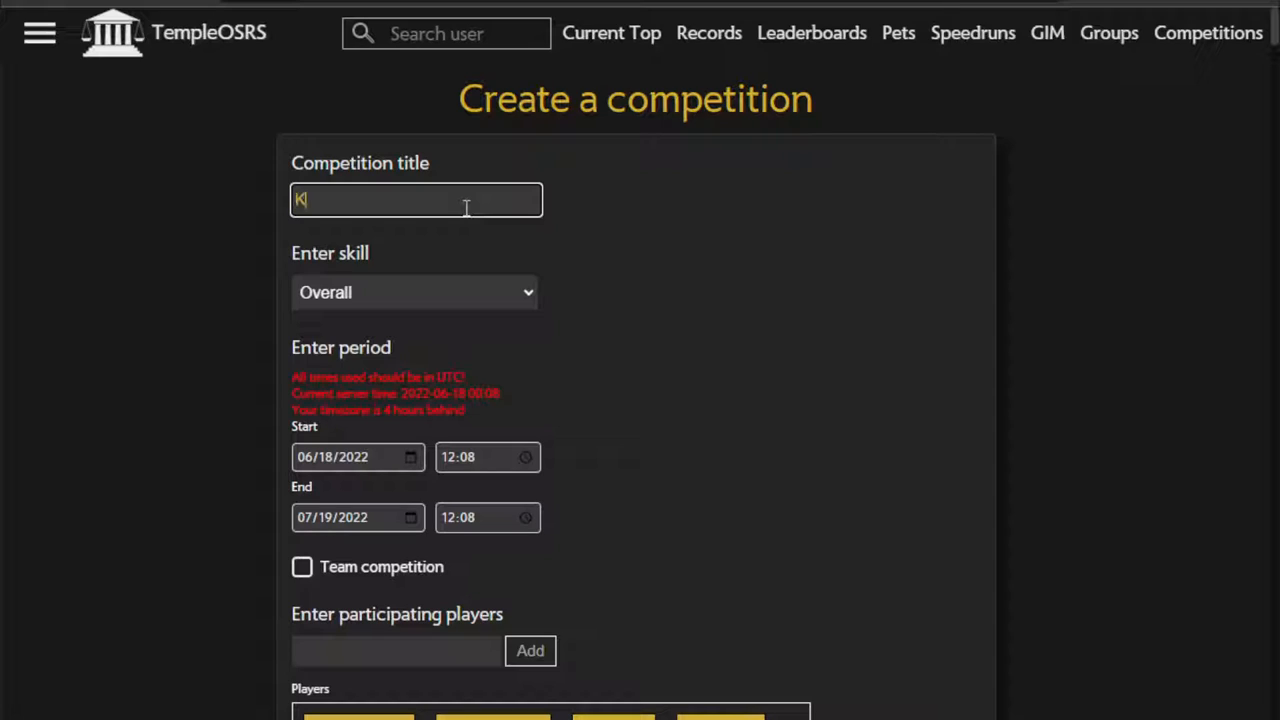
type("BD")
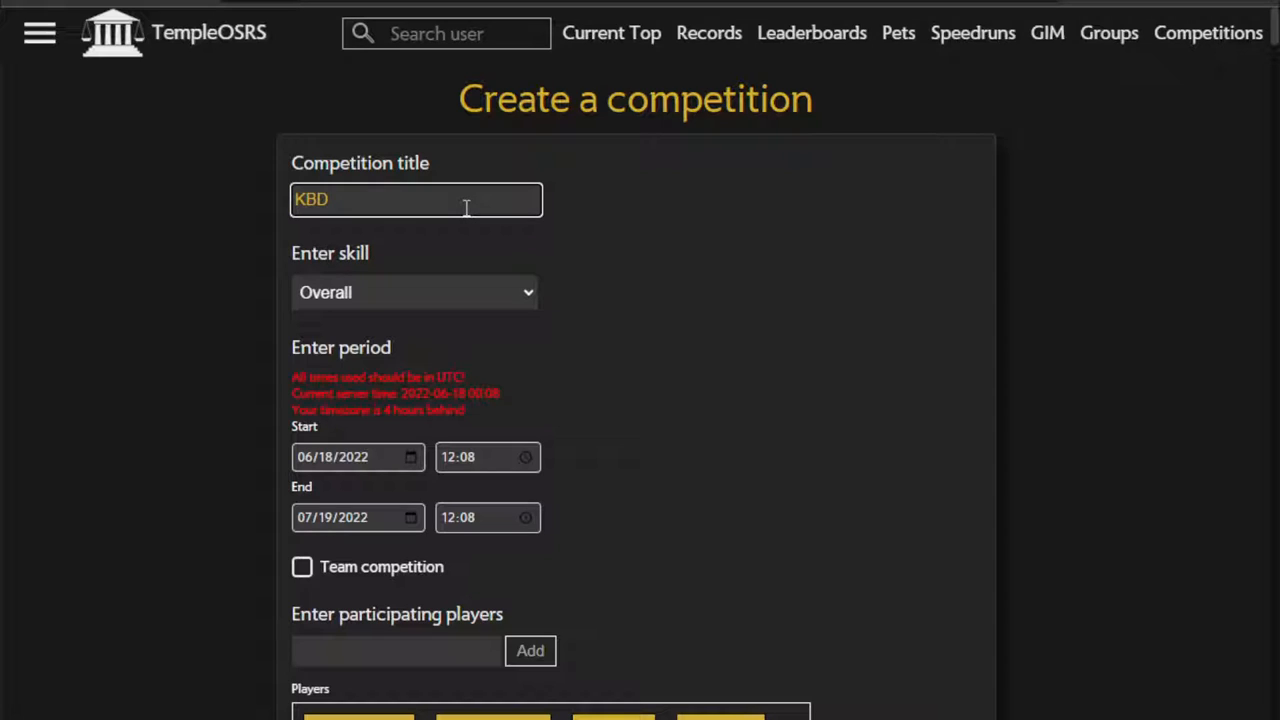
type("BOTW")
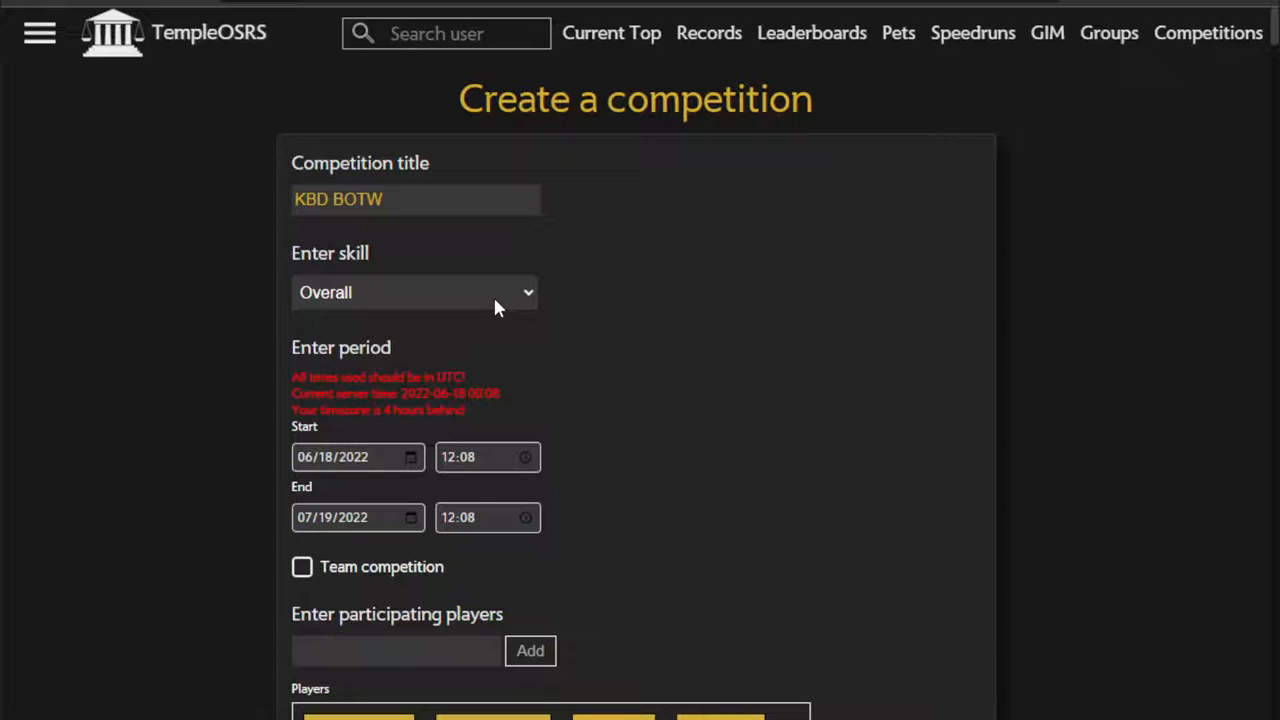
mouse_move(460, 468)
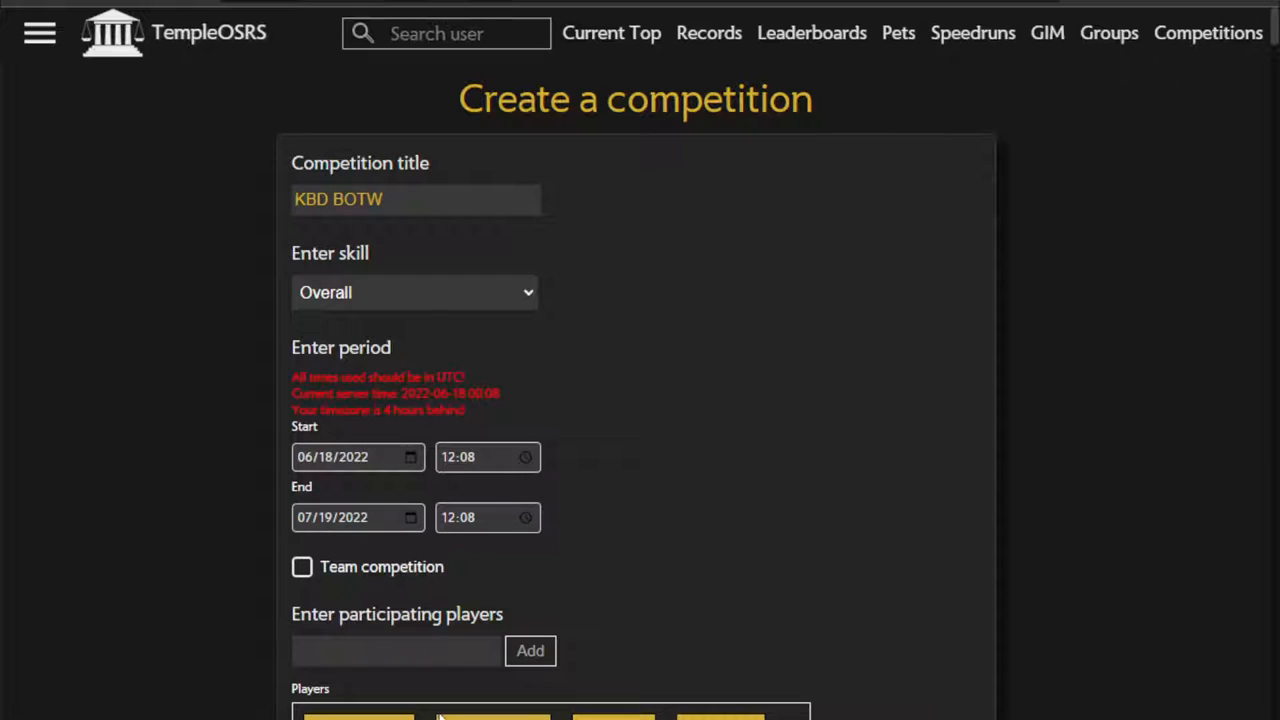
mouse_move(390, 386)
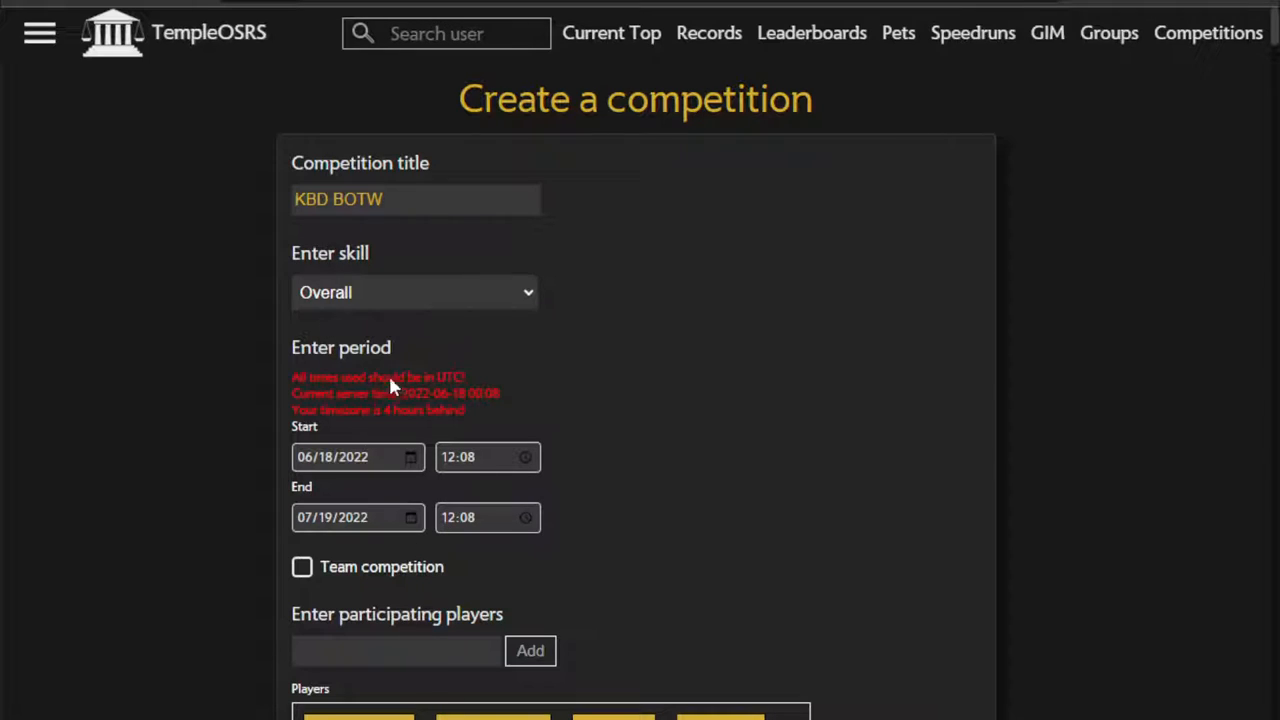
mouse_move(418, 612)
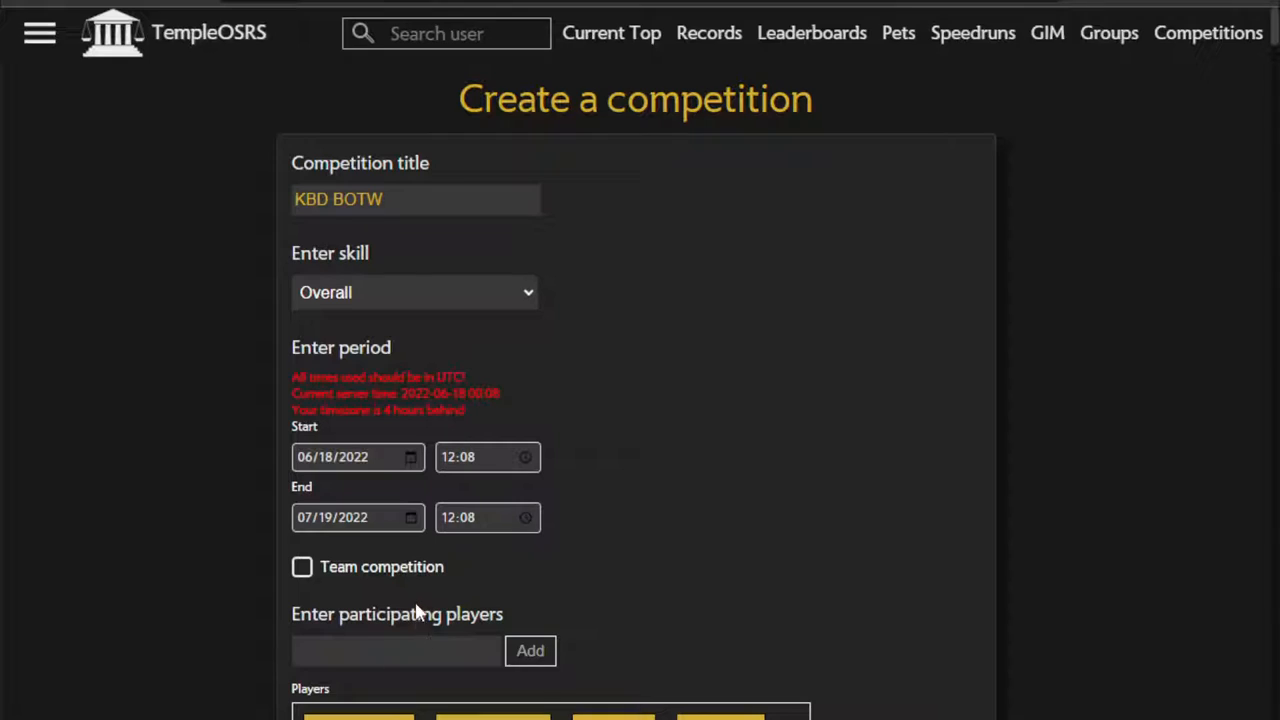
mouse_move(416, 578)
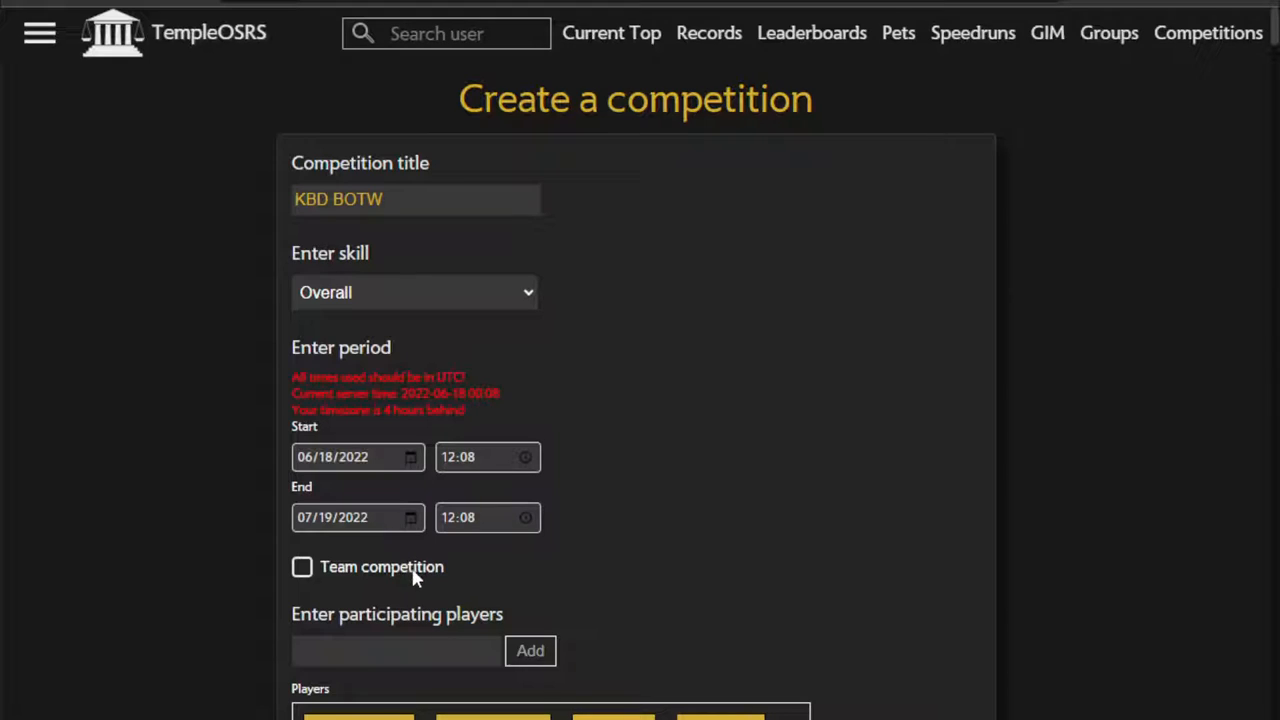
Step: Track King Black Dragon and begin setting the start date to 06/16/2022 04:00
left_click(414, 292)
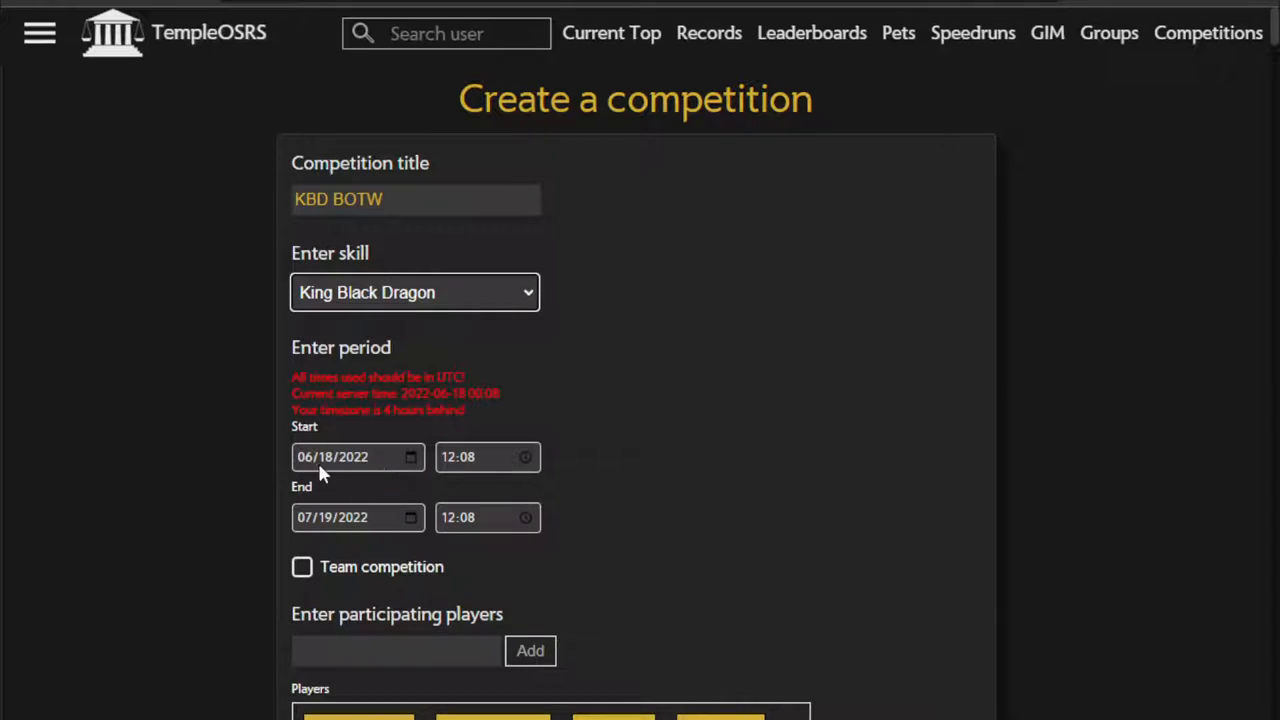
left_click(304, 456)
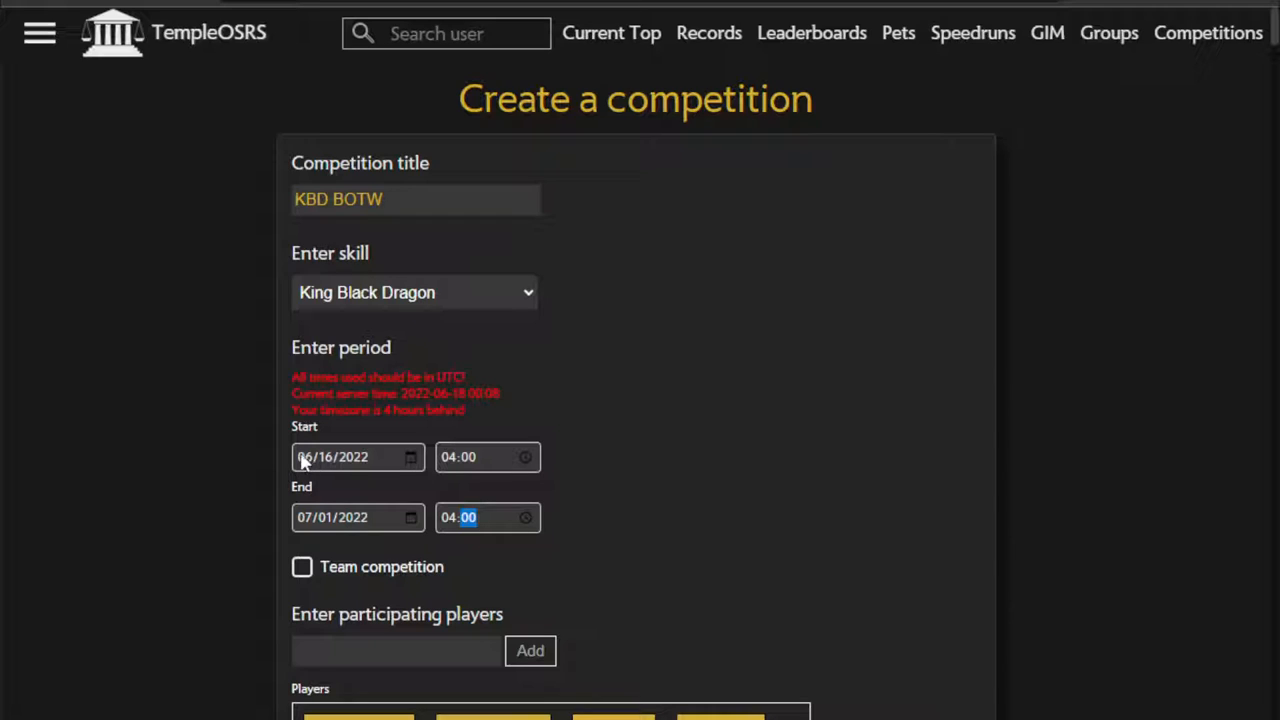
scroll("down", 3)
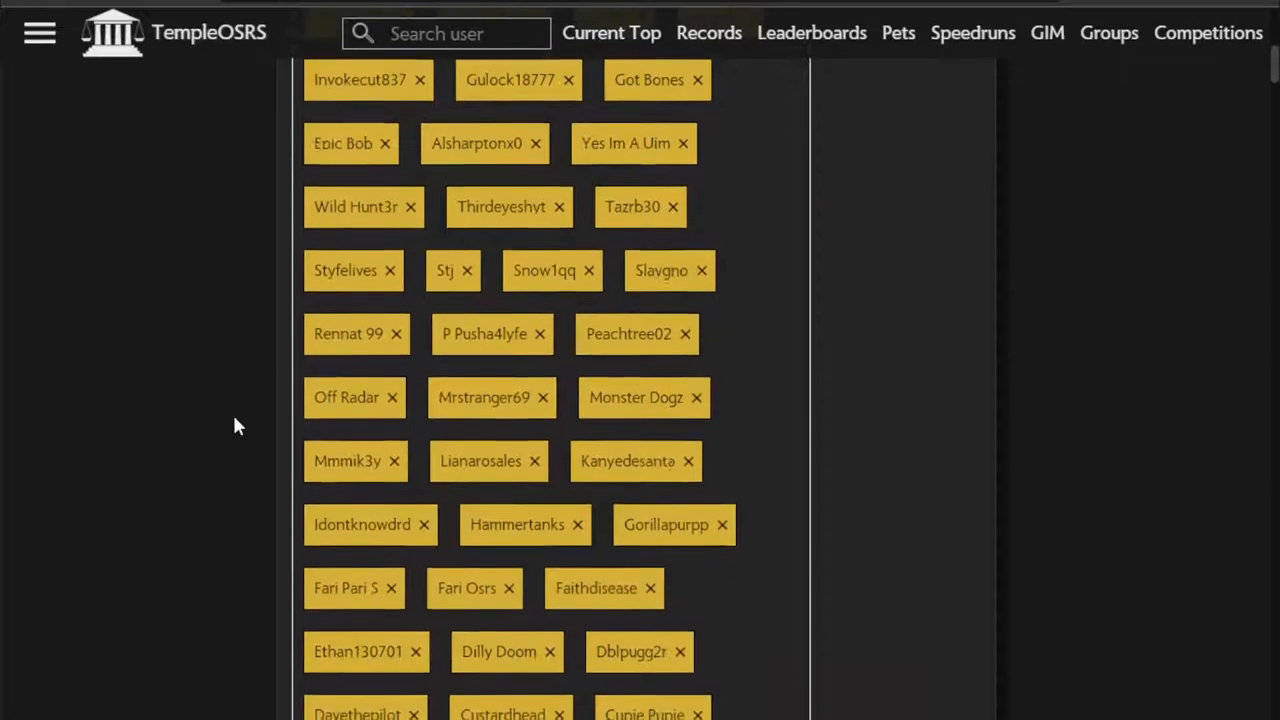
scroll("down", 3)
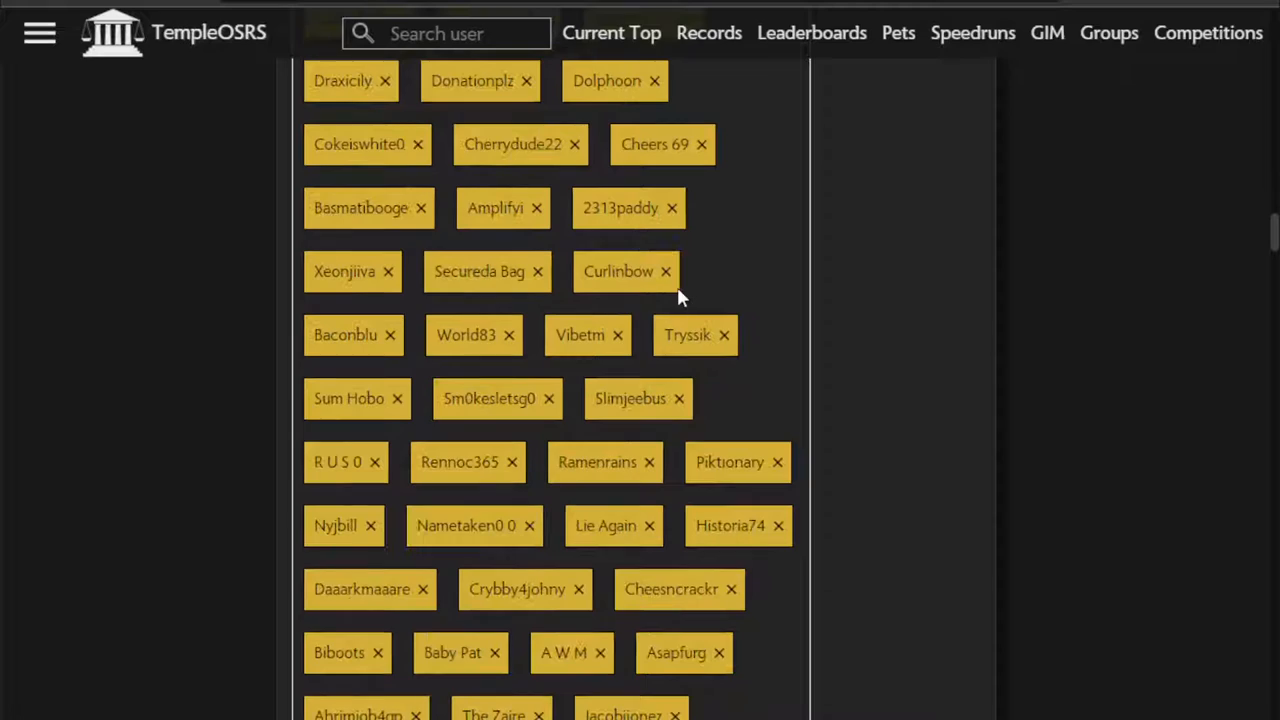
scroll("down", 3)
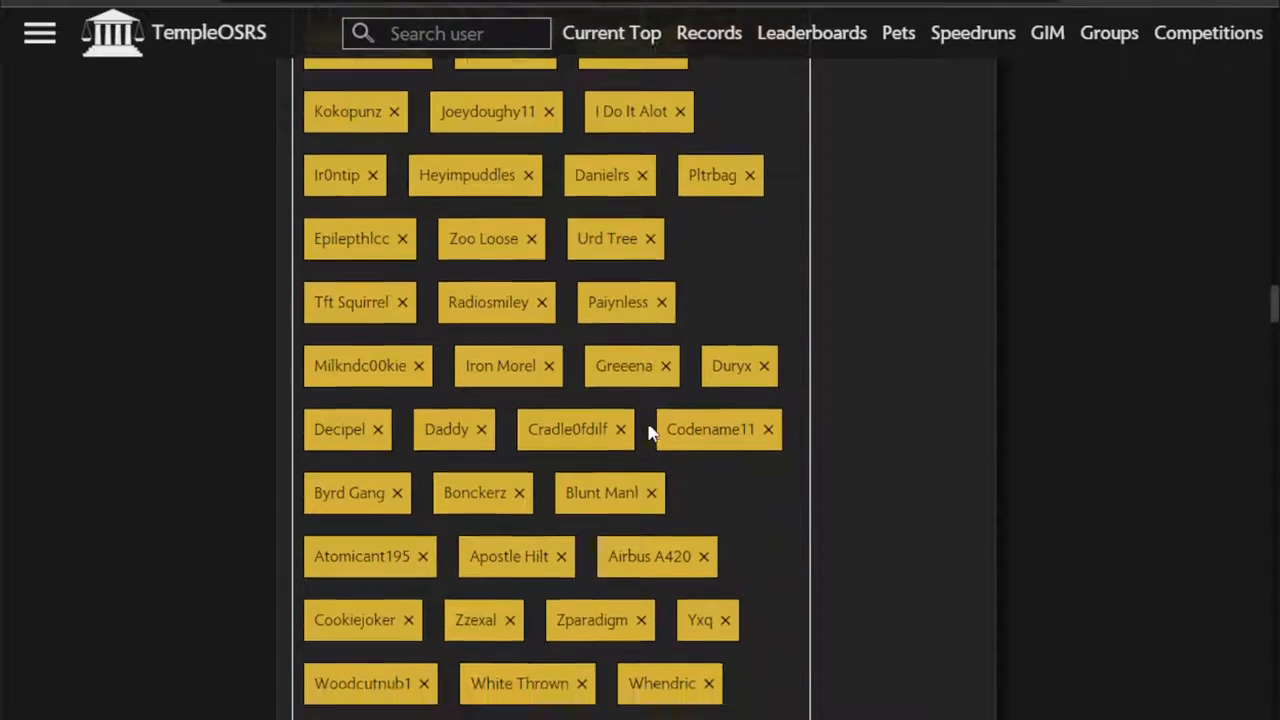
scroll("down", 3)
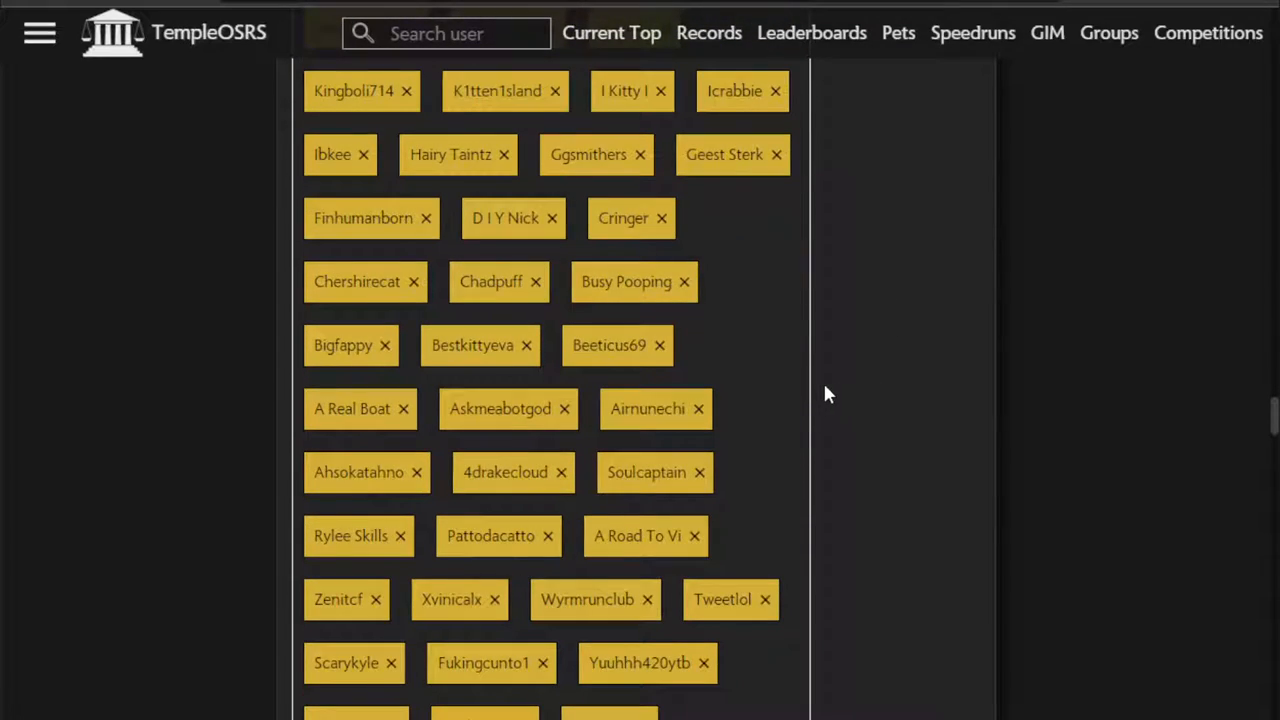
scroll("down", 3)
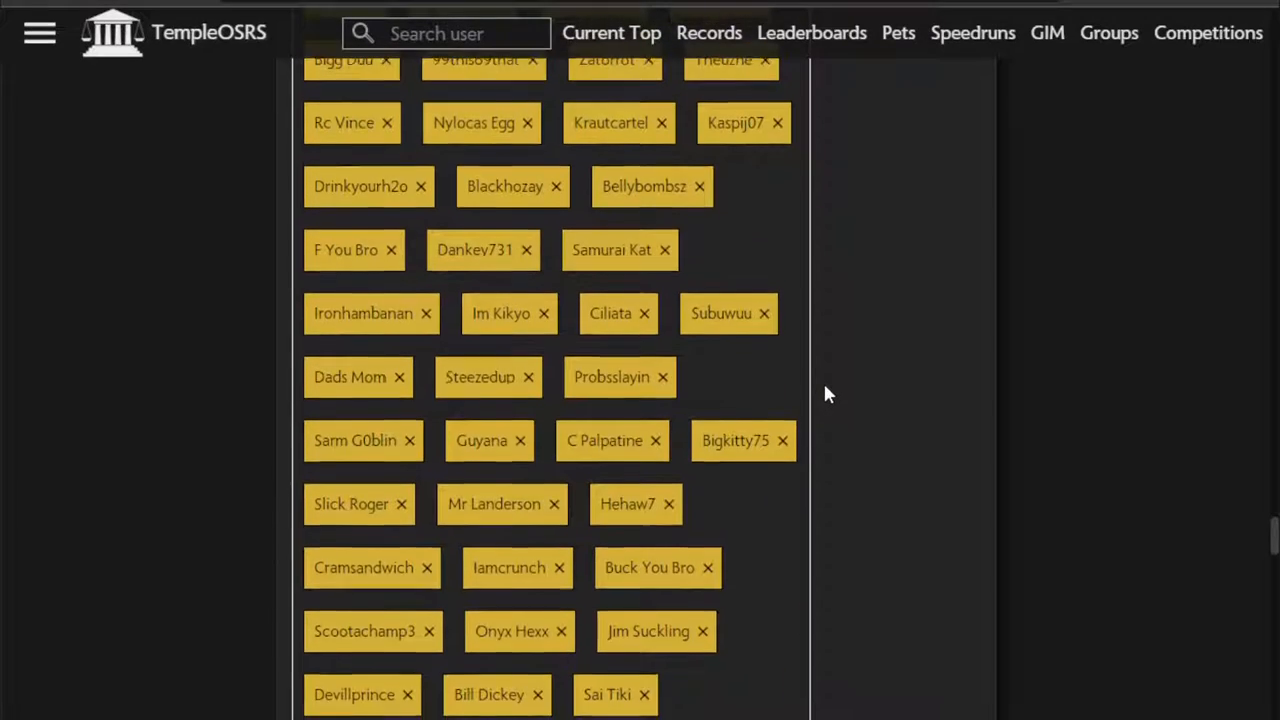
scroll("down", 3)
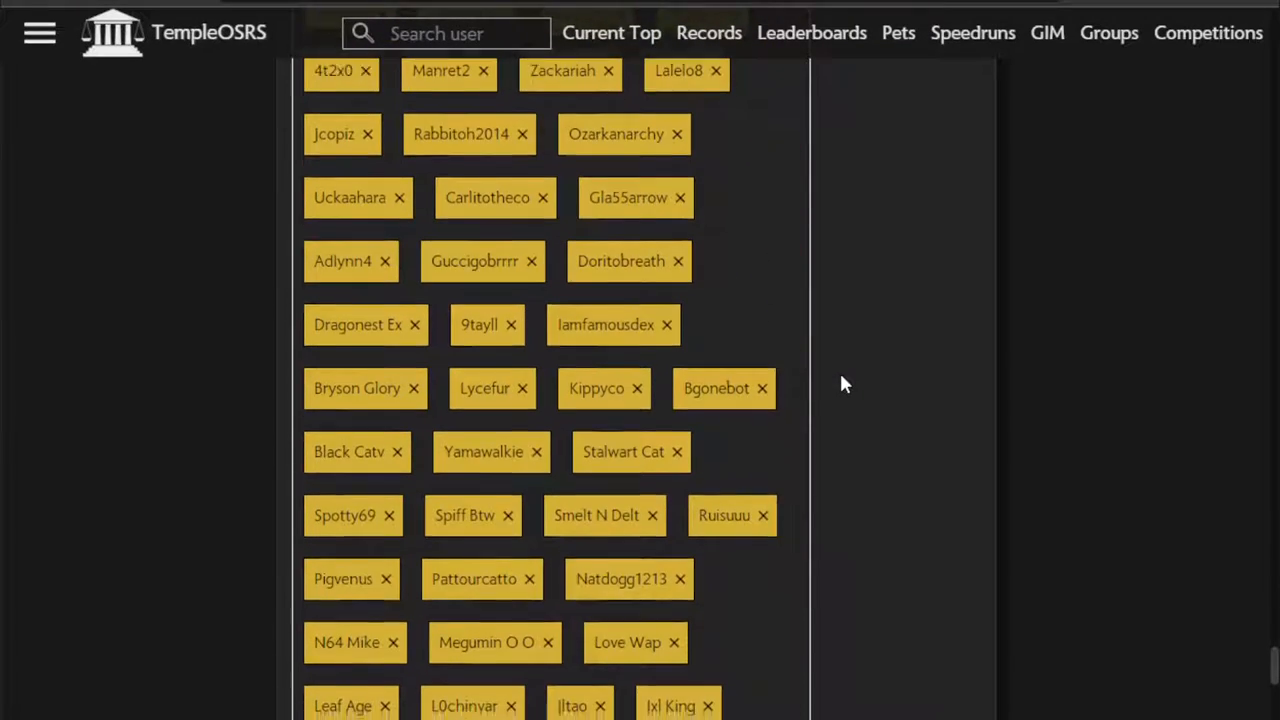
scroll("down", 3)
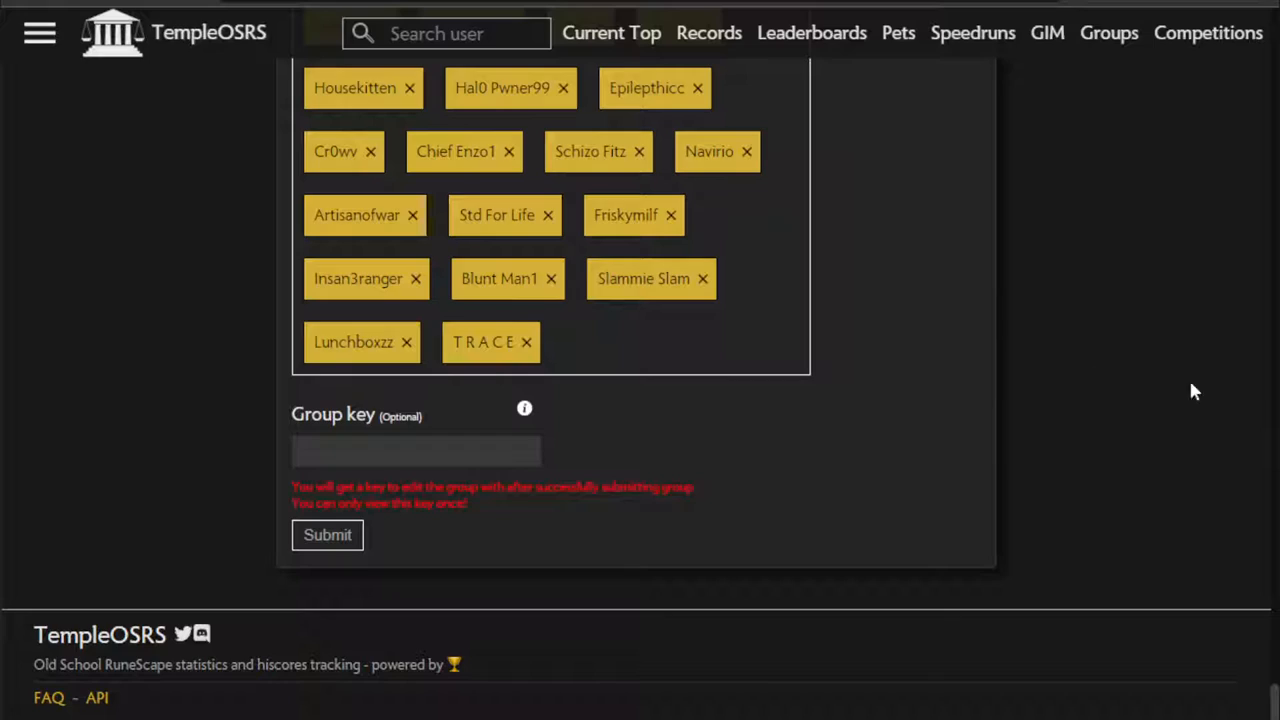